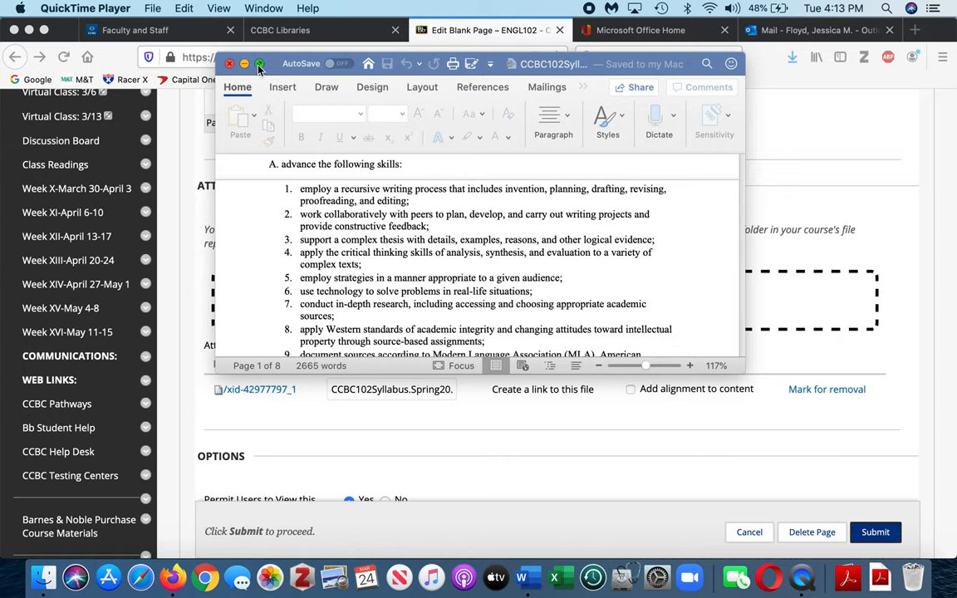
Step: Maximize the Word syllabus, scroll to Week VI, and select 'The Love Song of J. Alfred Prufrock'
left_click(260, 64)
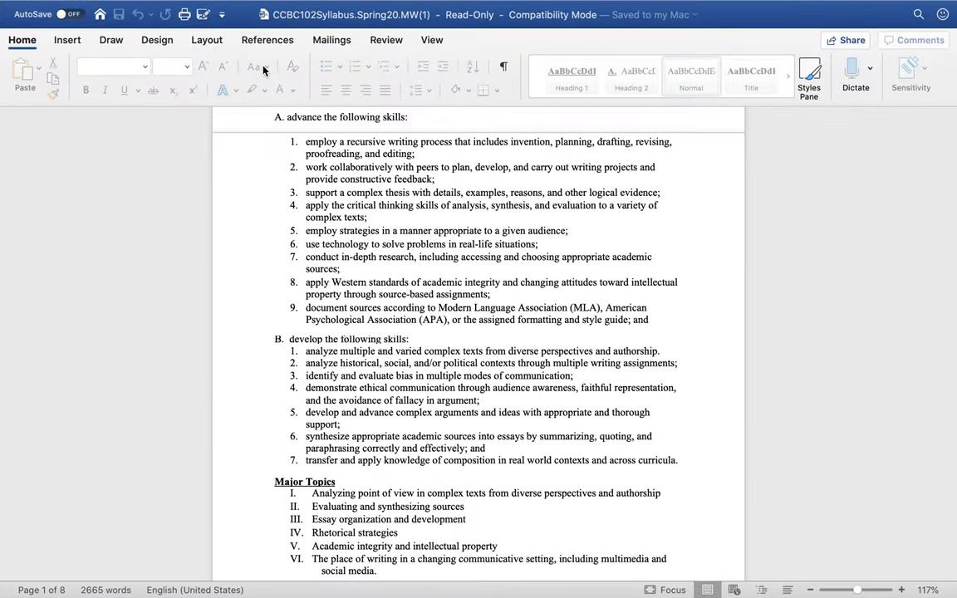
scroll("down", 3)
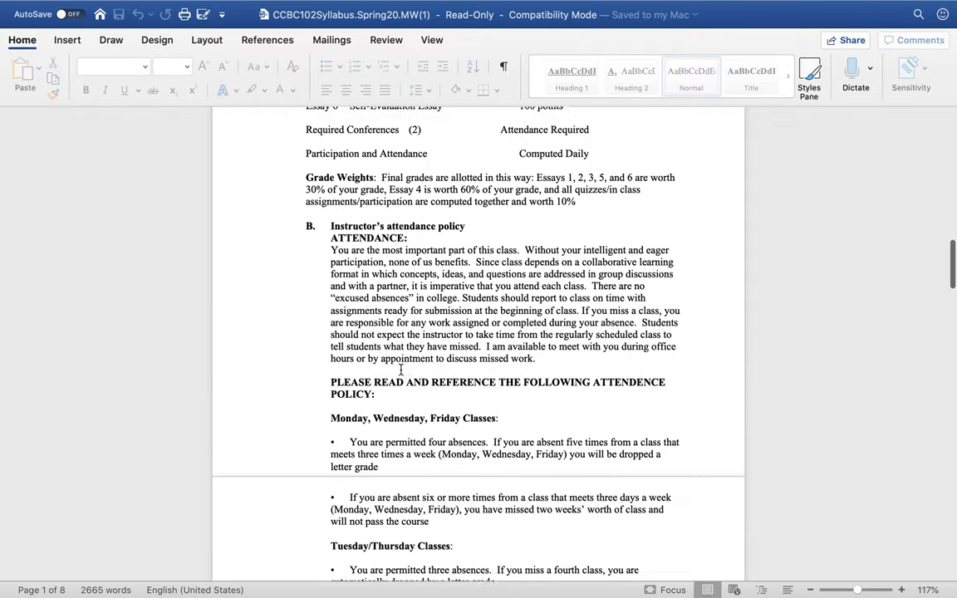
scroll("down", 3)
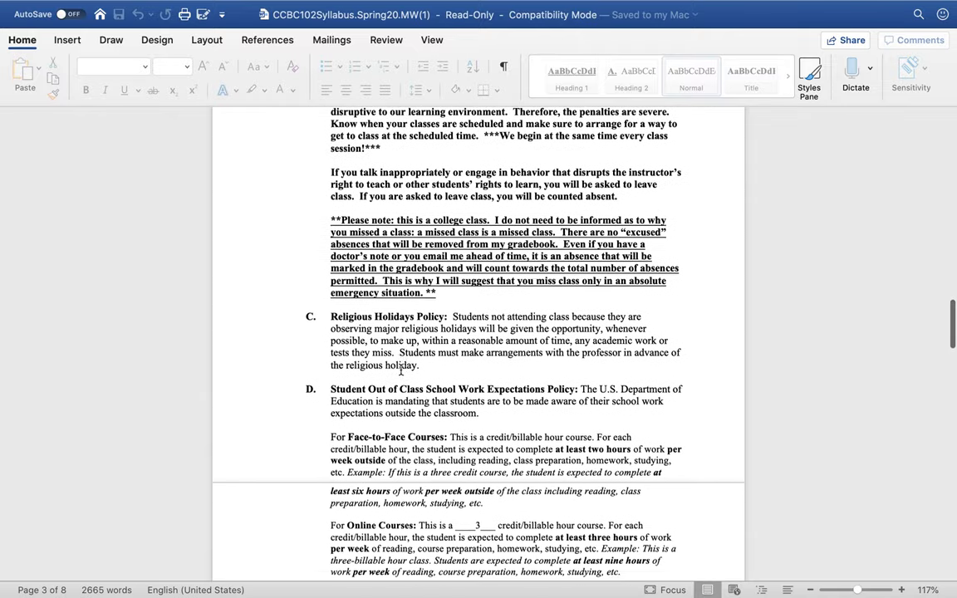
scroll("down", 3)
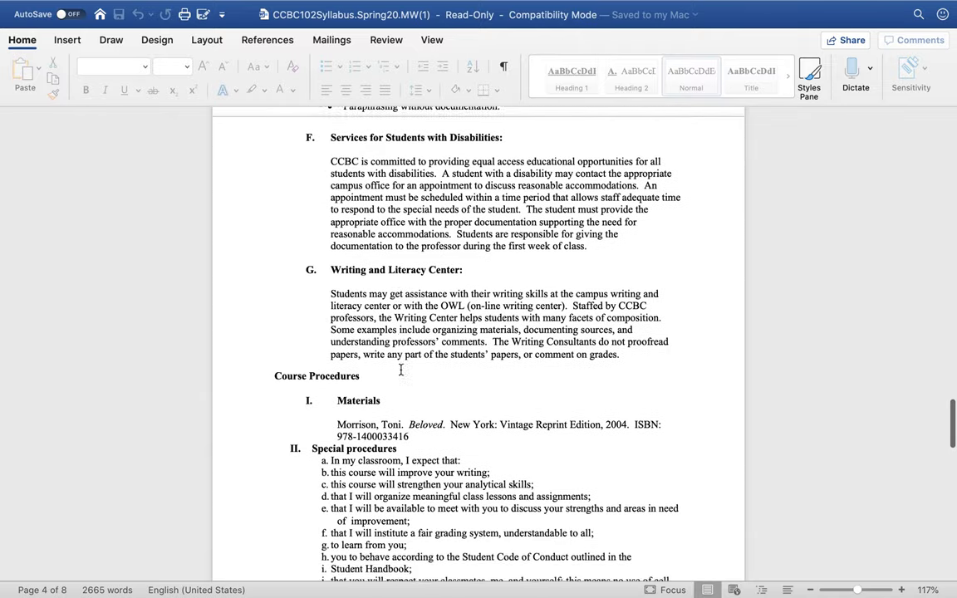
scroll("down", 3)
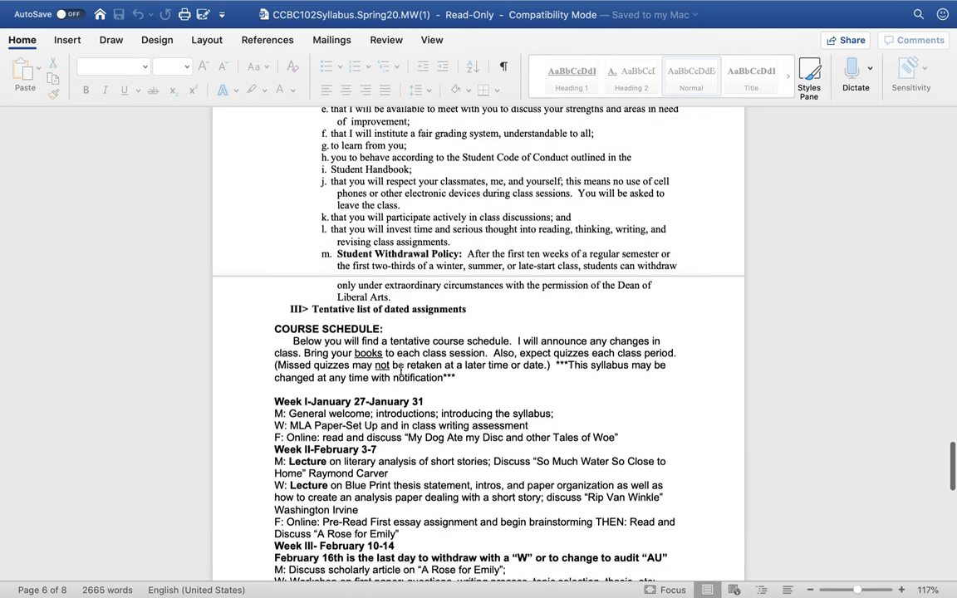
scroll("down", 3)
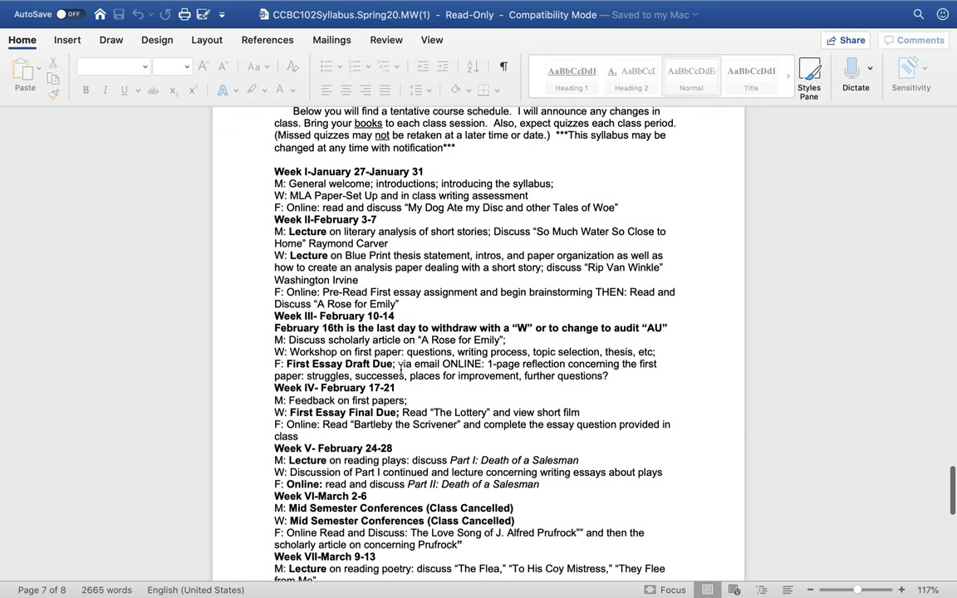
scroll("down", 3)
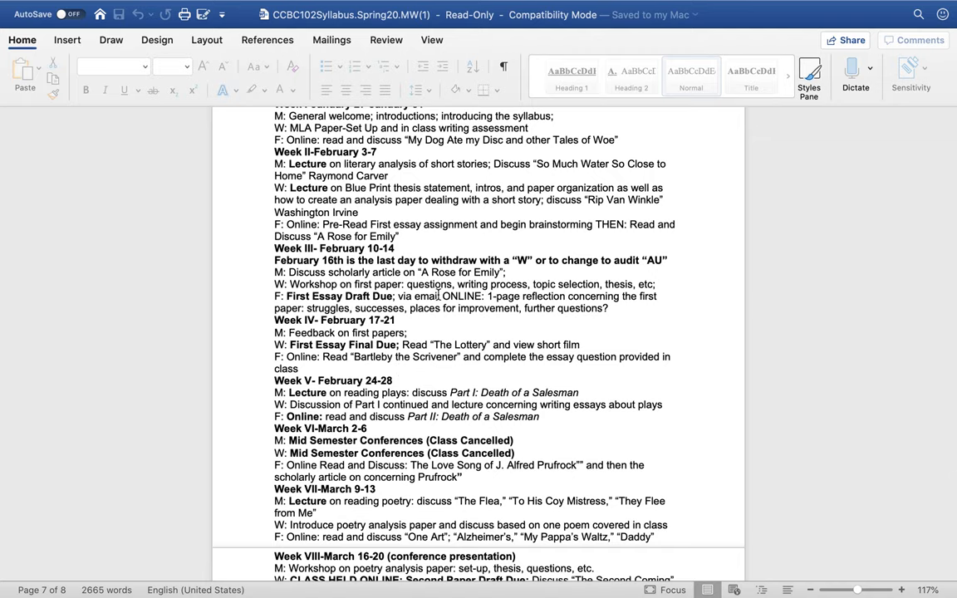
scroll("down", 3)
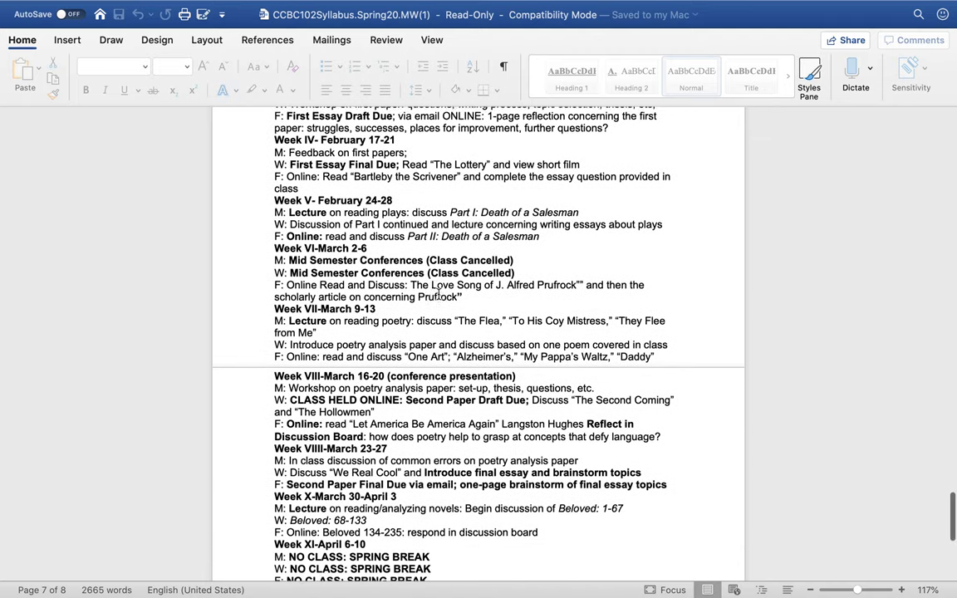
scroll("down", 3)
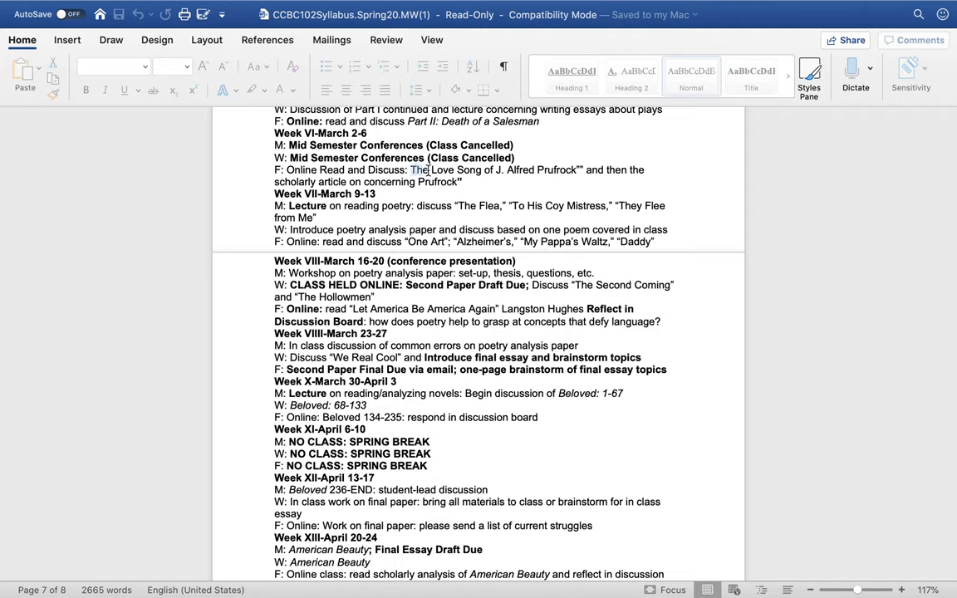
left_click_drag(410, 170, 582, 169)
type("the love song of j")
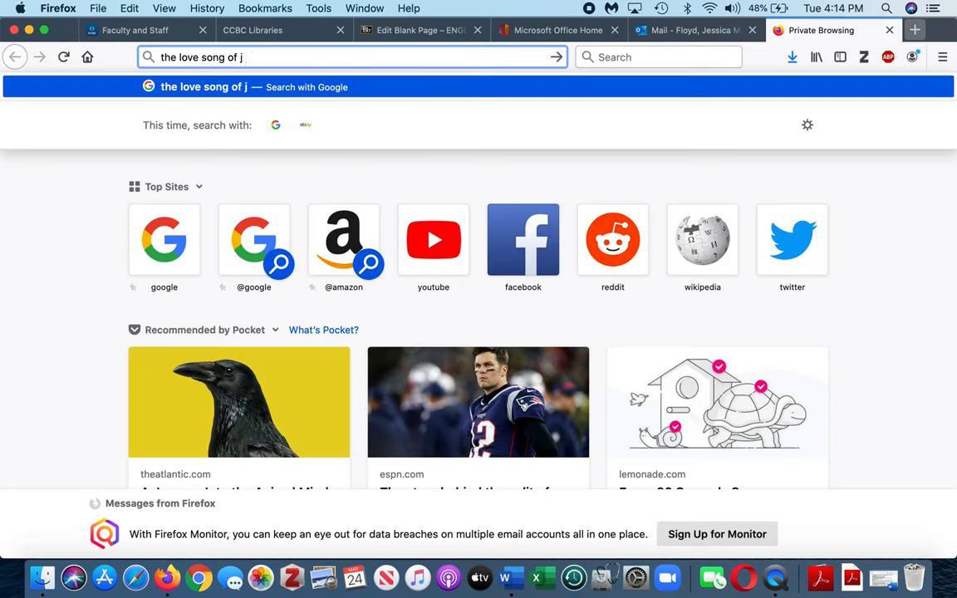
Step: Search 'alfred prufrock', read Eliot's poem on Poetry Foundation, and highlight the thinning-hair line
type("alfred prufrock")
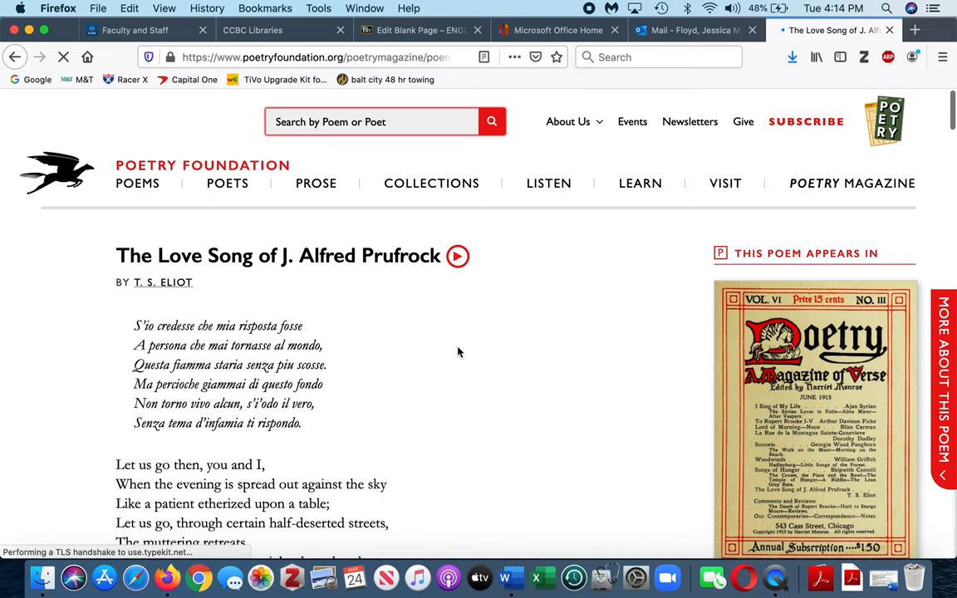
scroll("down", 3)
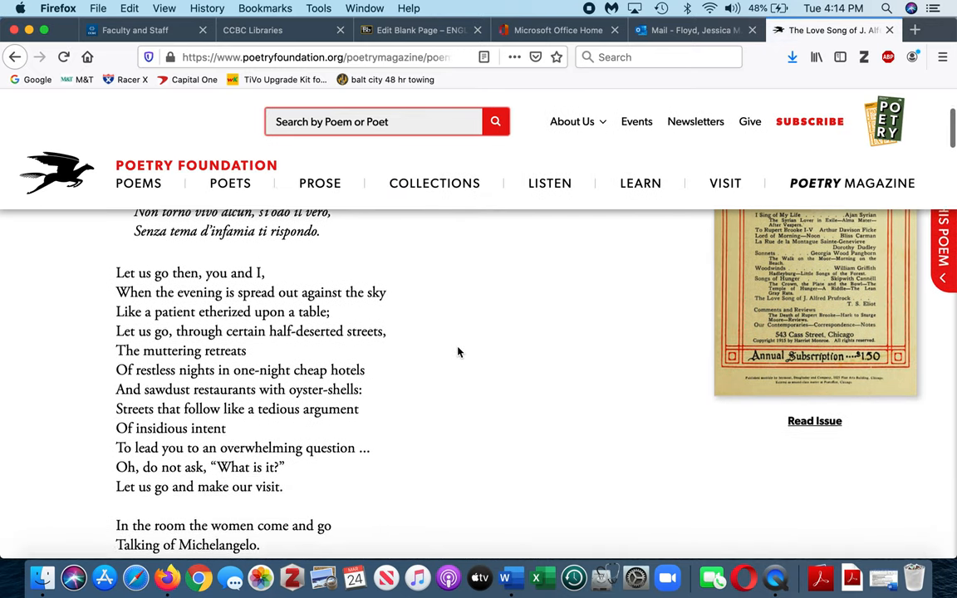
scroll("down", 3)
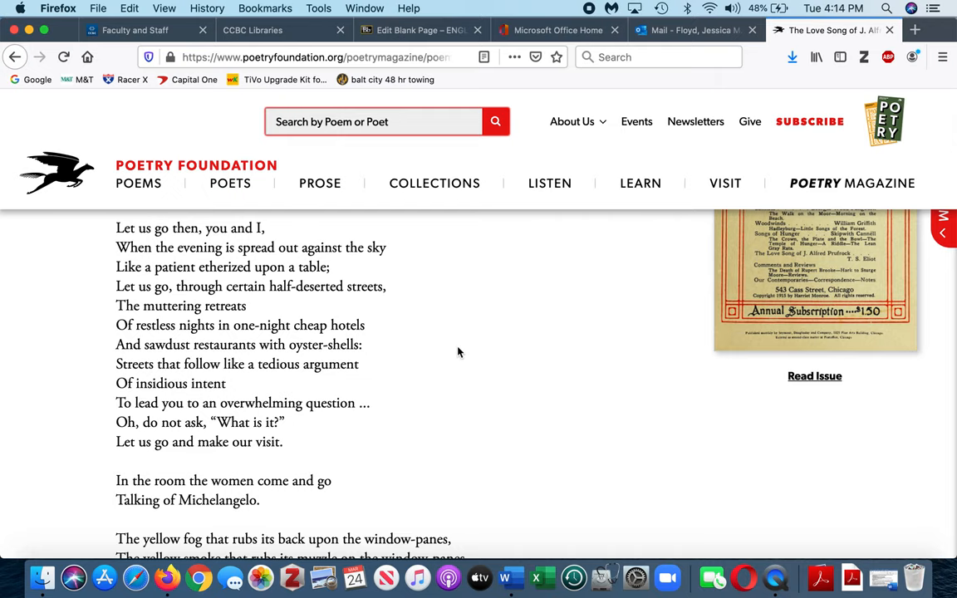
scroll("down", 3)
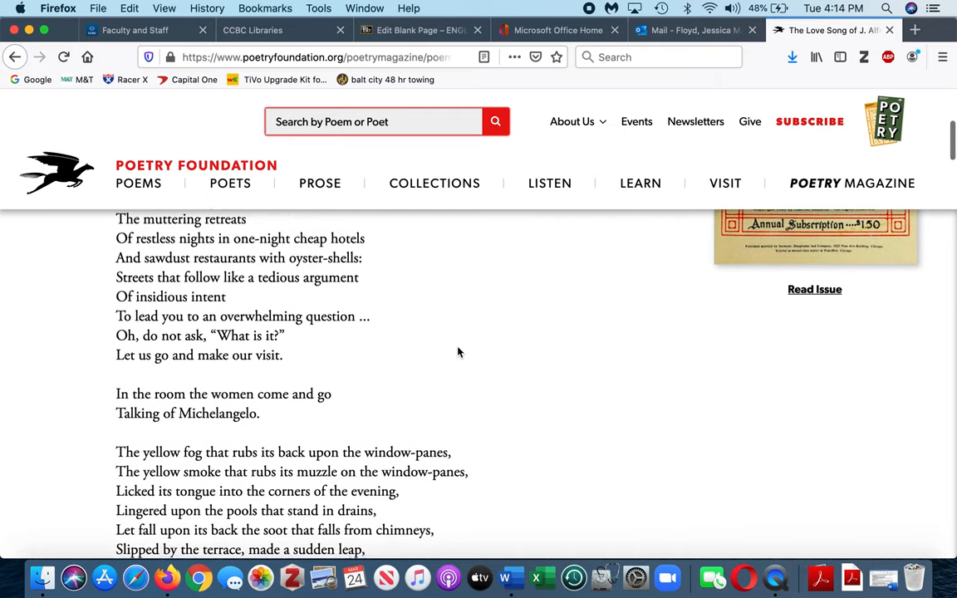
scroll("down", 3)
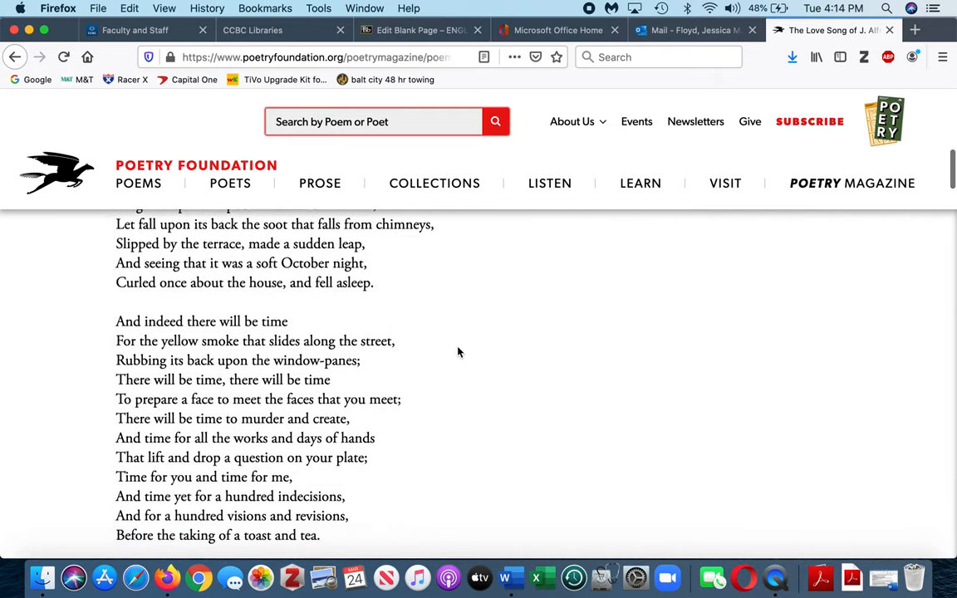
scroll("down", 3)
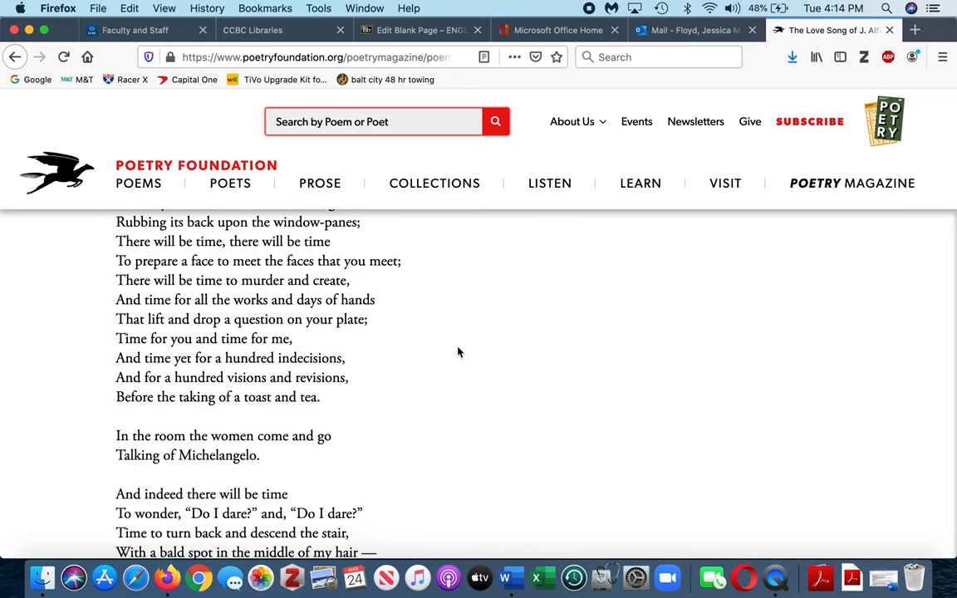
scroll("down", 3)
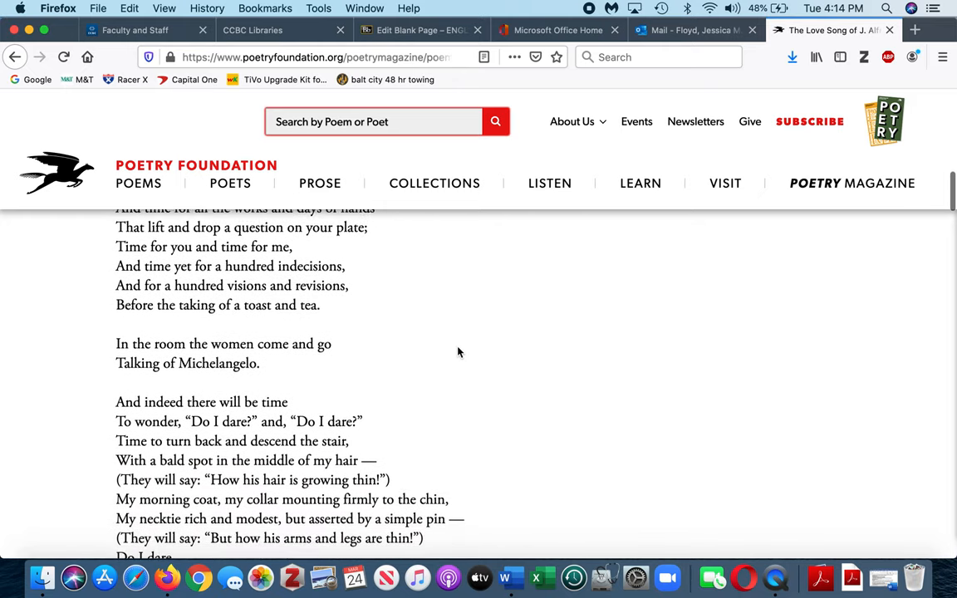
scroll("down", 3)
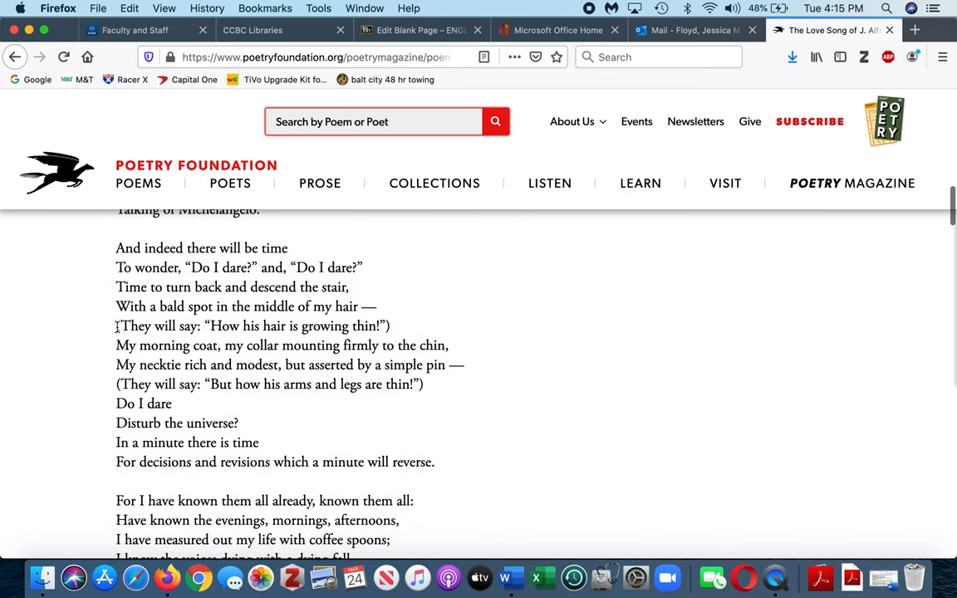
left_click_drag(115, 325, 399, 325)
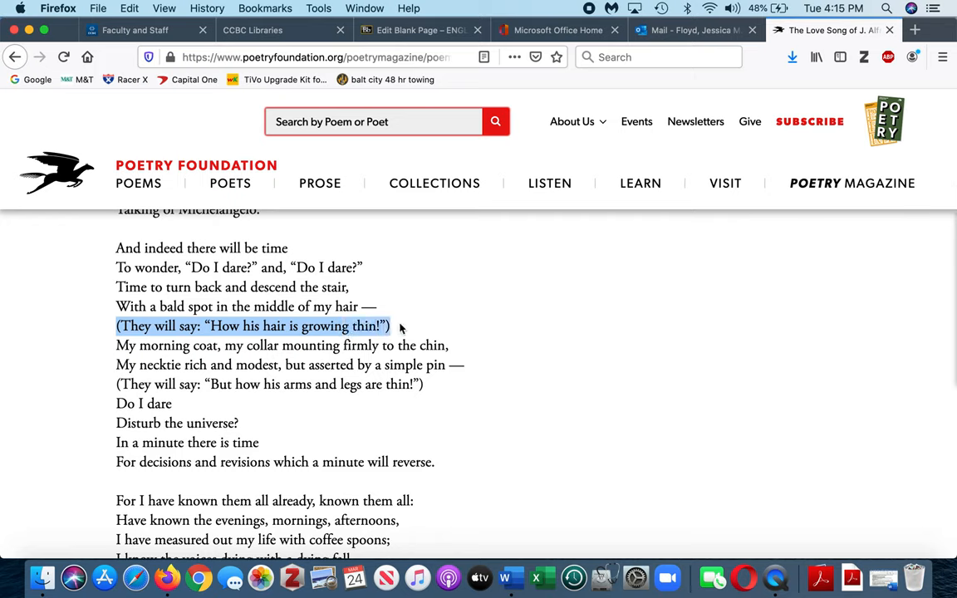
mouse_move(501, 375)
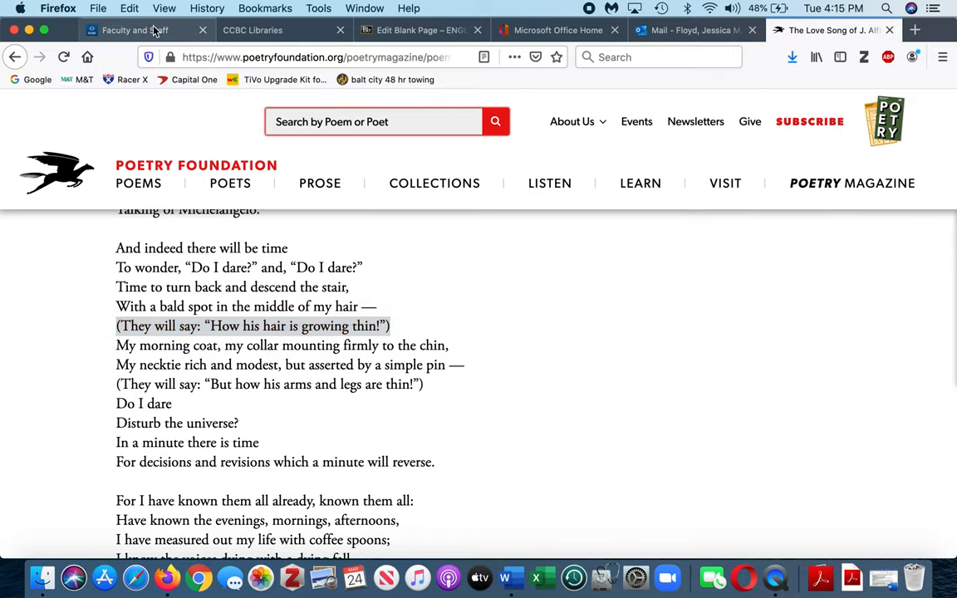
Step: Go from Faculty and Staff to the library's Article Databases and open ProQuest Central
left_click(132, 31)
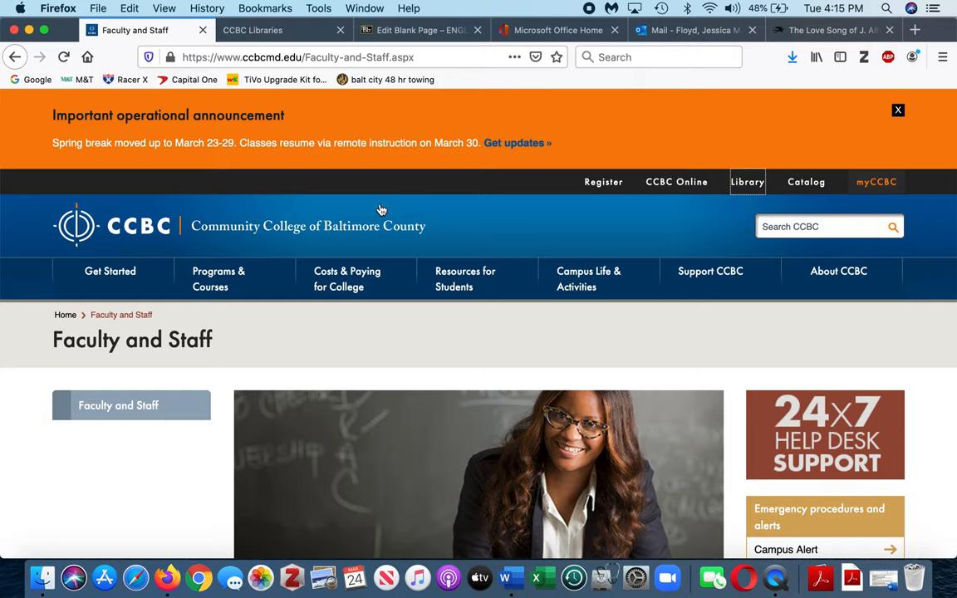
mouse_move(778, 172)
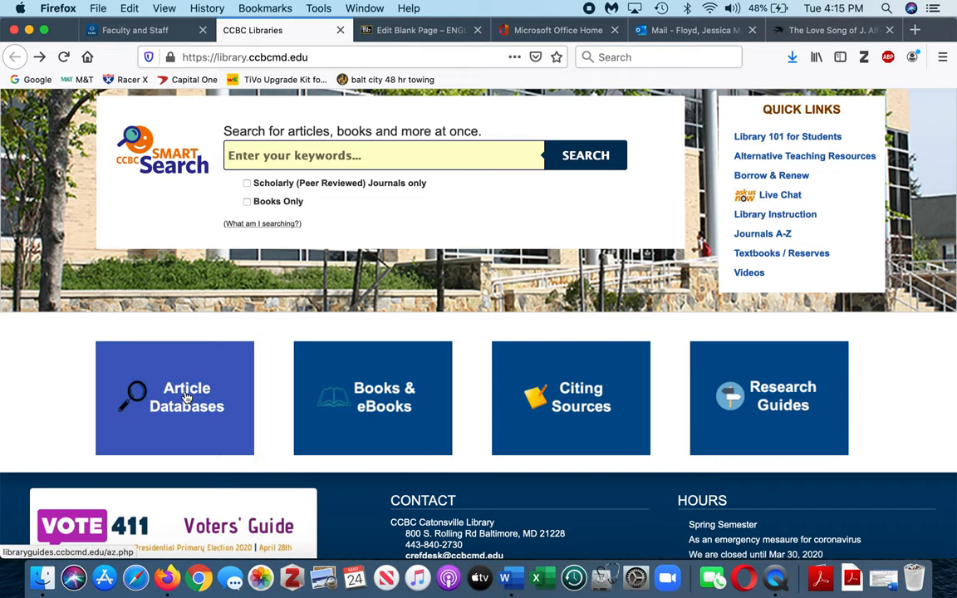
left_click(186, 398)
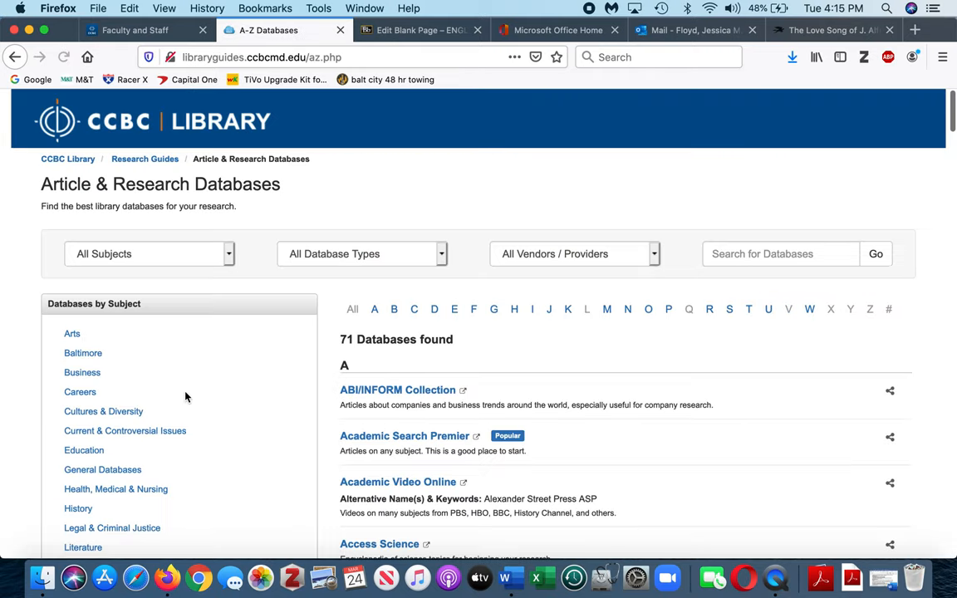
scroll("down", 3)
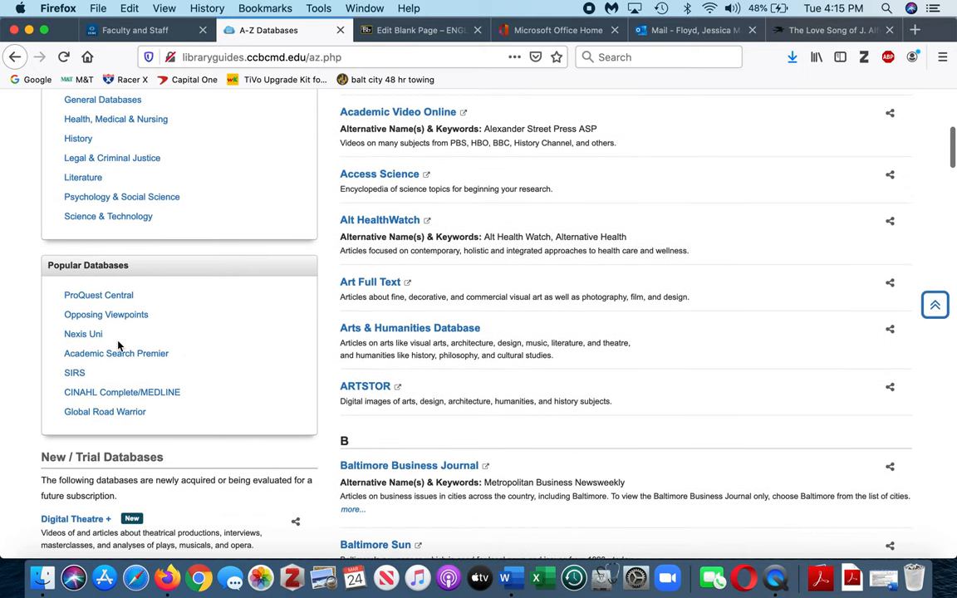
mouse_move(98, 295)
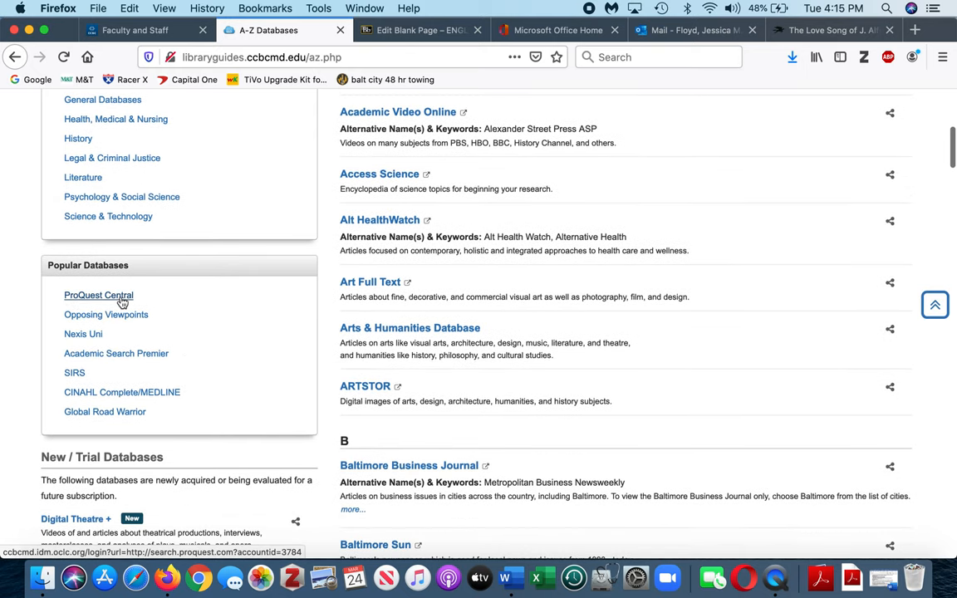
mouse_move(116, 354)
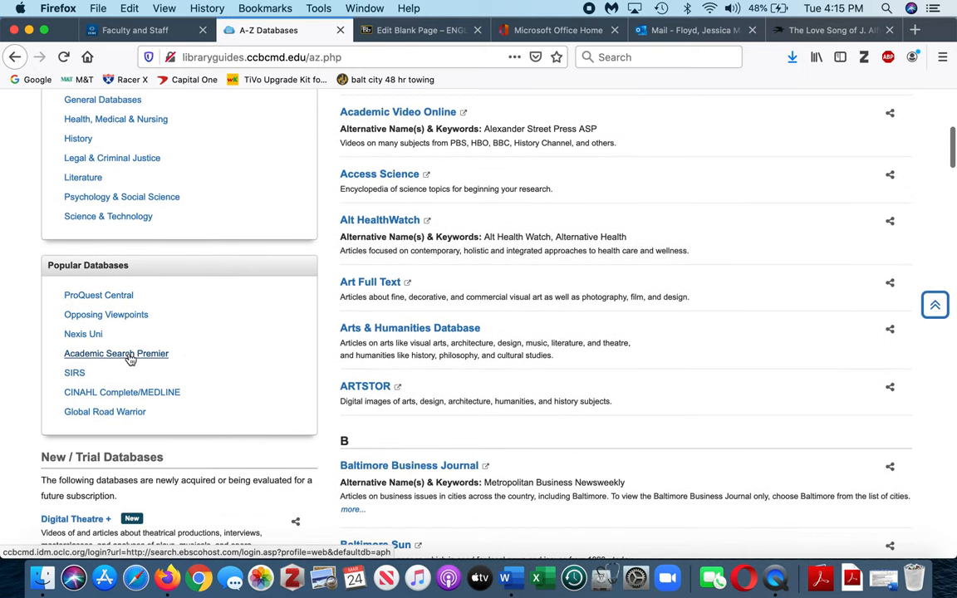
left_click(98, 295)
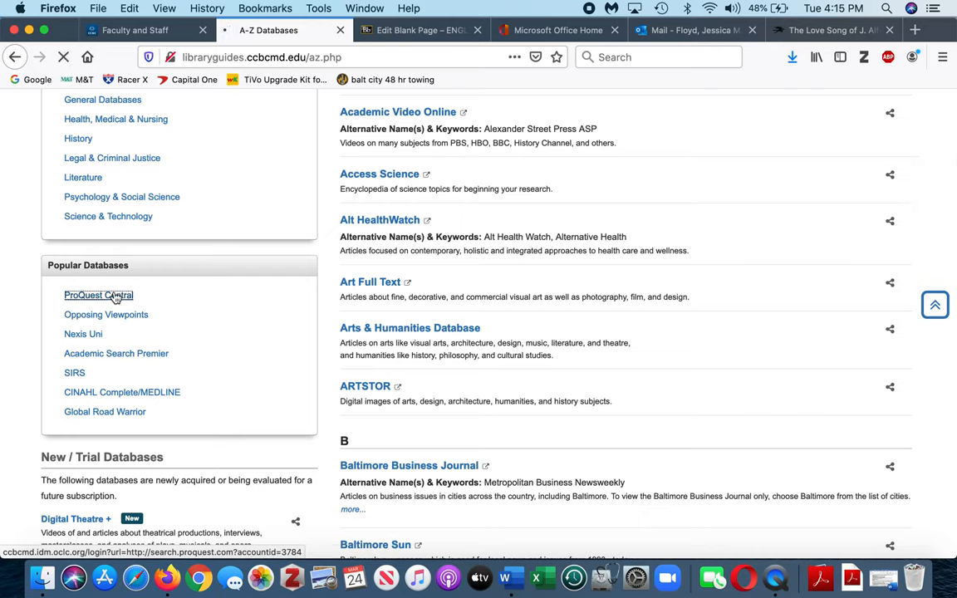
left_click(98, 295)
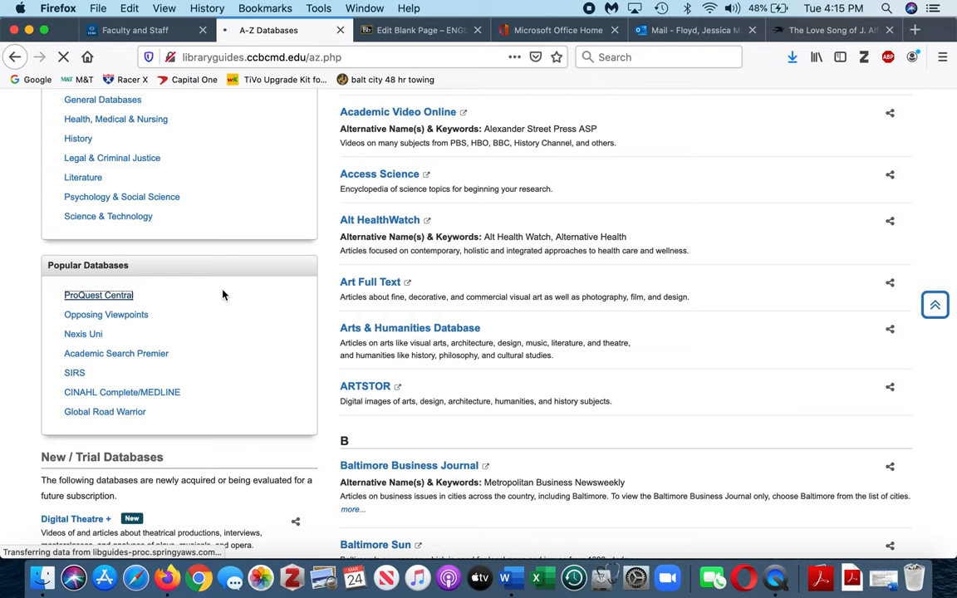
left_click(99, 295)
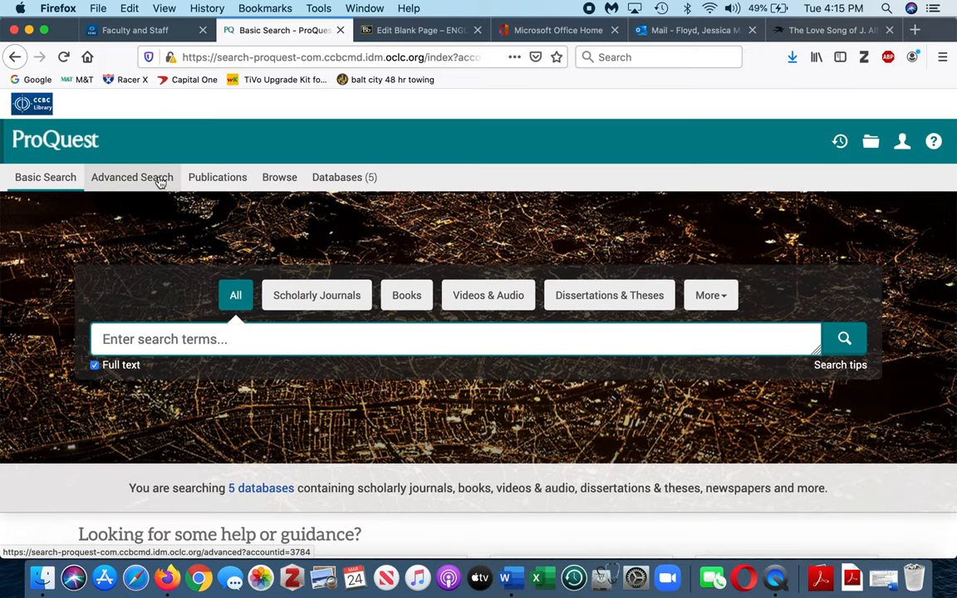
Step: Submit an Advanced Search for 'The Love Song of J. Alfred Prufrock' AND 'old age'
left_click(131, 177)
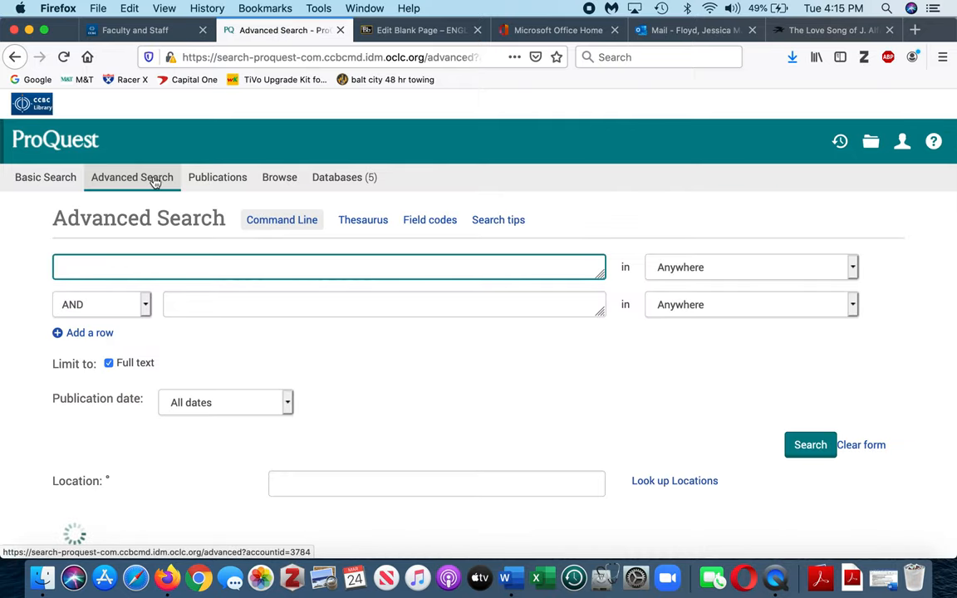
type("The Love Song of")
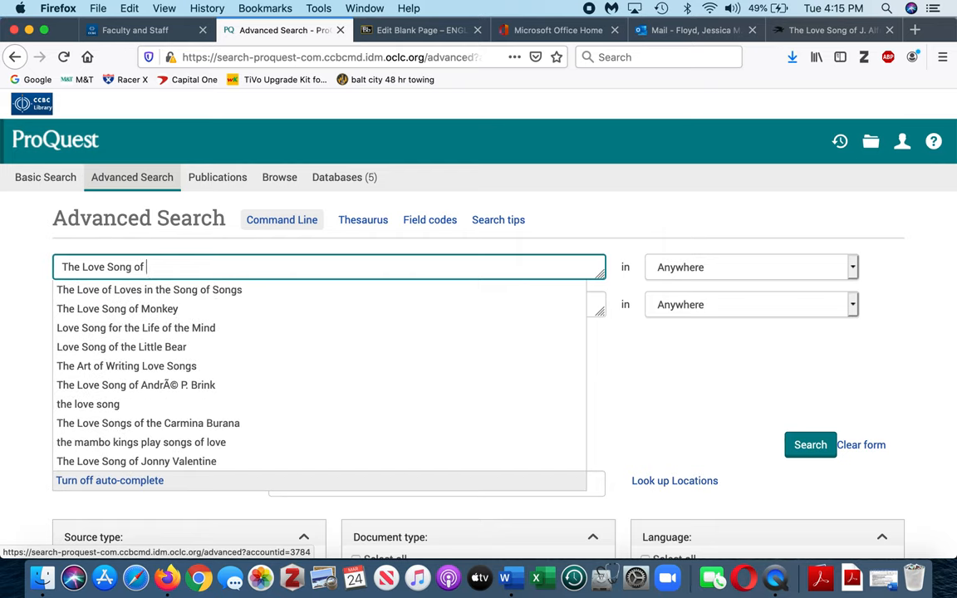
type("J. Alfred")
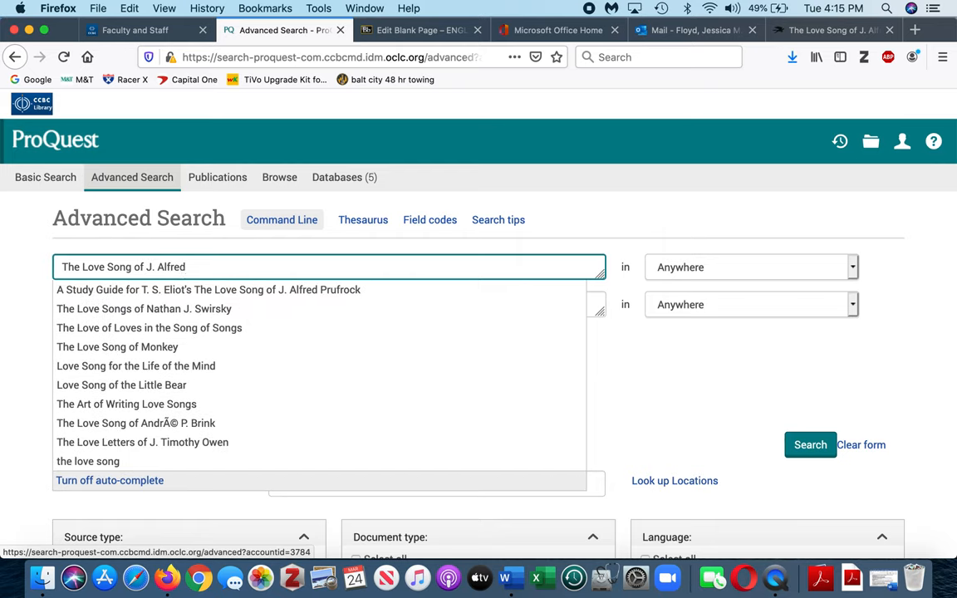
type("Prufrock")
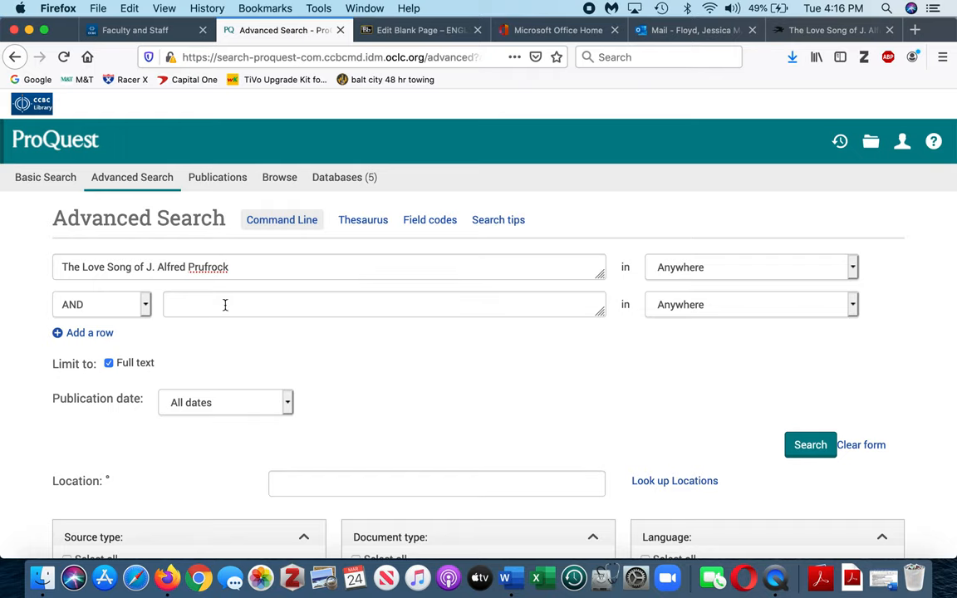
type("old age")
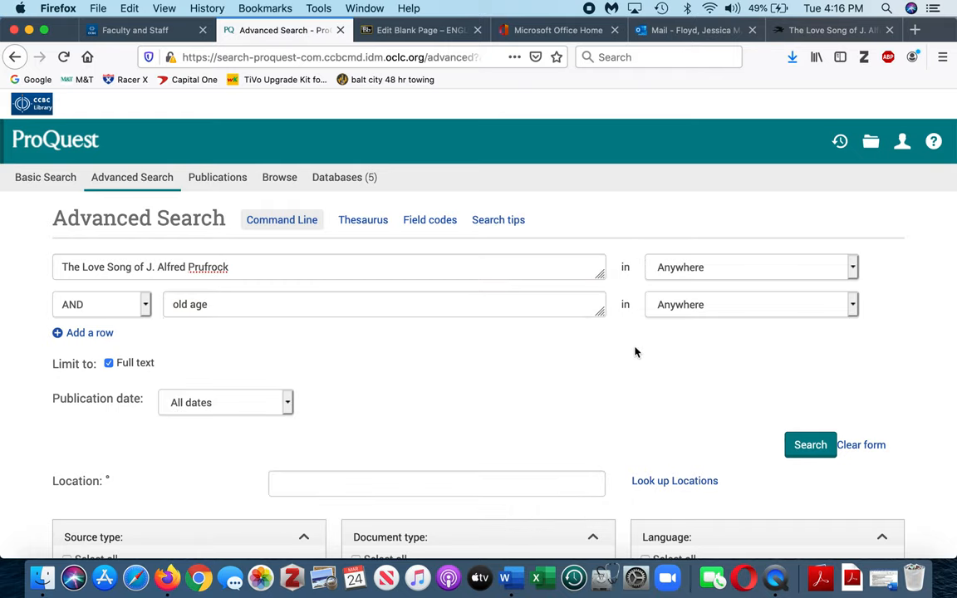
mouse_move(745, 323)
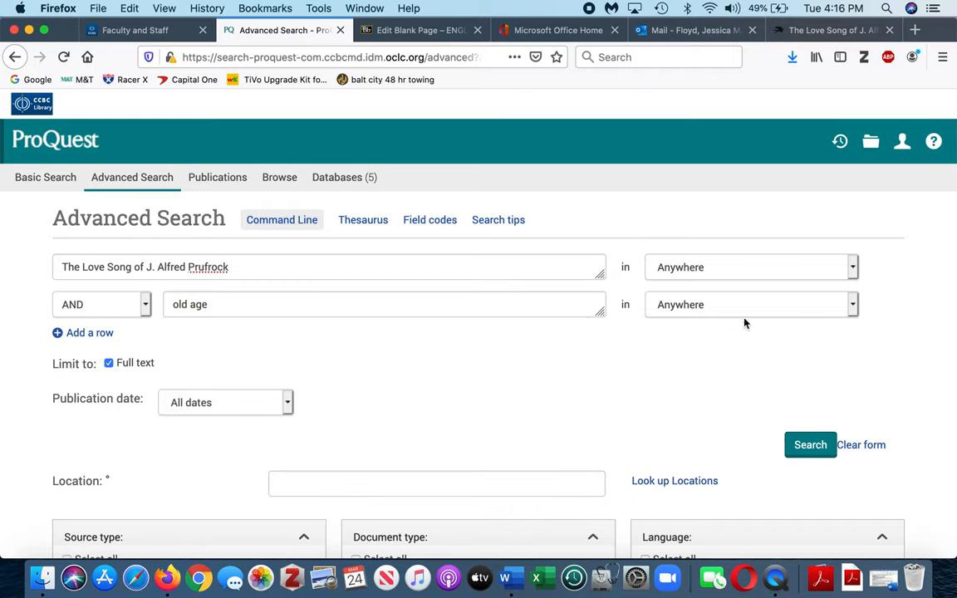
mouse_move(685, 402)
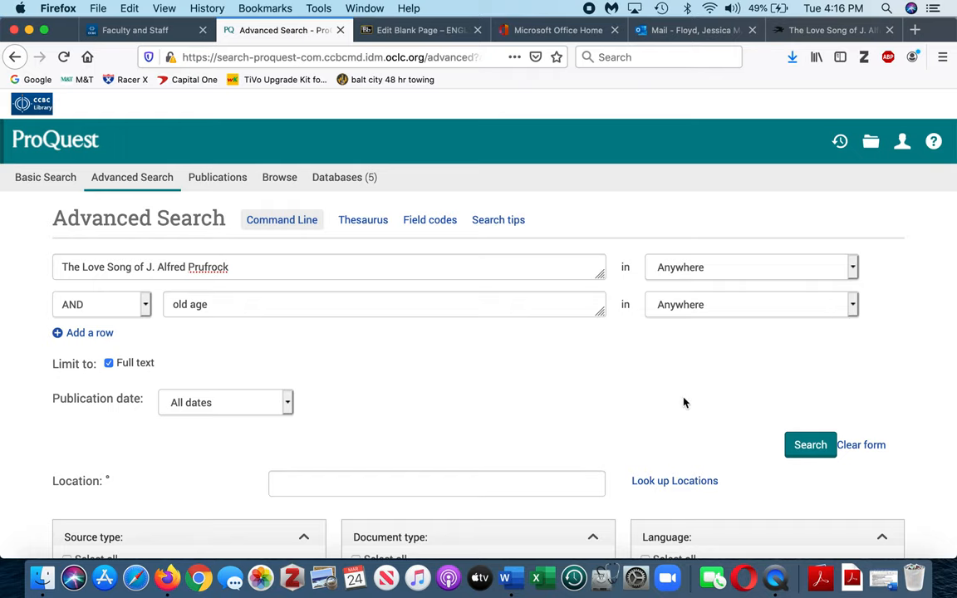
left_click(810, 444)
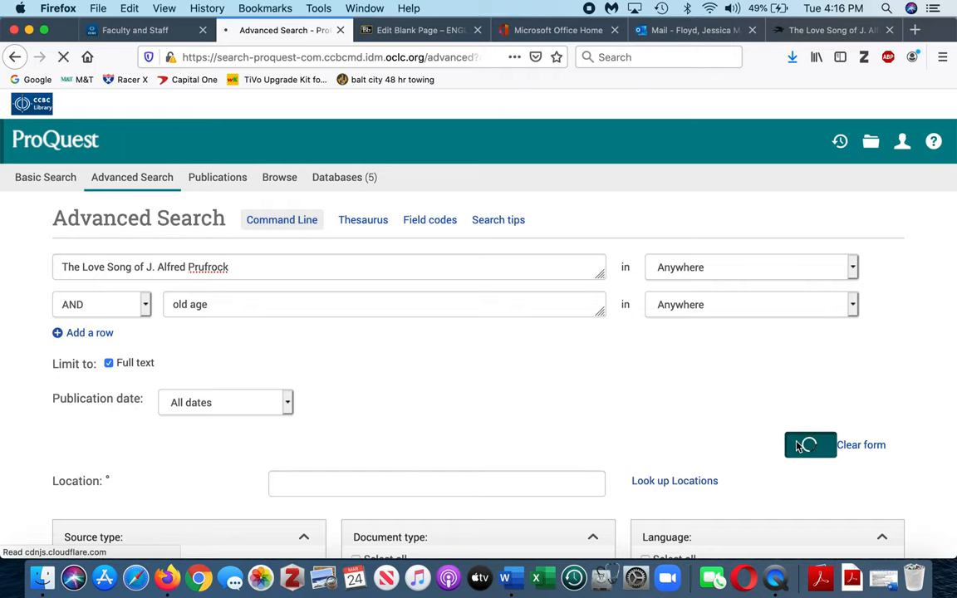
left_click(811, 446)
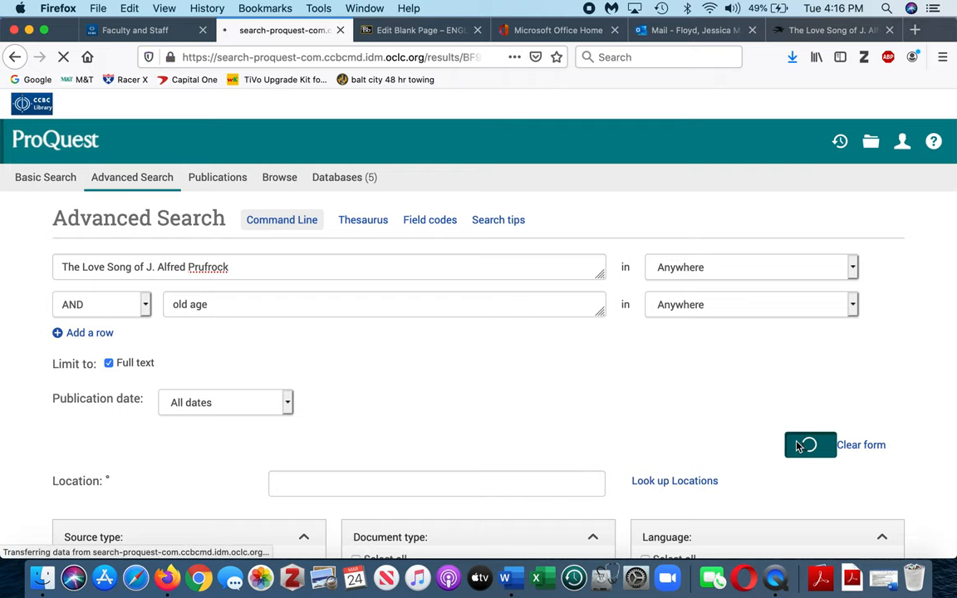
Step: Scan the first results and limit them to peer-reviewed Scholarly Journals
left_click(811, 444)
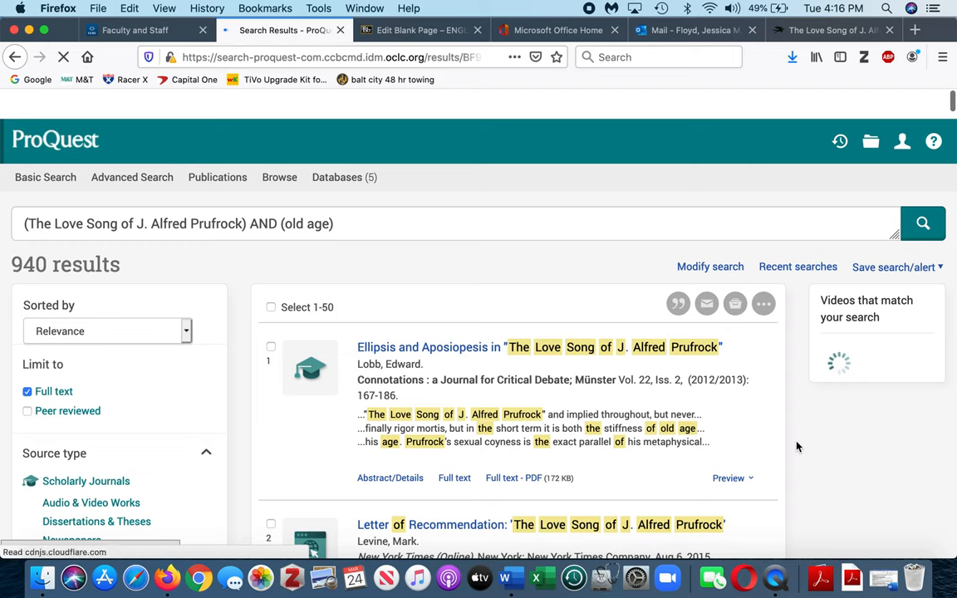
scroll("down", 3)
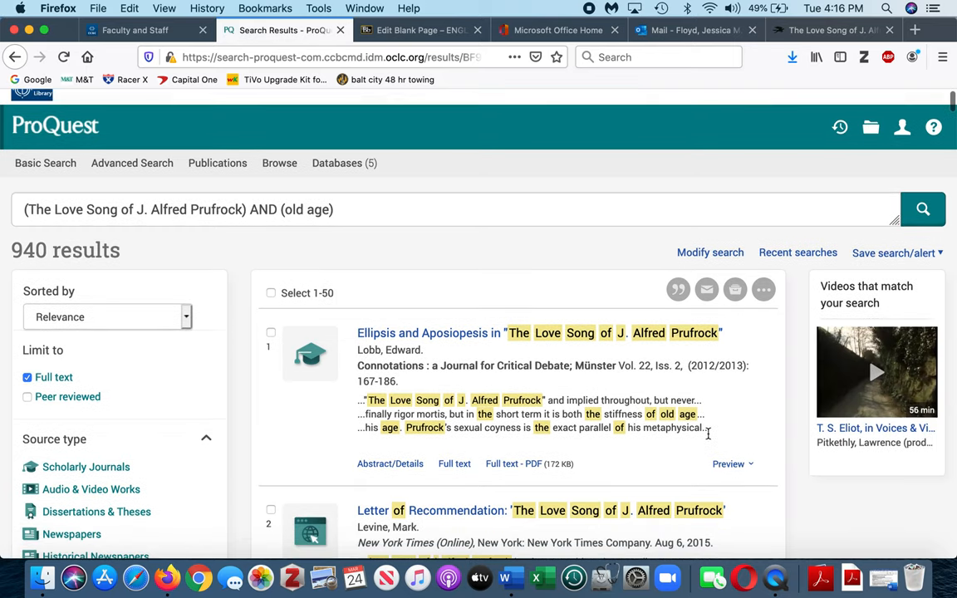
scroll("down", 3)
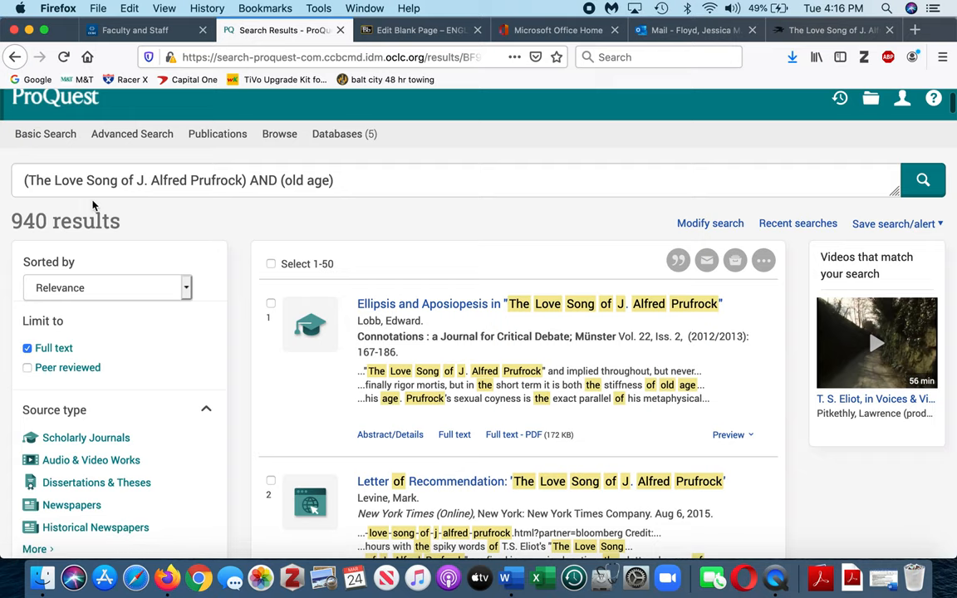
mouse_move(311, 299)
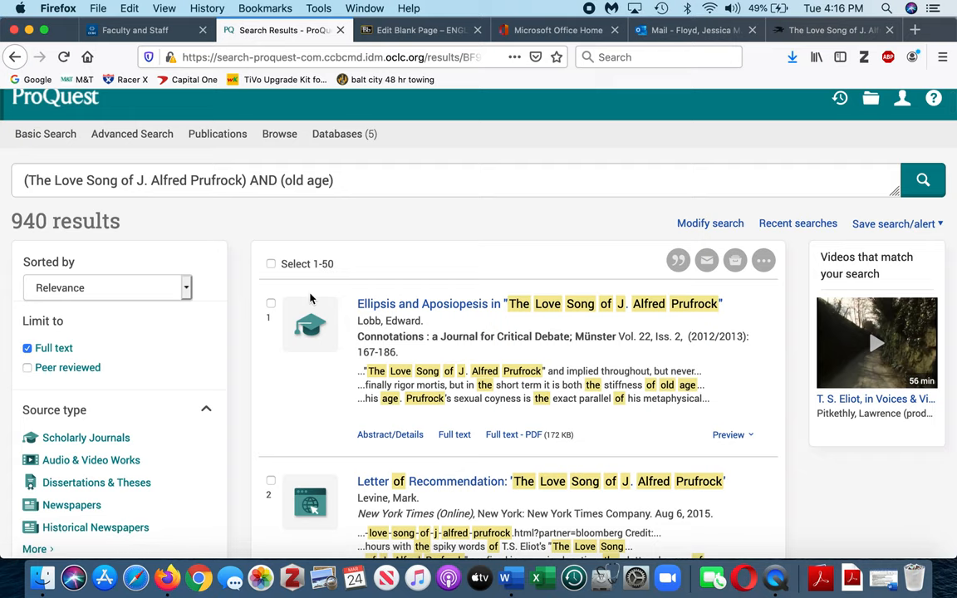
scroll("down", 3)
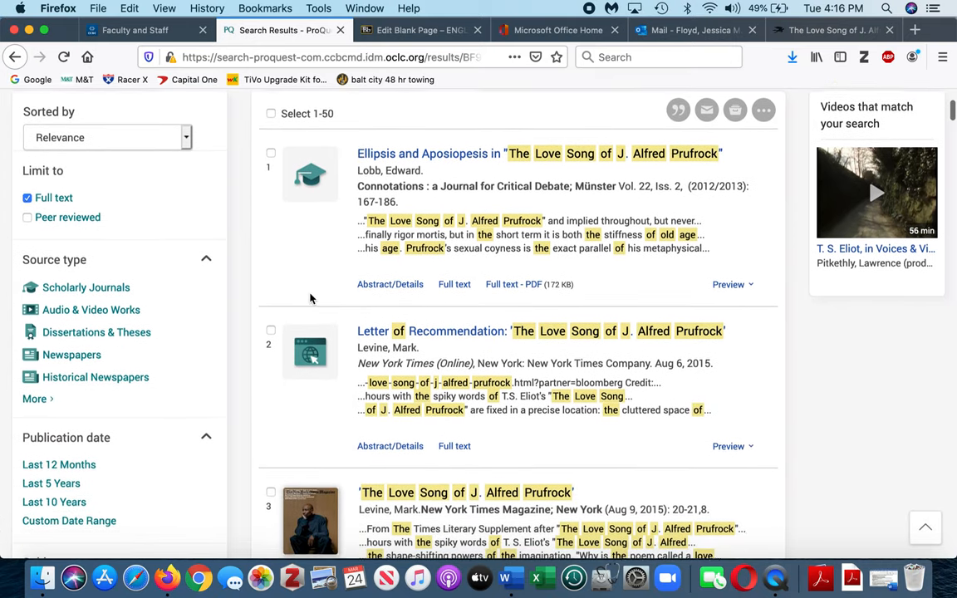
scroll("down", 3)
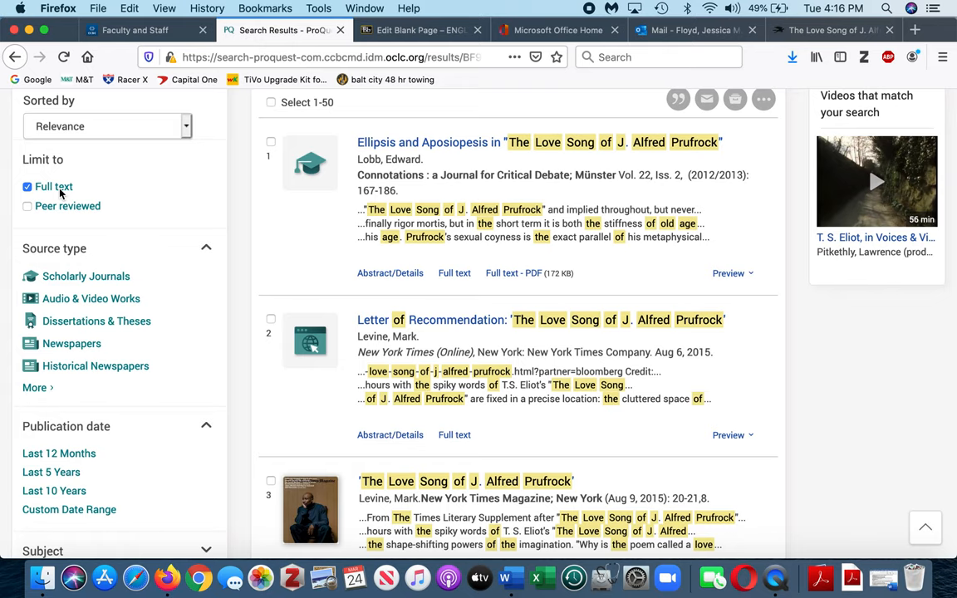
left_click(27, 206)
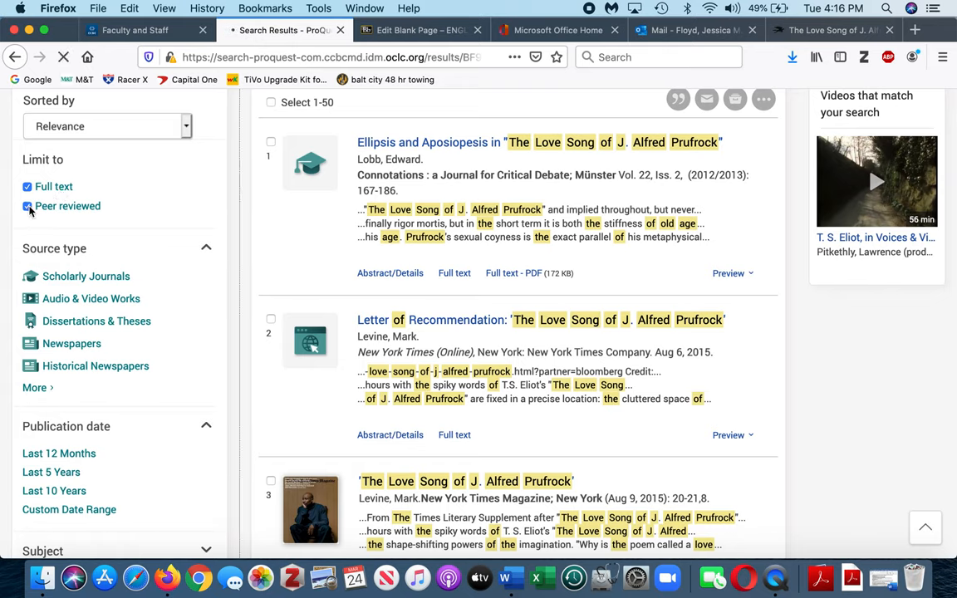
left_click(27, 206)
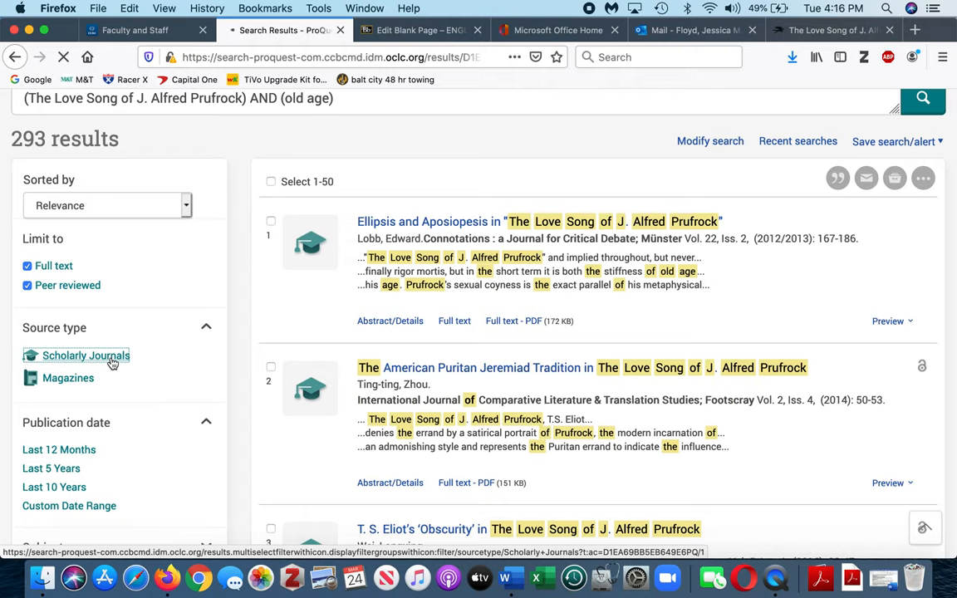
left_click(96, 355)
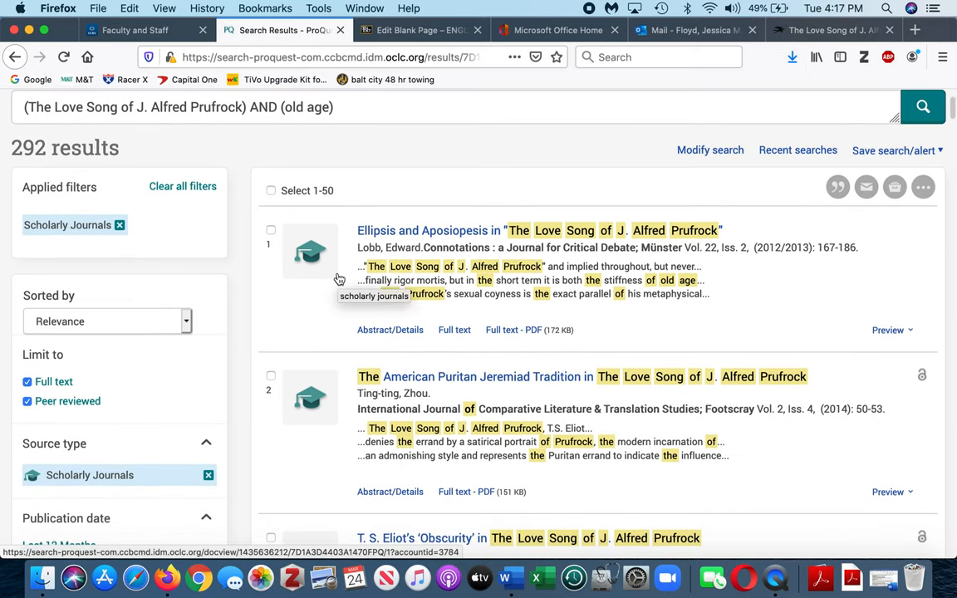
Step: Scroll the filtered results down to result 11, 'Feminism, eros, and the coming of age'
scroll("down", 3)
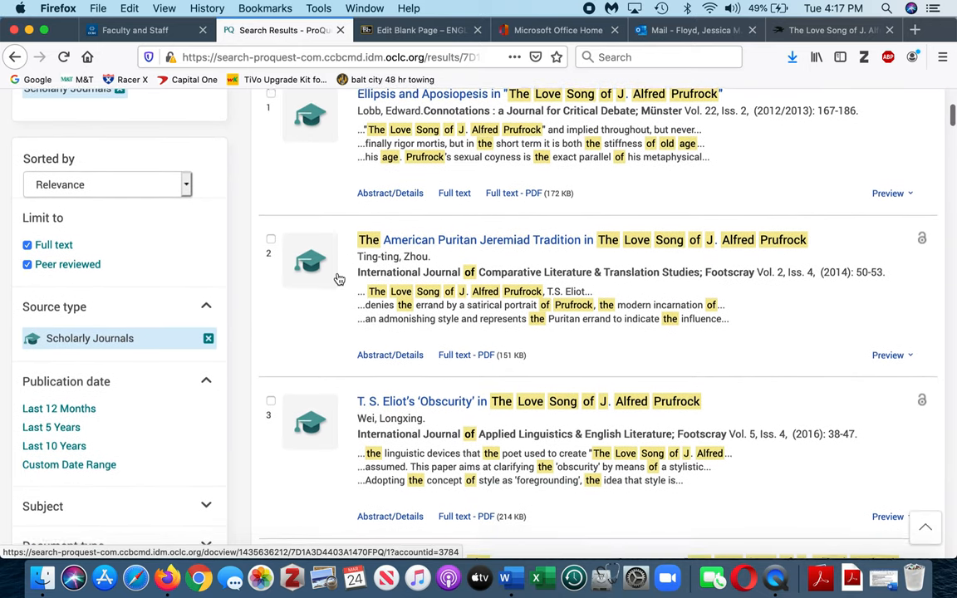
scroll("down", 3)
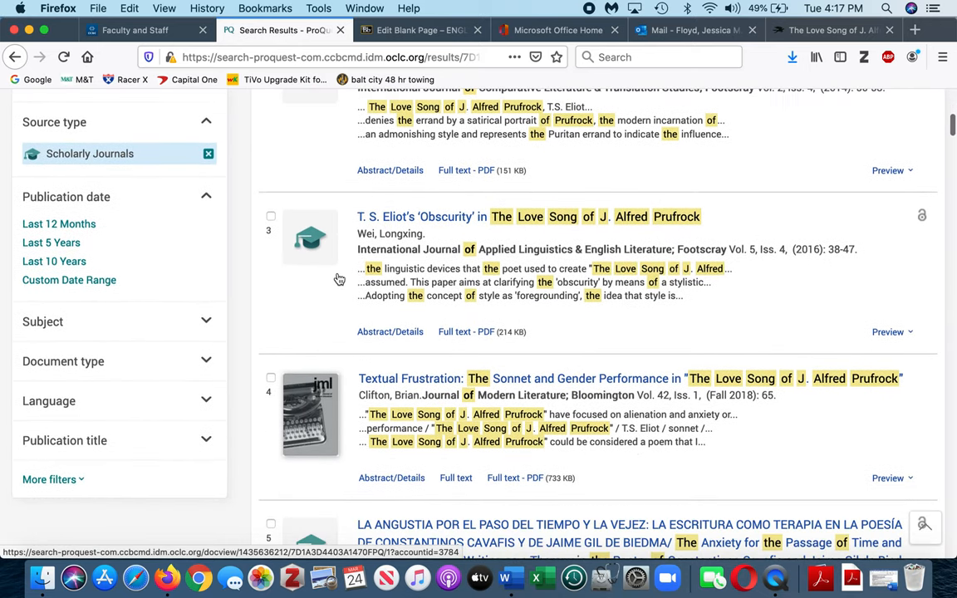
scroll("down", 3)
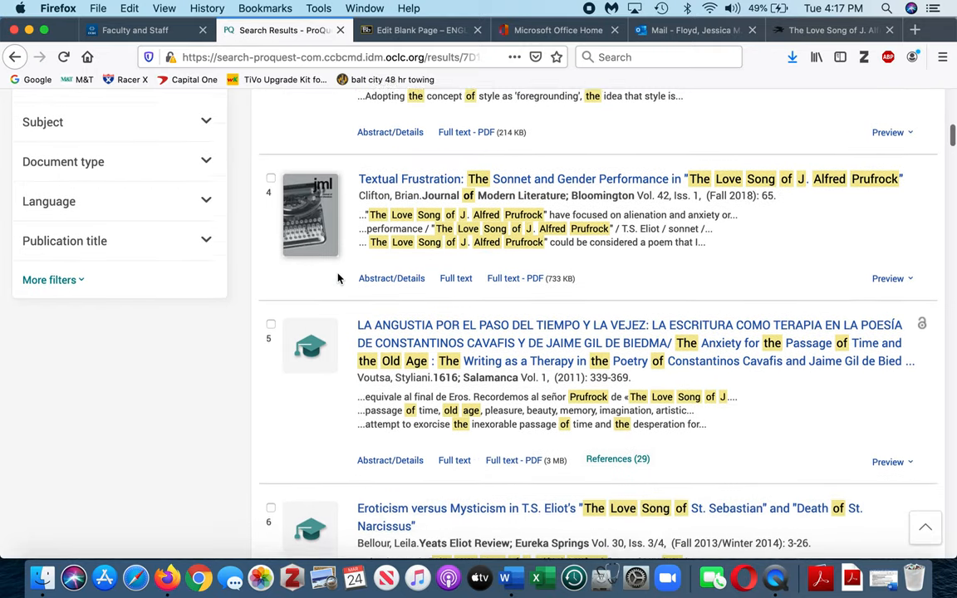
scroll("down", 3)
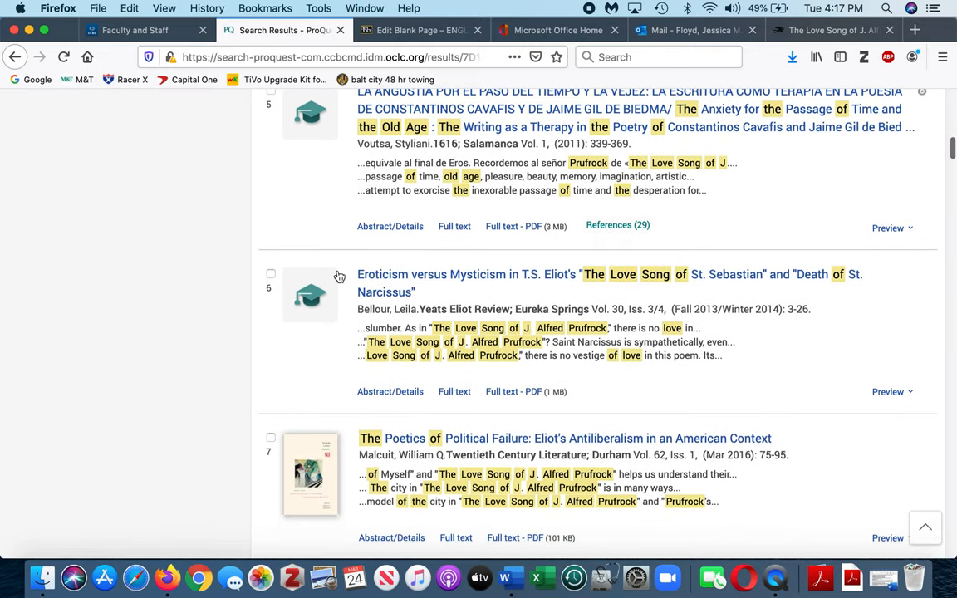
scroll("down", 3)
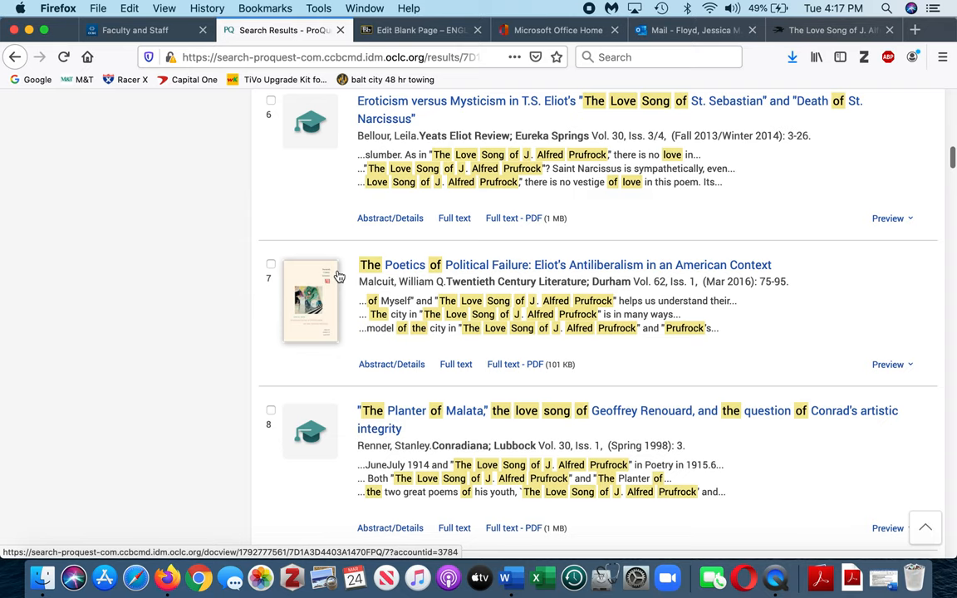
scroll("down", 3)
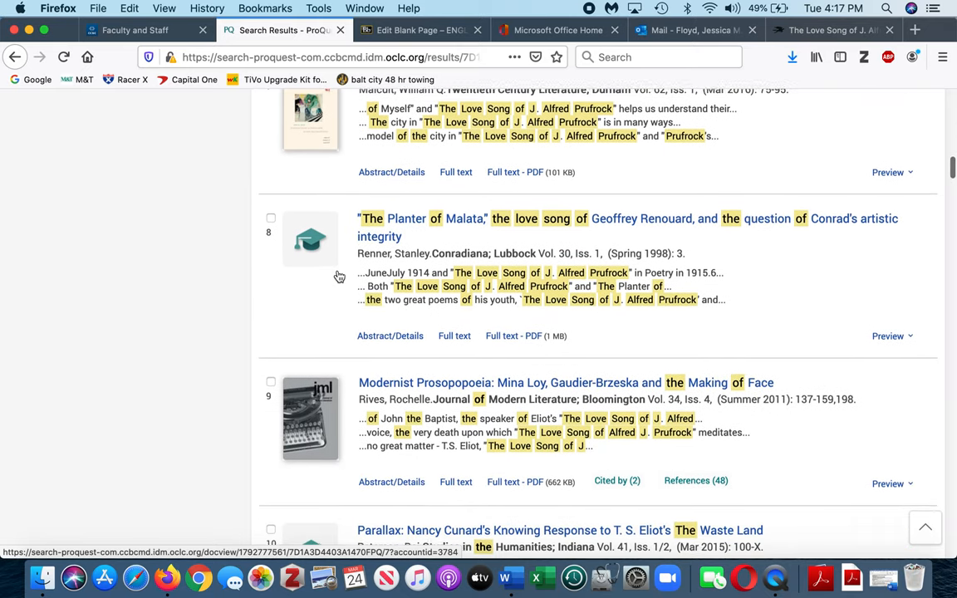
scroll("down", 3)
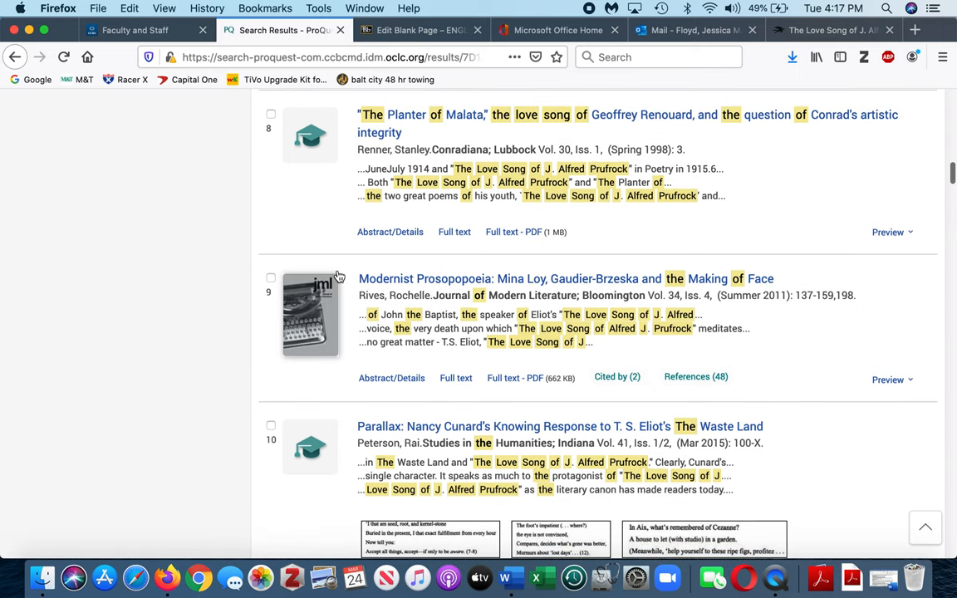
scroll("down", 3)
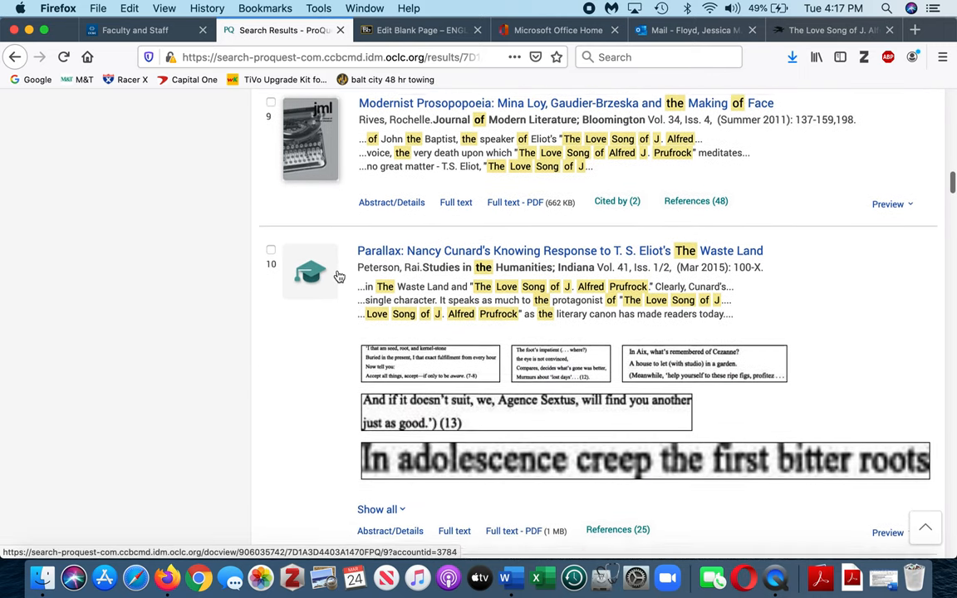
scroll("down", 3)
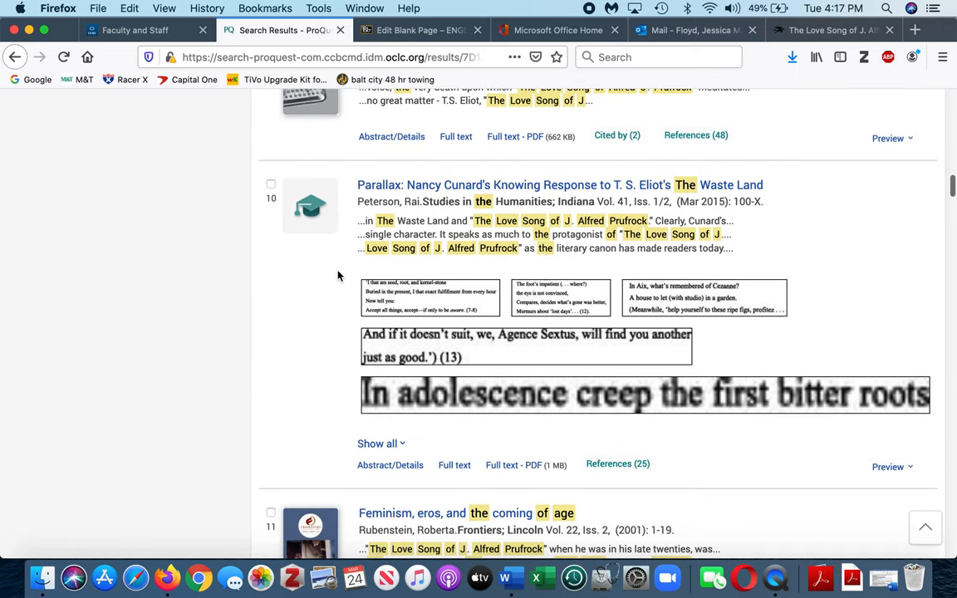
scroll("down", 3)
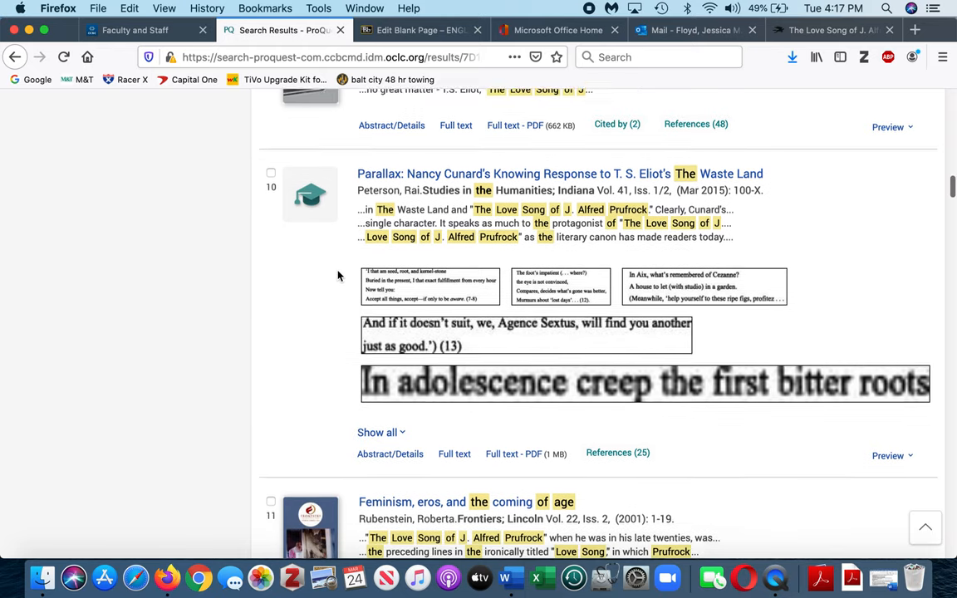
scroll("down", 3)
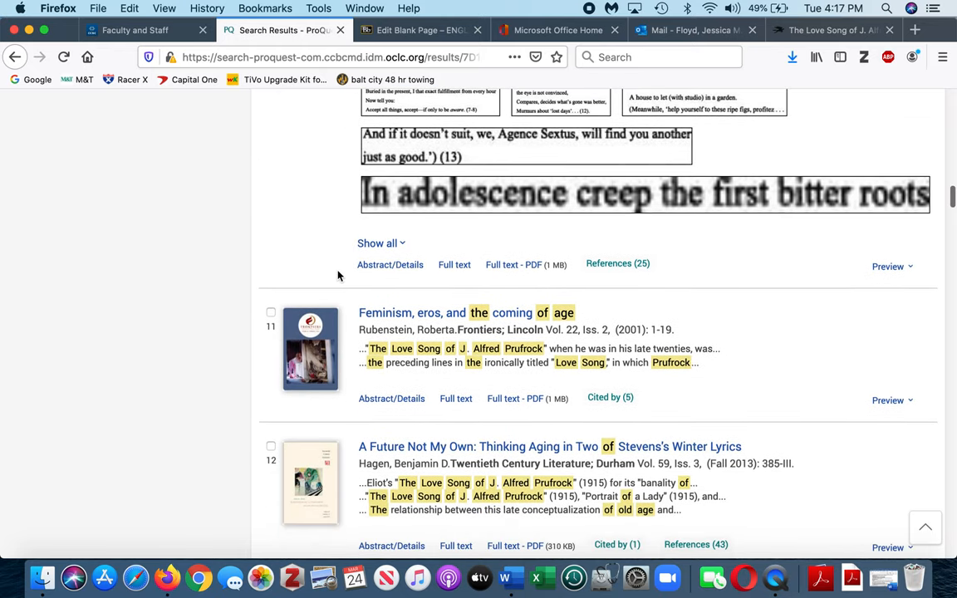
scroll("down", 3)
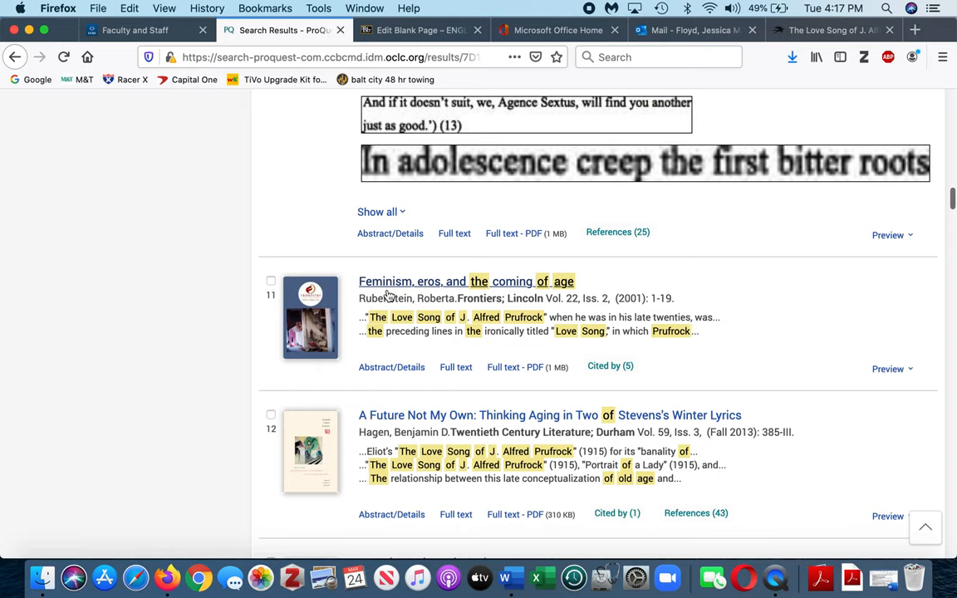
mouse_move(488, 298)
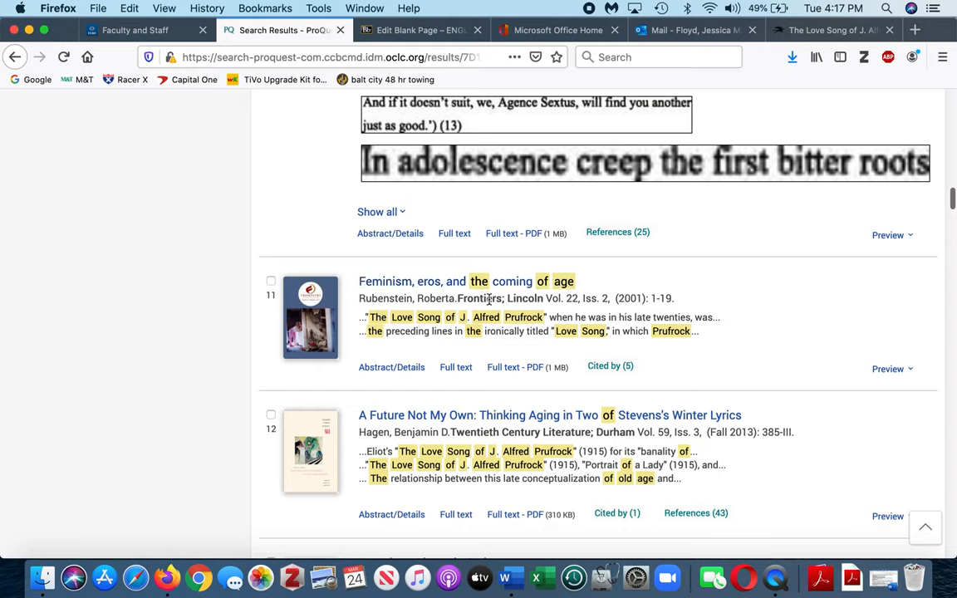
mouse_move(370, 317)
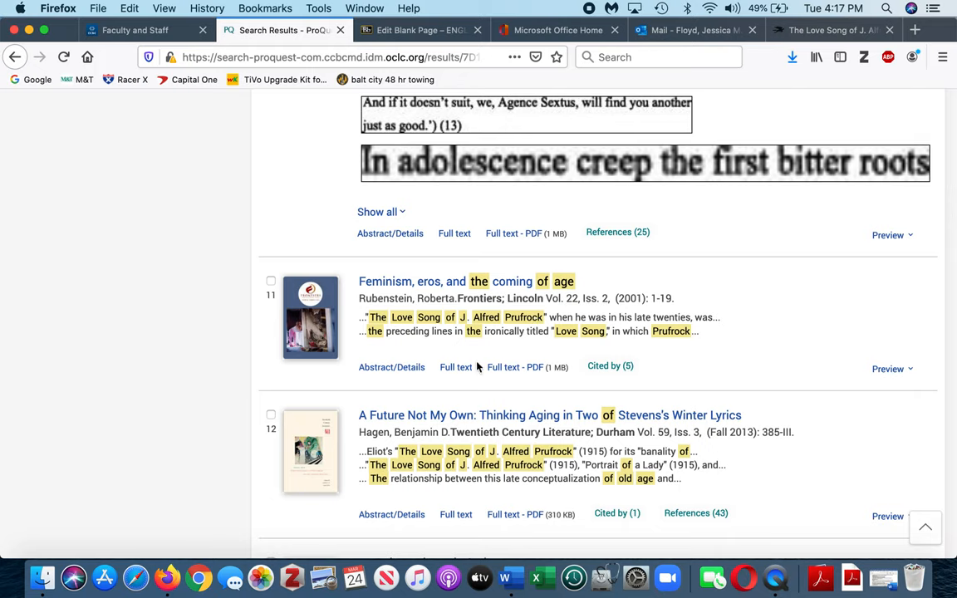
mouse_move(507, 367)
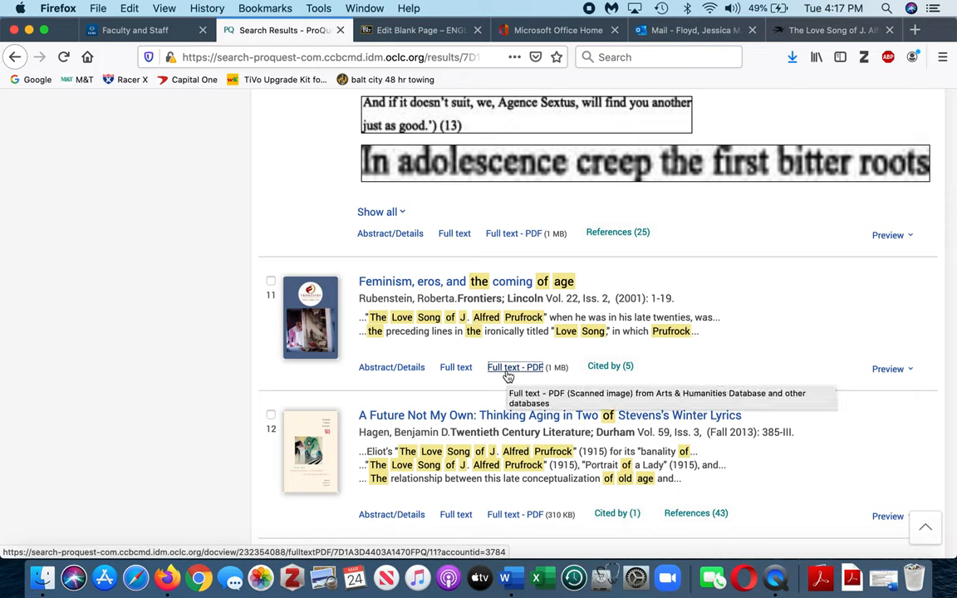
left_click(515, 366)
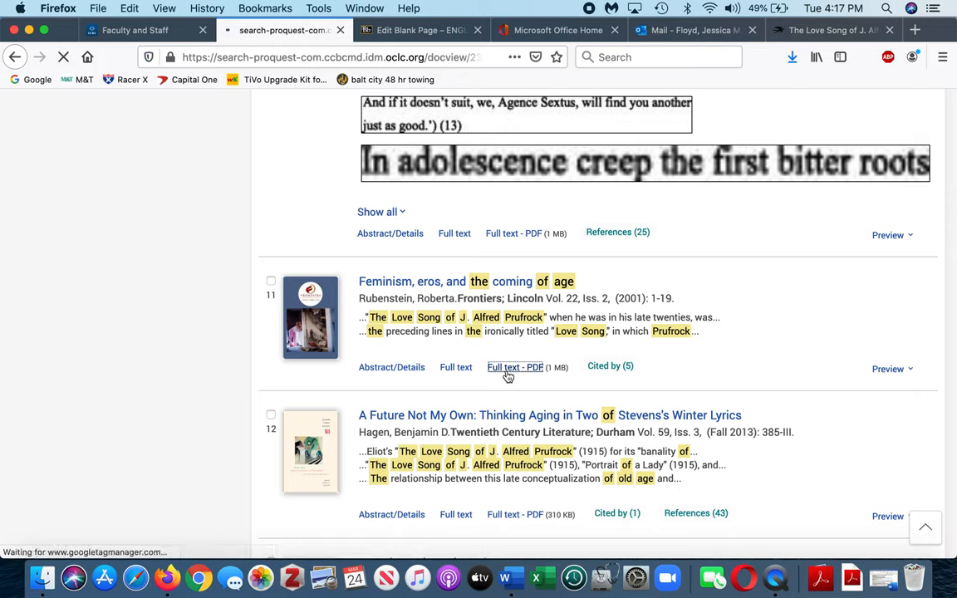
left_click(514, 367)
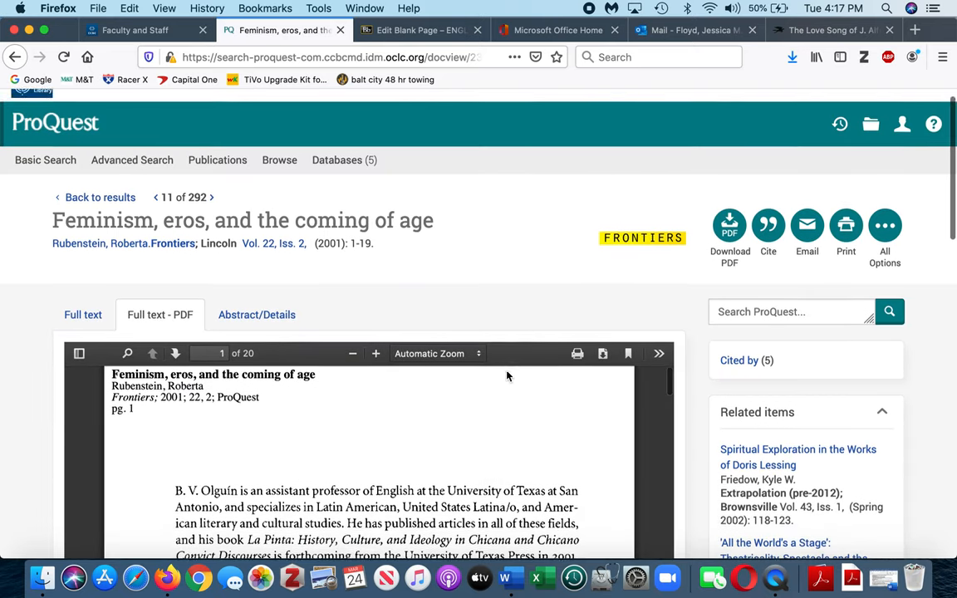
scroll("down", 3)
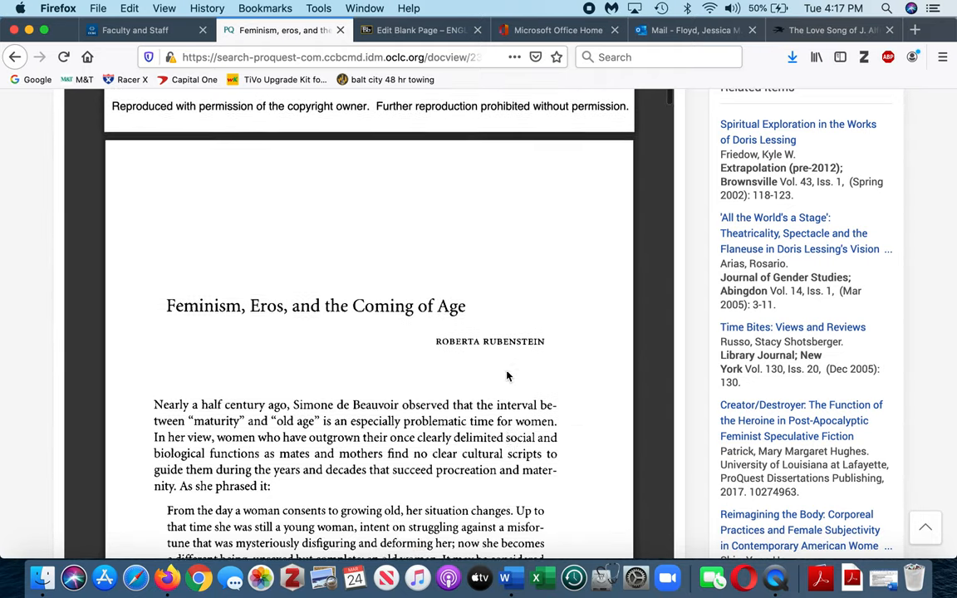
scroll("down", 3)
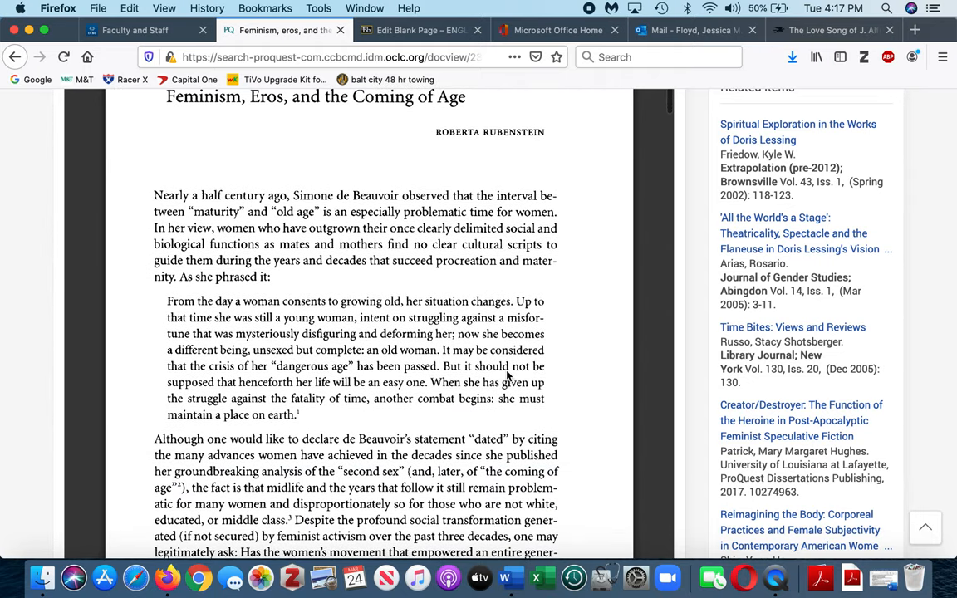
mouse_move(203, 346)
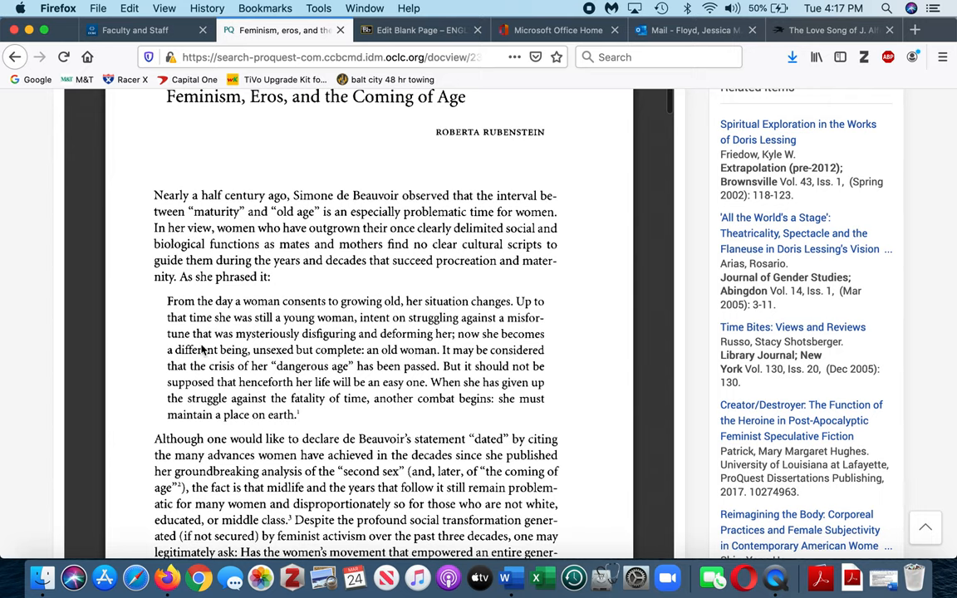
scroll("down", 3)
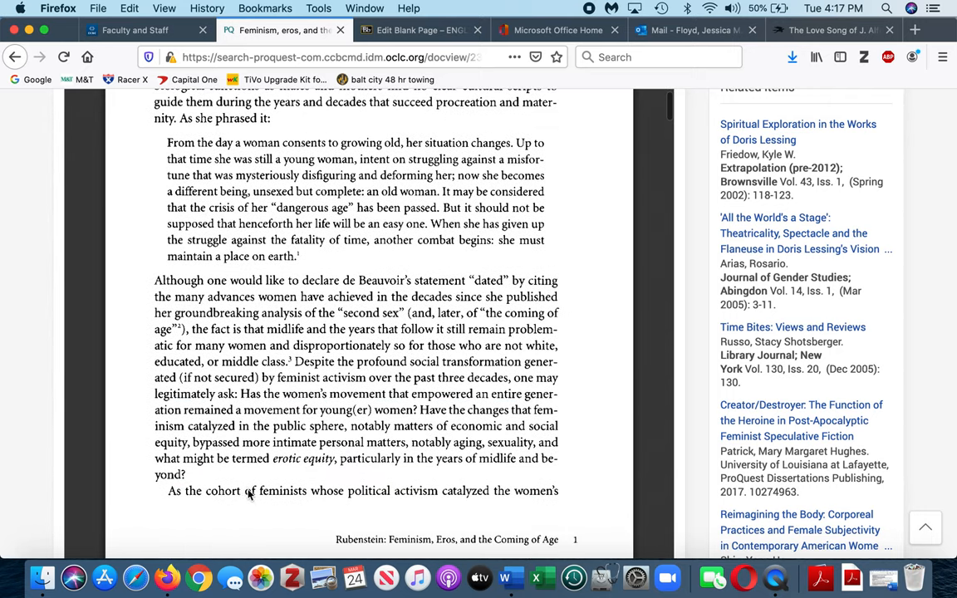
scroll("down", 3)
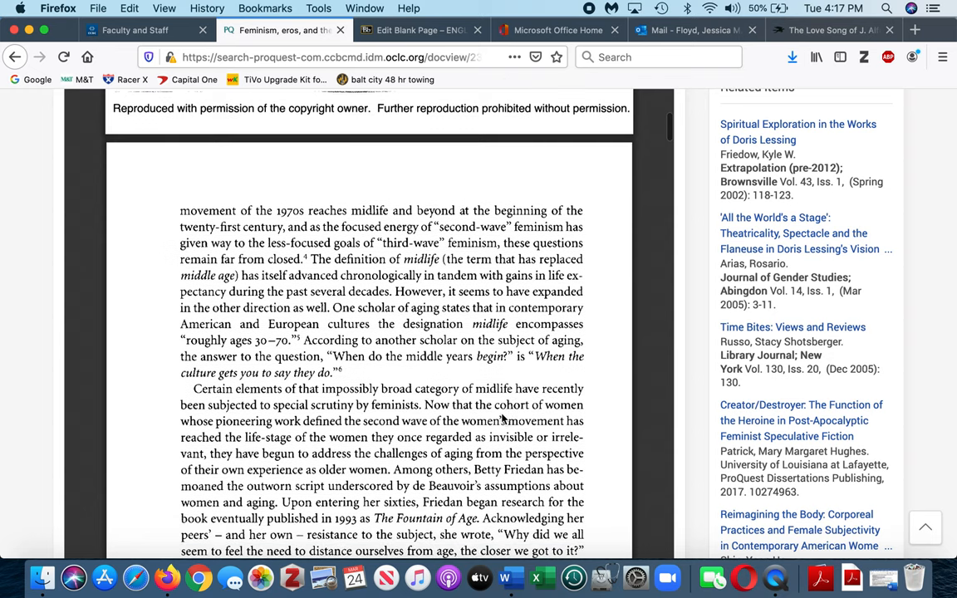
scroll("down", 3)
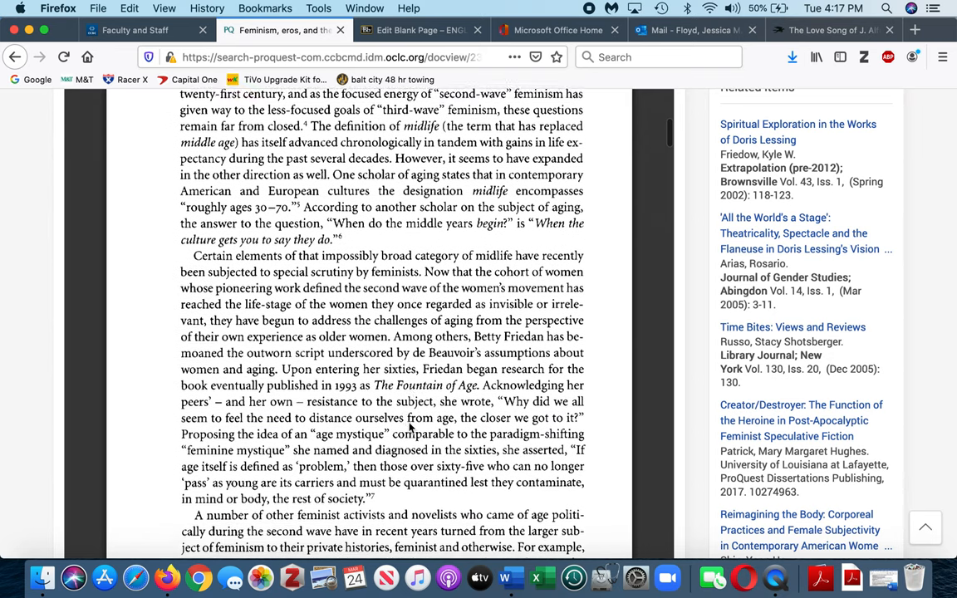
scroll("down", 3)
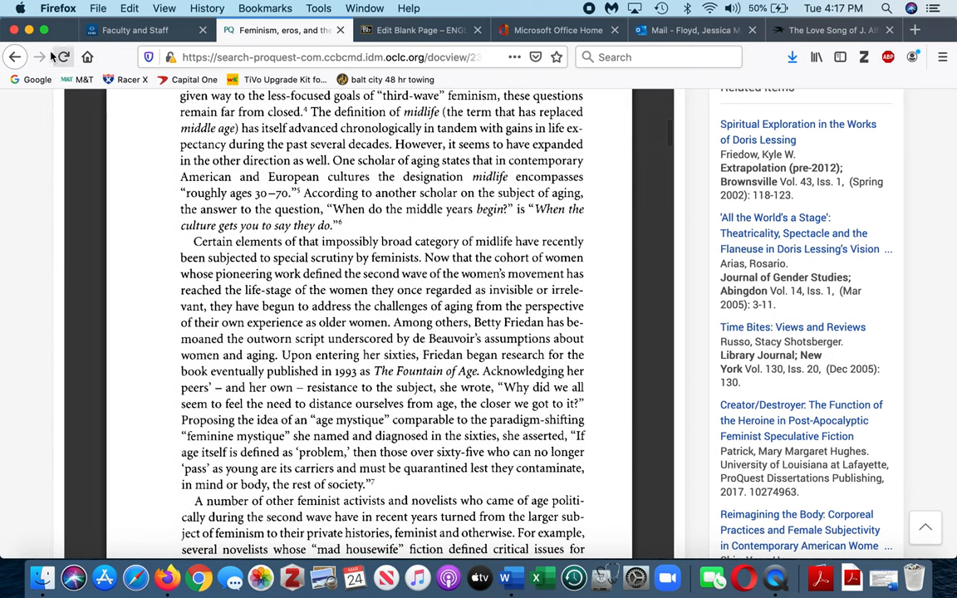
left_click(19, 58)
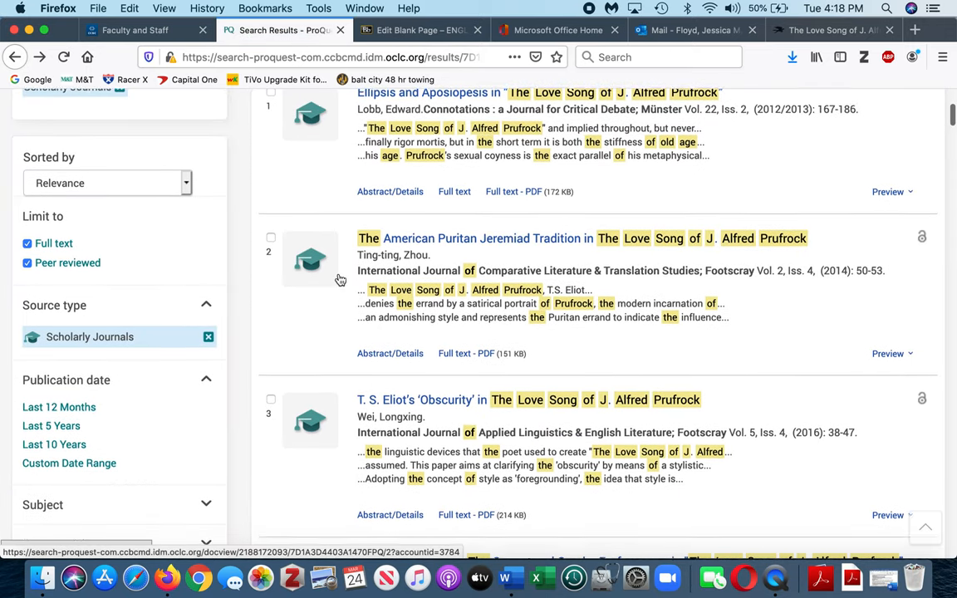
Step: Scroll the filtered results down to number 24, past 'Consequences of a conjunction'
scroll("down", 3)
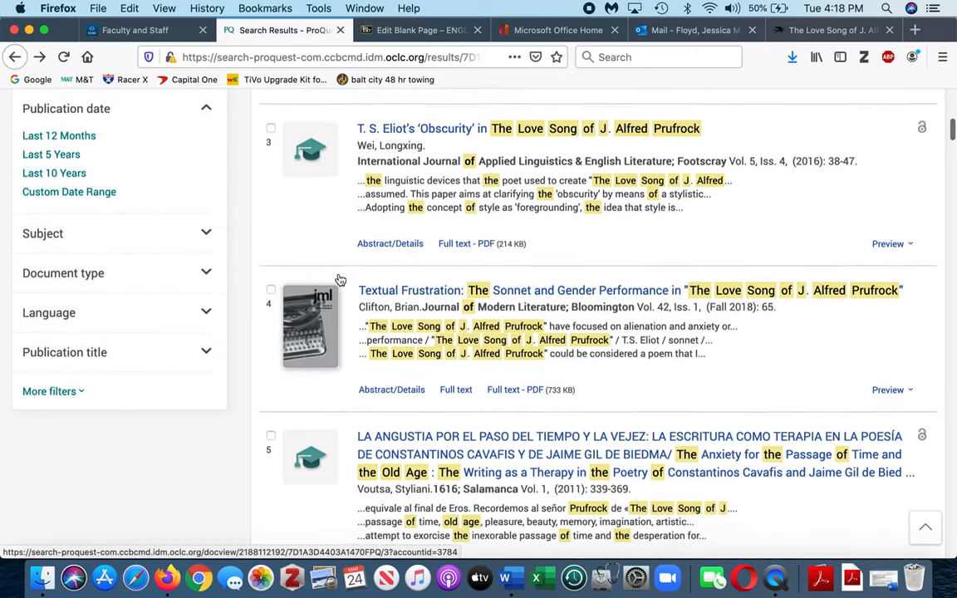
scroll("down", 3)
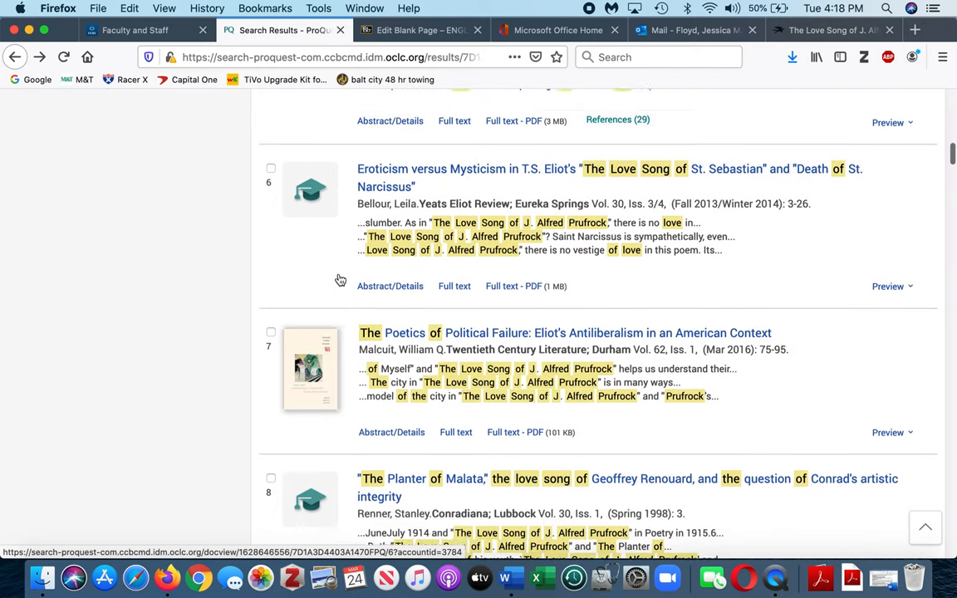
scroll("down", 3)
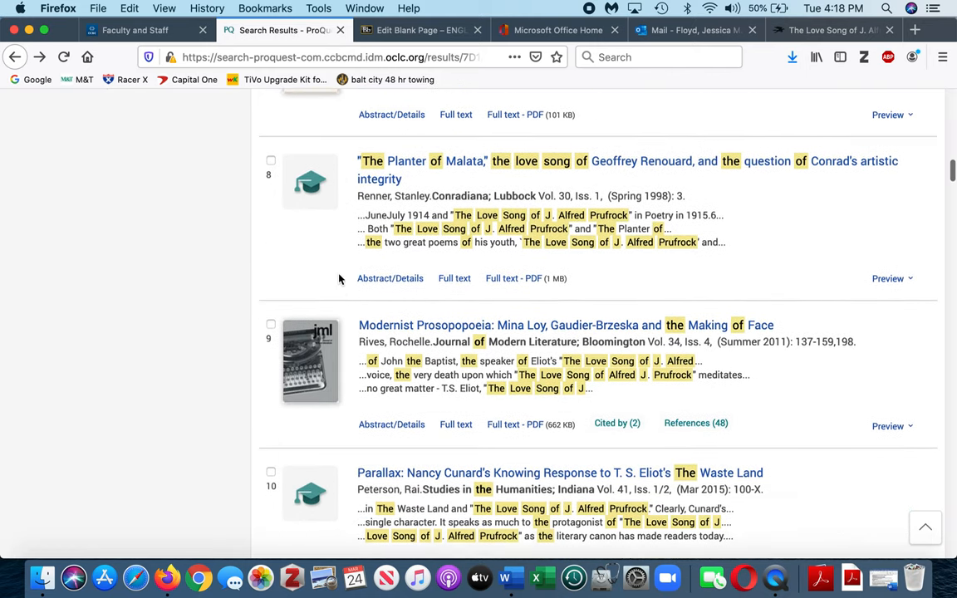
scroll("down", 3)
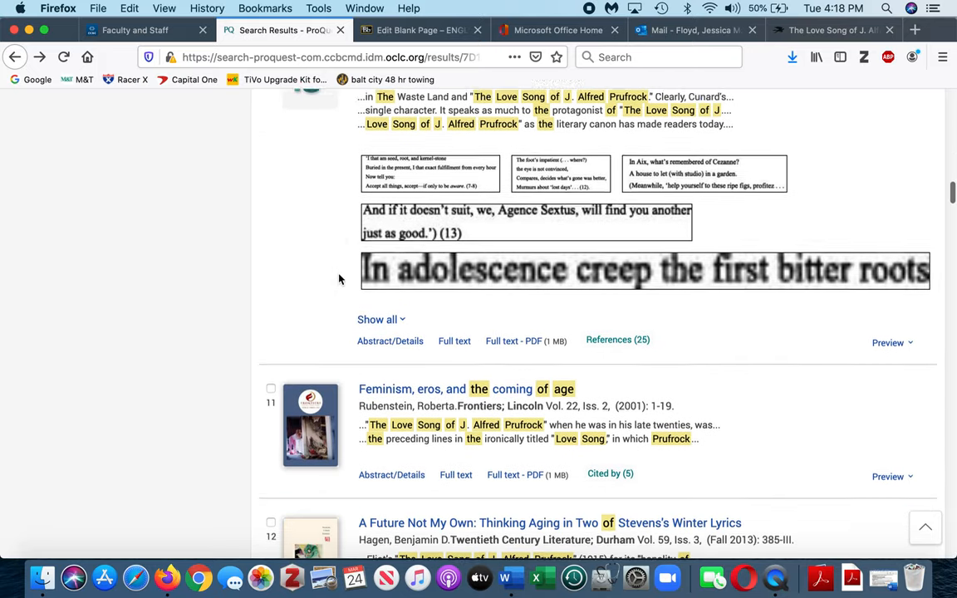
scroll("down", 3)
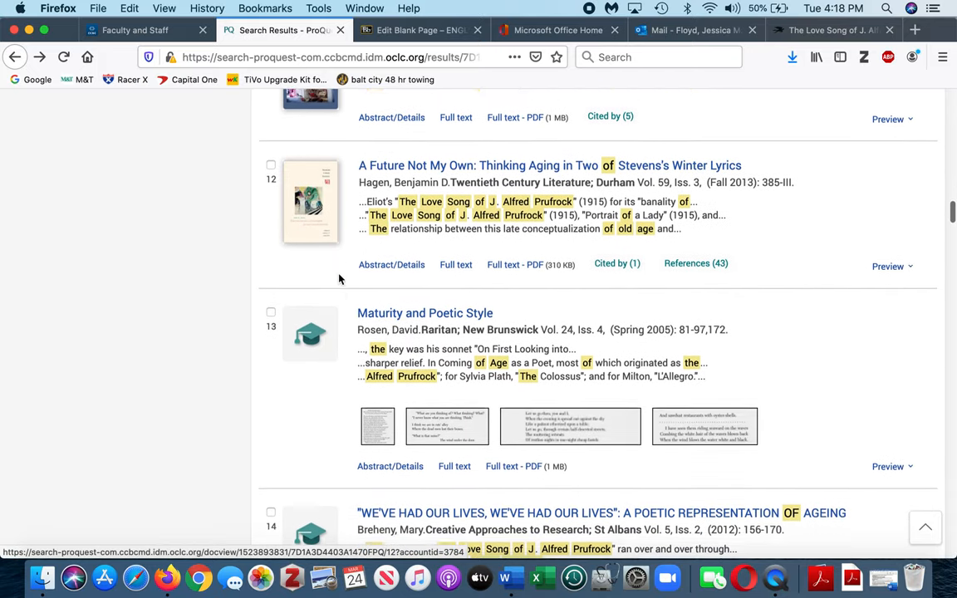
scroll("down", 3)
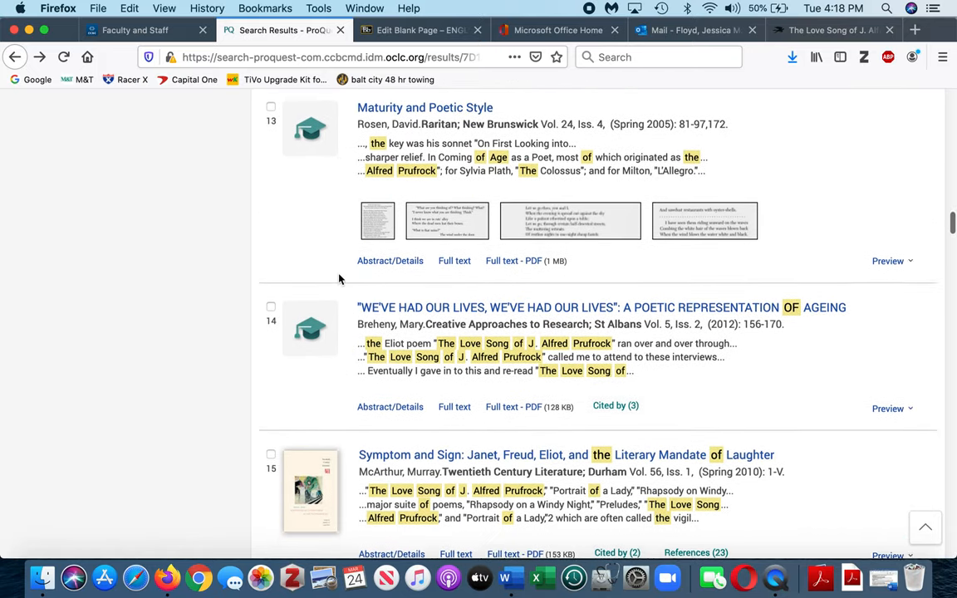
scroll("down", 3)
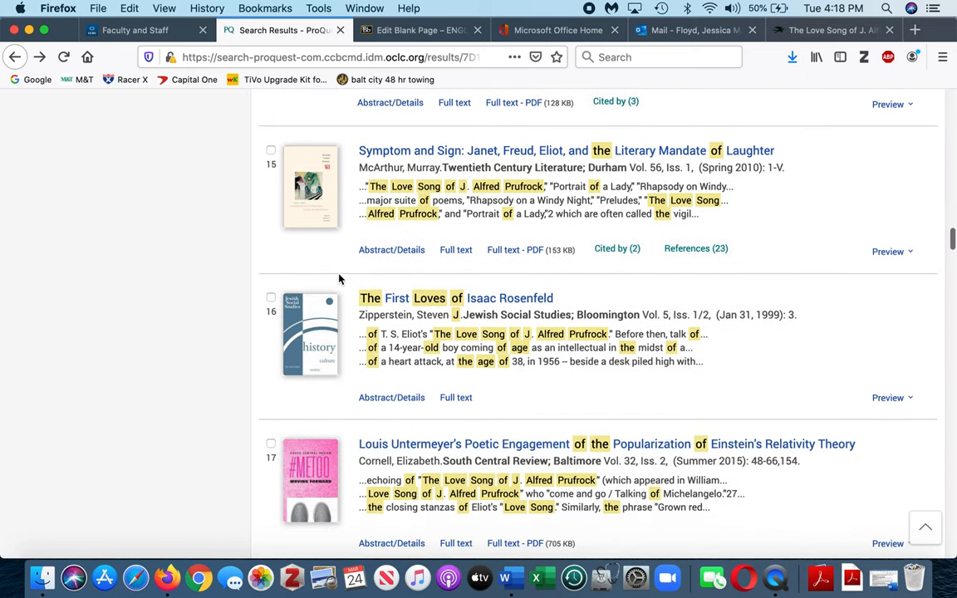
scroll("down", 3)
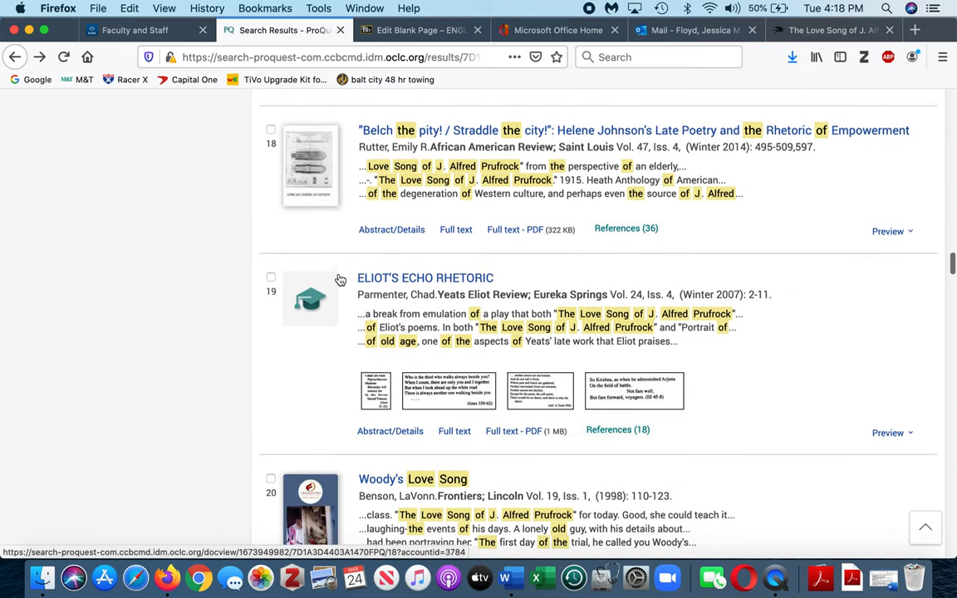
scroll("down", 3)
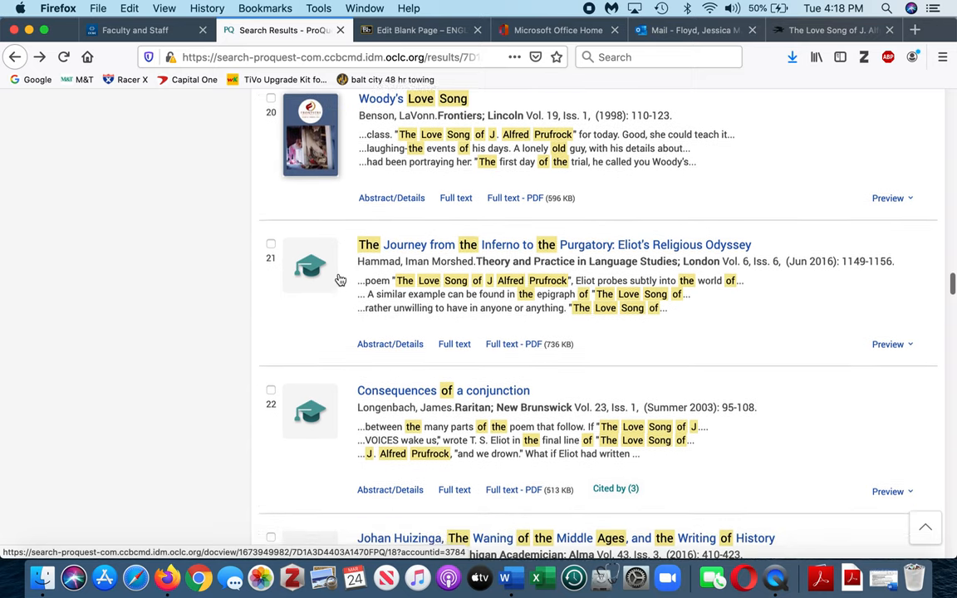
scroll("down", 3)
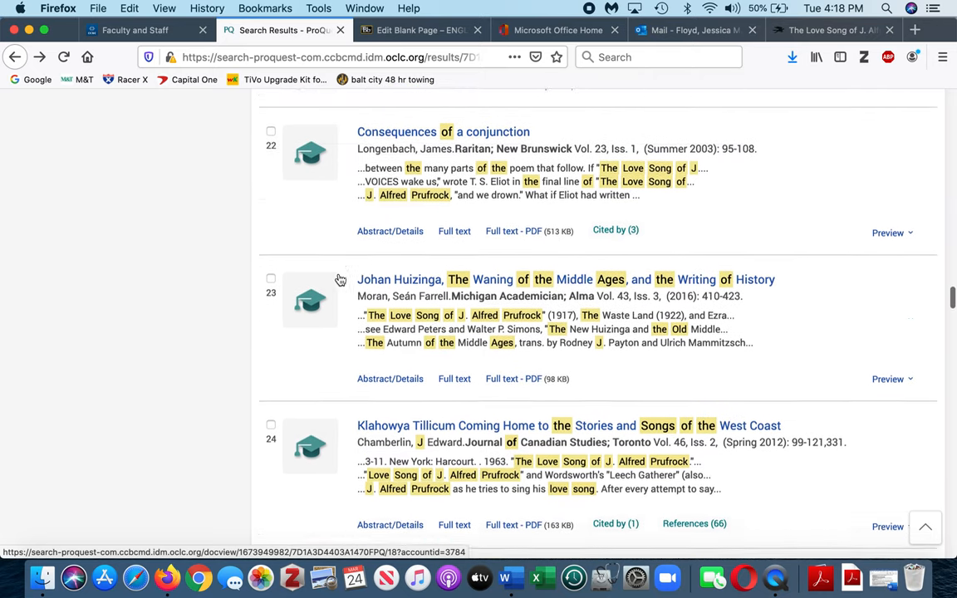
scroll("down", 3)
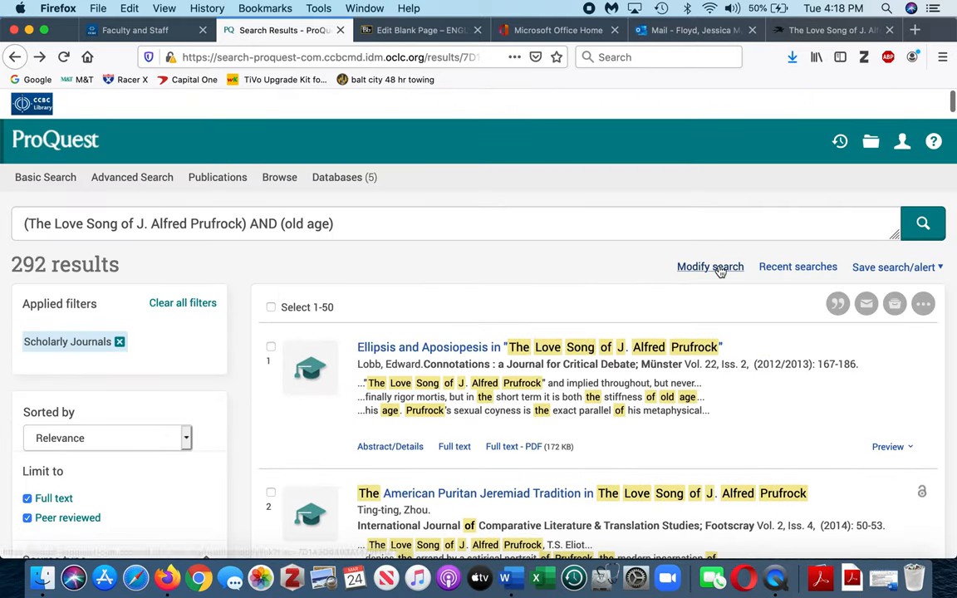
Step: Set the Prufrock row's field to Abstract — AB and rerun the search, returning 67 results
left_click(710, 267)
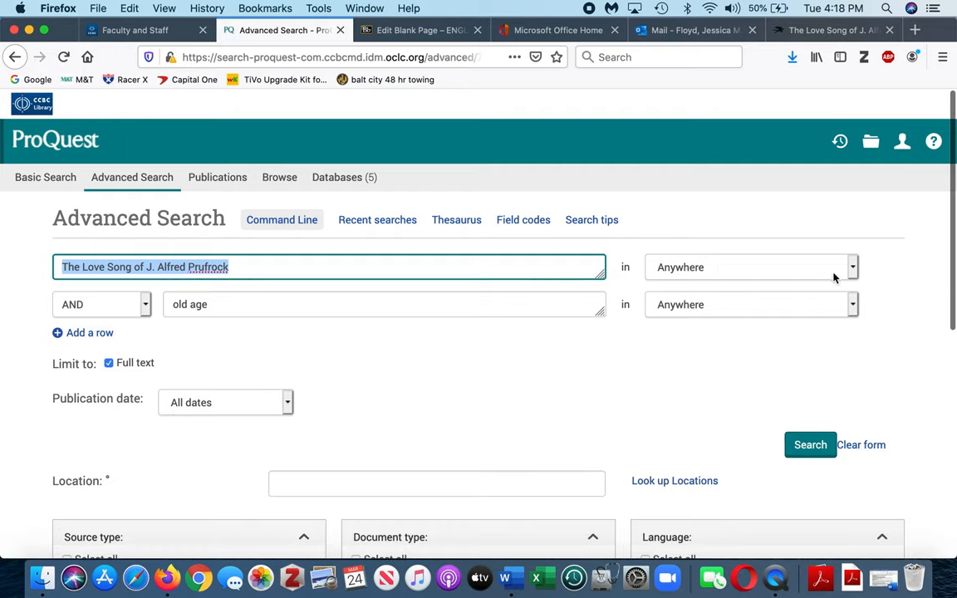
left_click(854, 267)
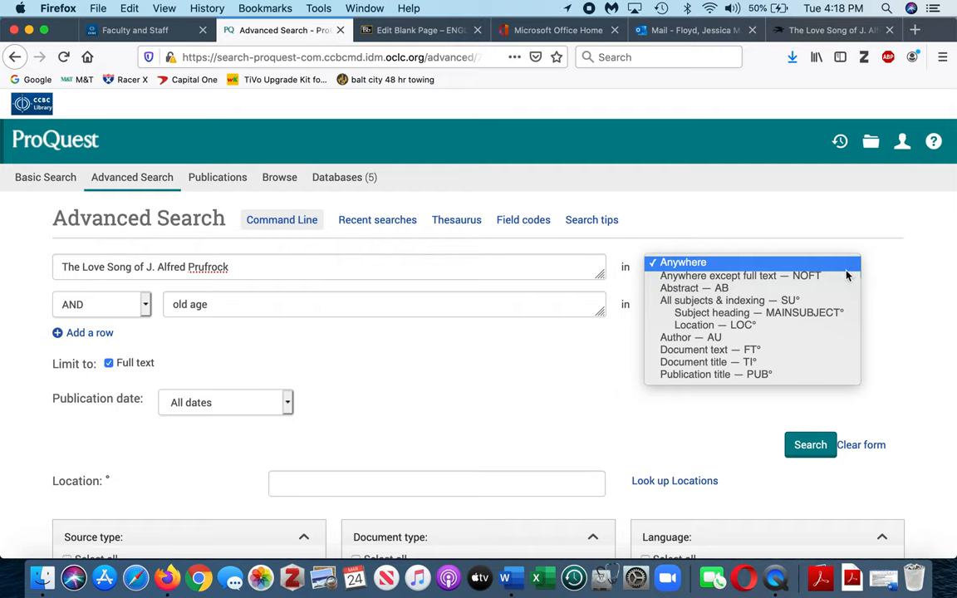
left_click(694, 288)
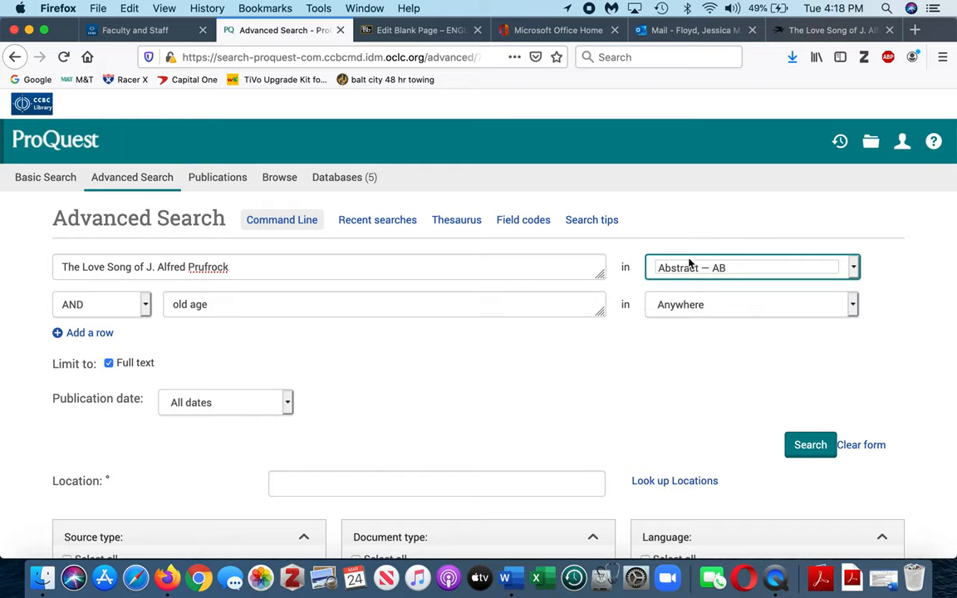
mouse_move(567, 398)
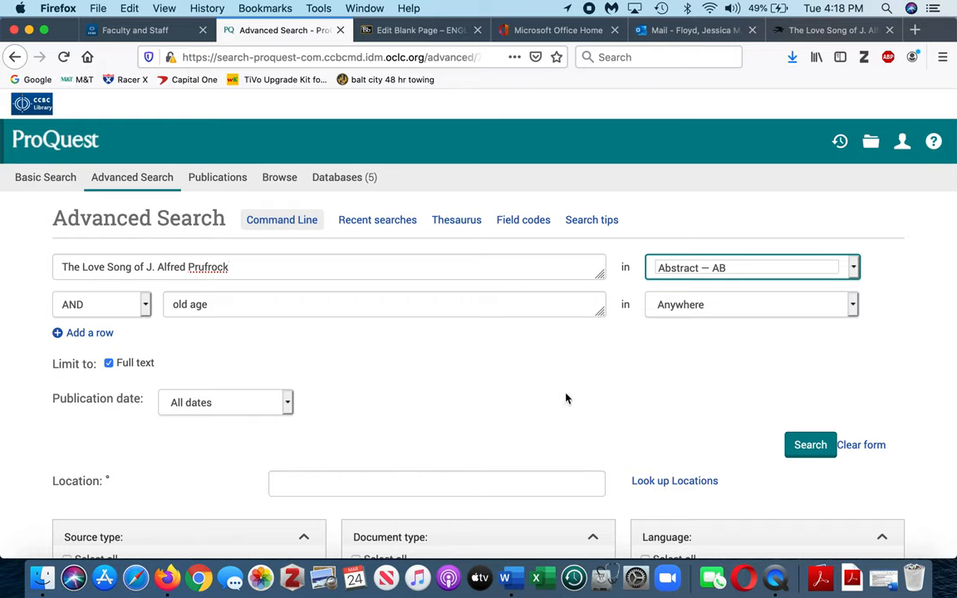
left_click(810, 445)
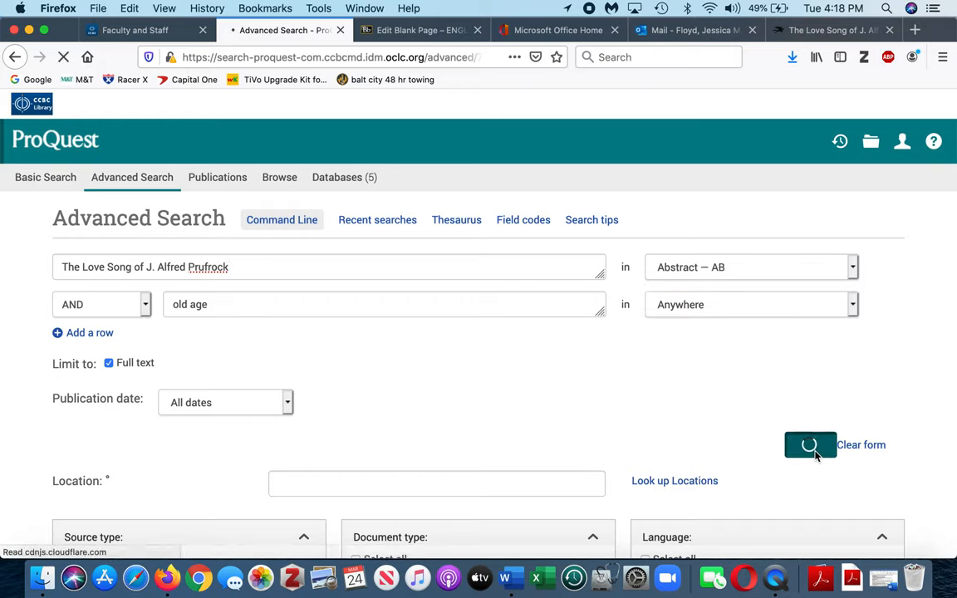
left_click(810, 445)
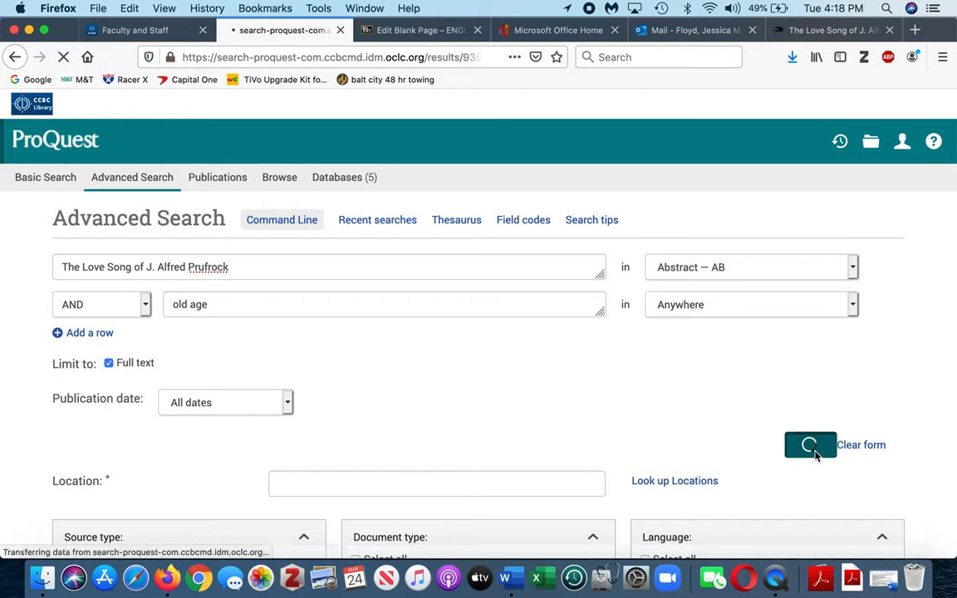
left_click(809, 445)
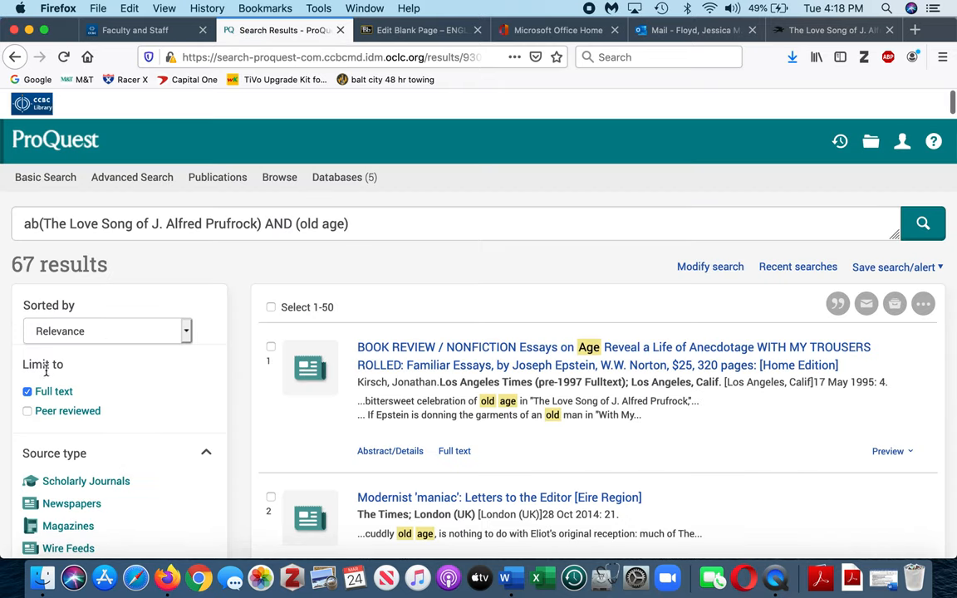
Step: Add Peer reviewed and Scholarly Journals limits and scan the 9 remaining results
left_click(27, 412)
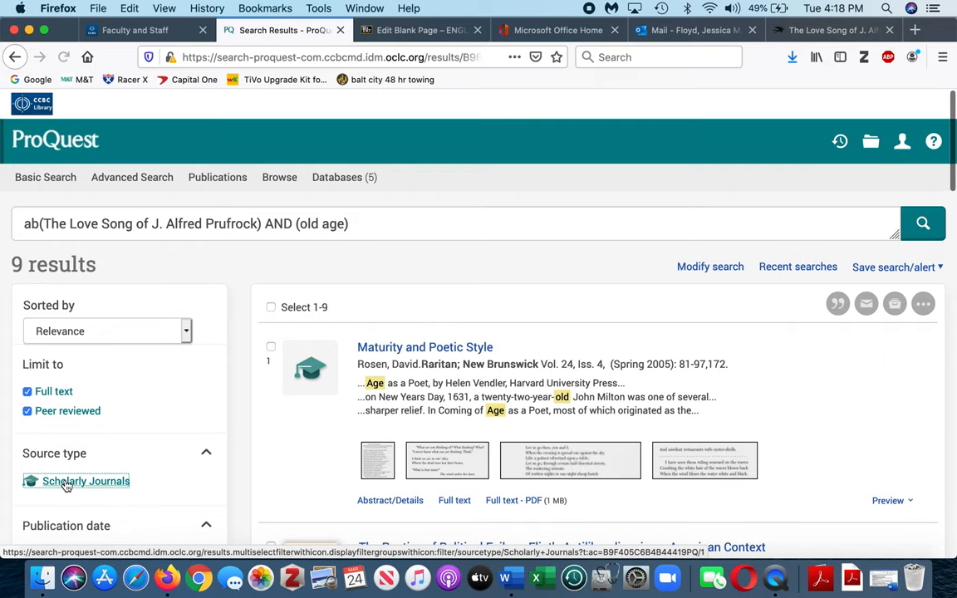
left_click(86, 481)
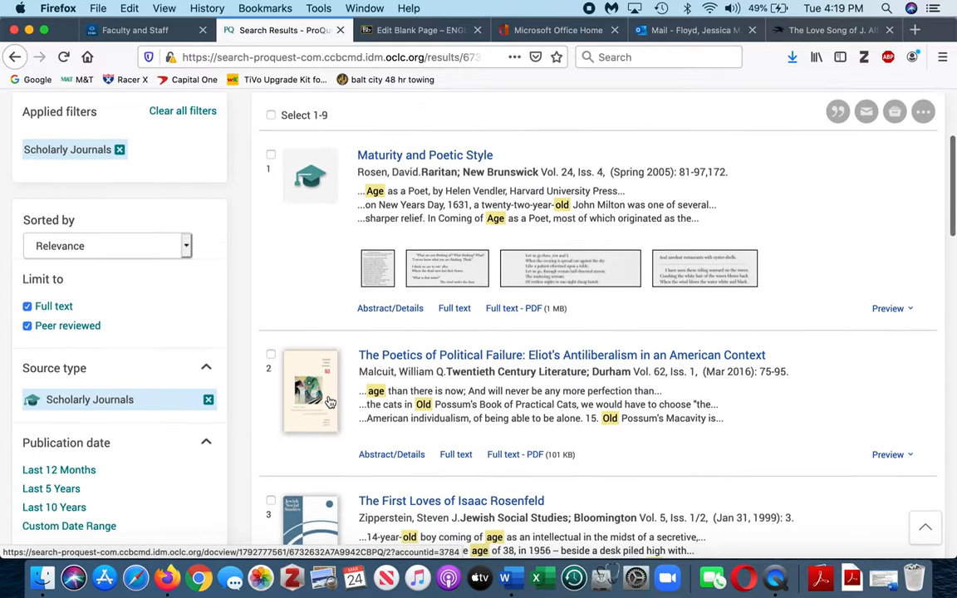
scroll("down", 3)
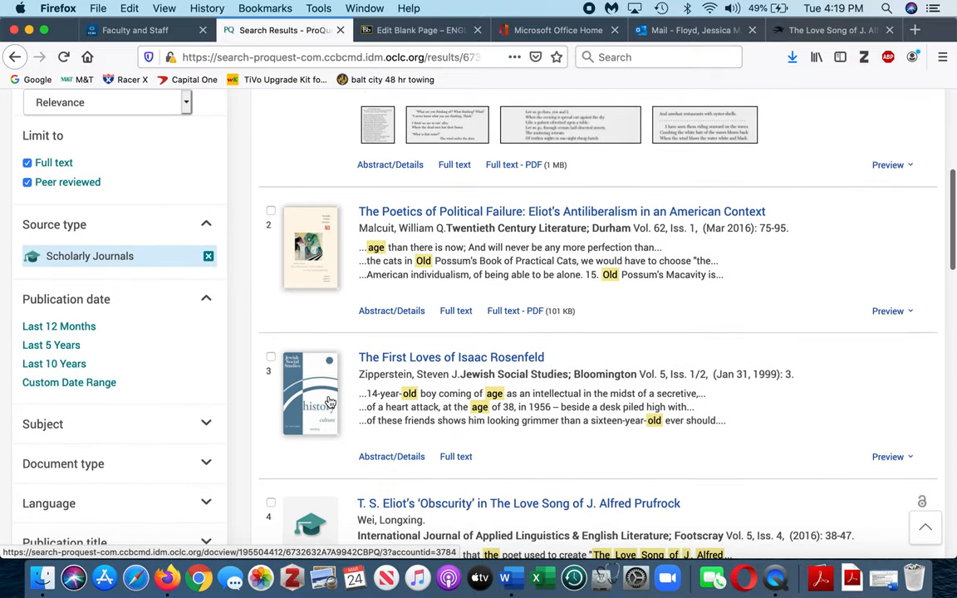
scroll("down", 3)
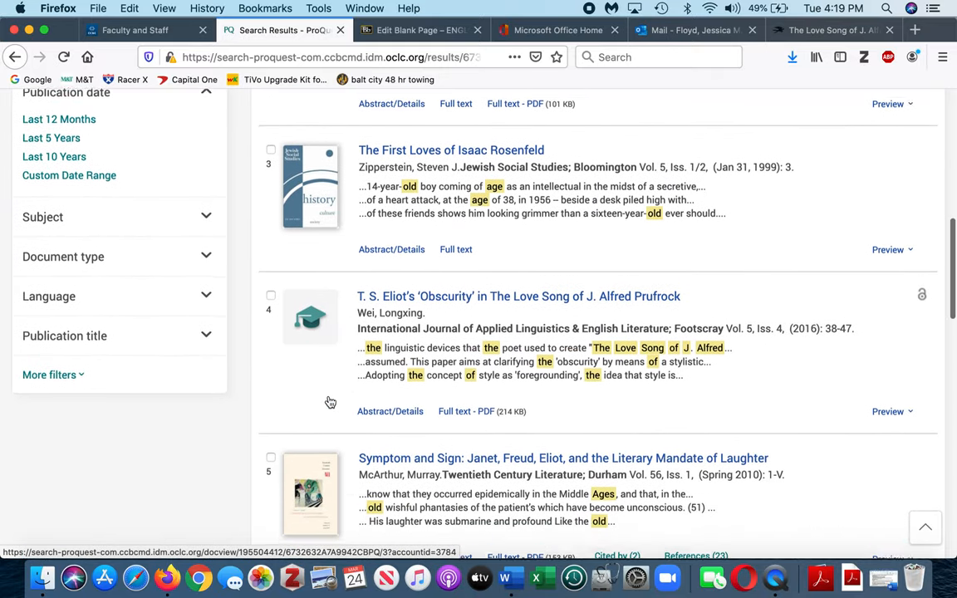
scroll("down", 3)
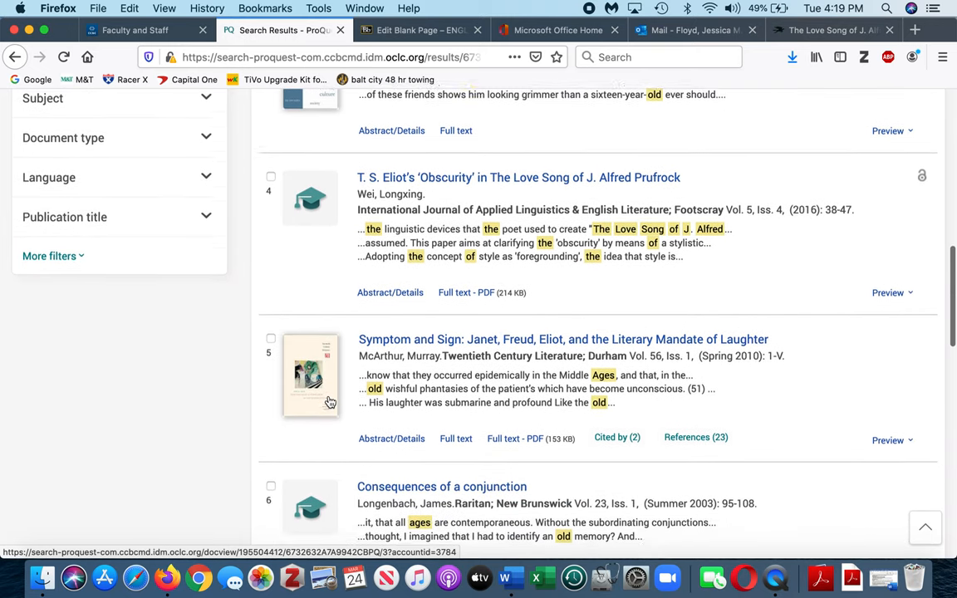
scroll("down", 3)
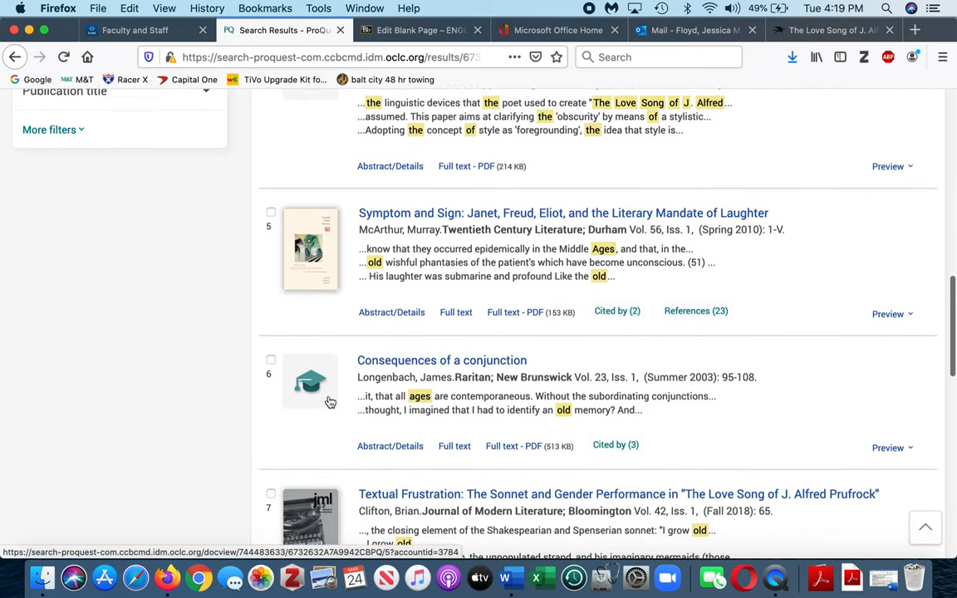
scroll("down", 3)
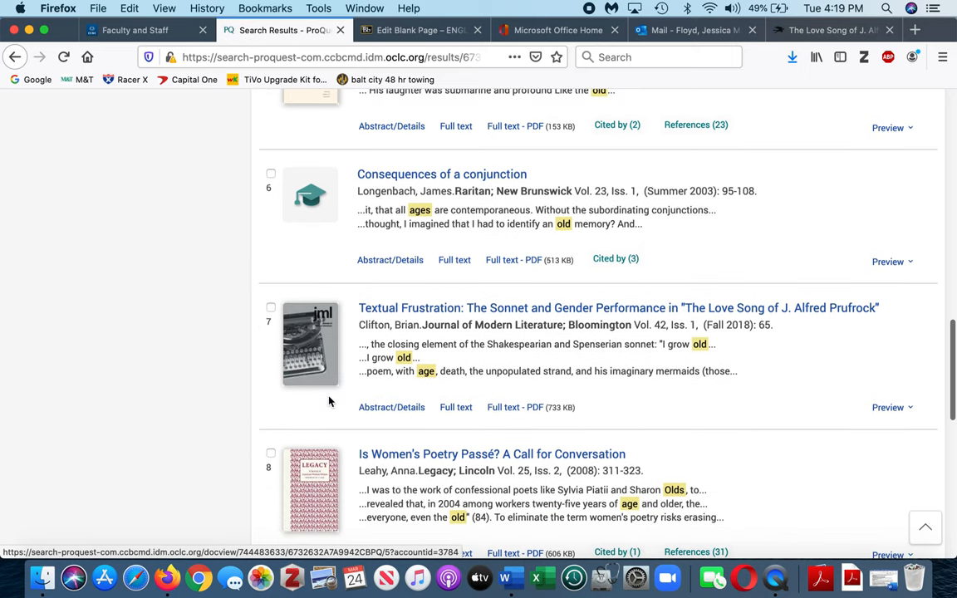
scroll("down", 3)
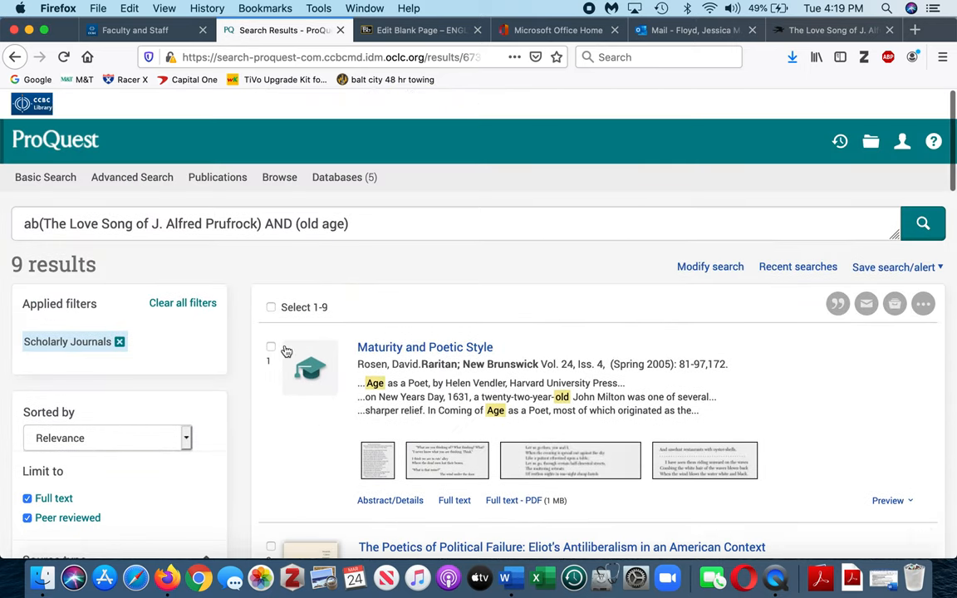
Step: Swap 'old age' for 'senility', then 'senile', yielding the one Li He–Eliot article
left_click(310, 224)
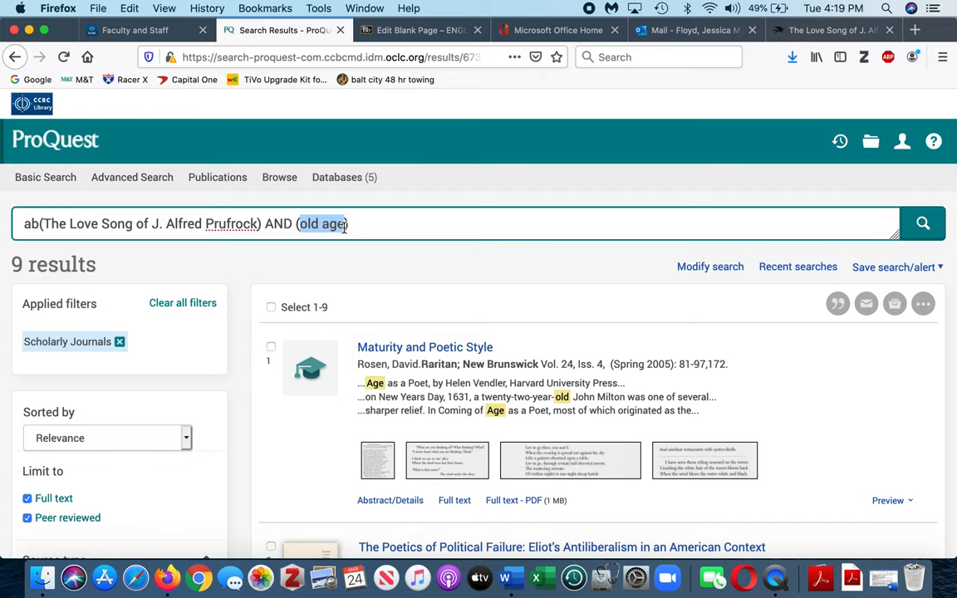
type("senility")
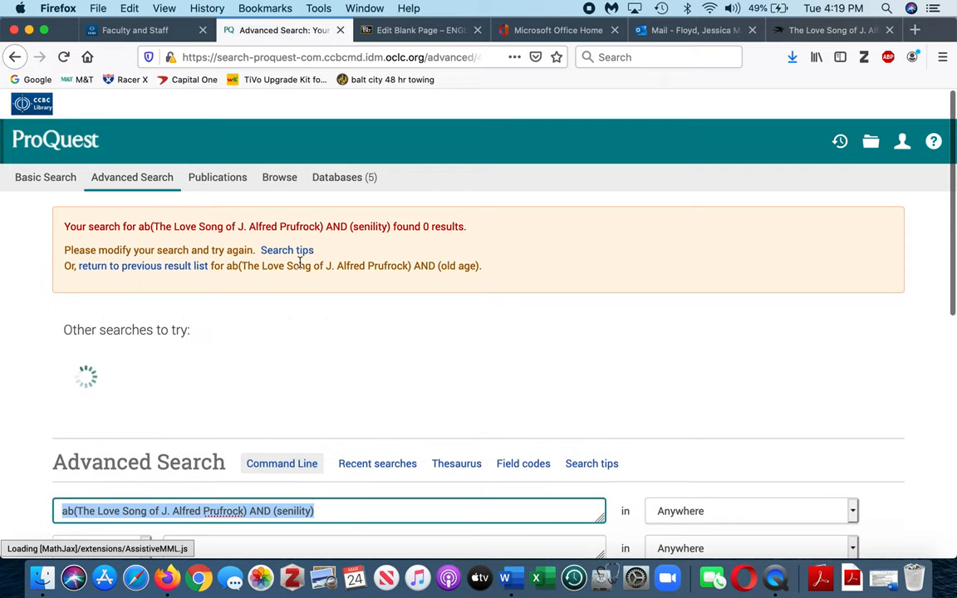
scroll("down", 3)
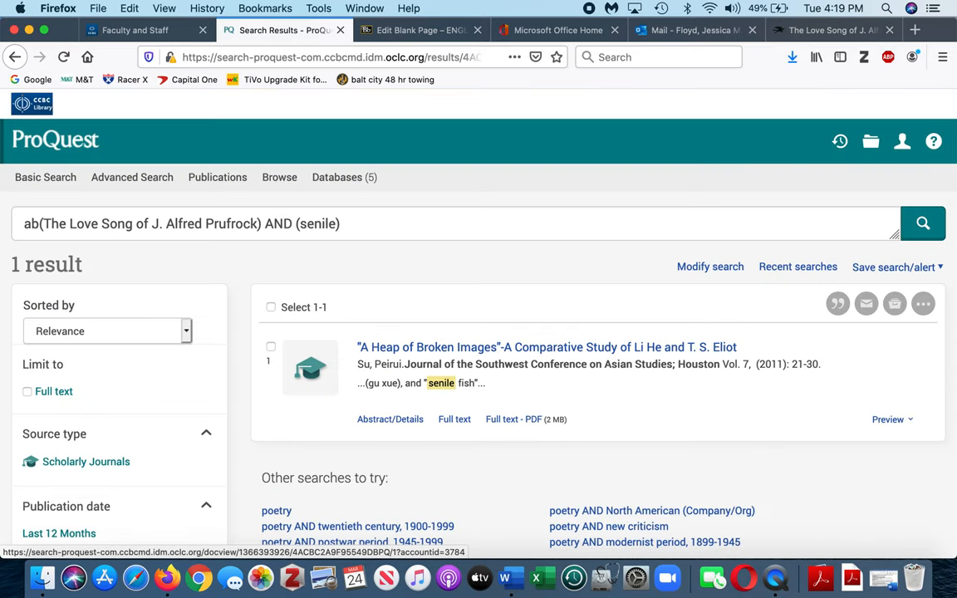
mouse_move(427, 403)
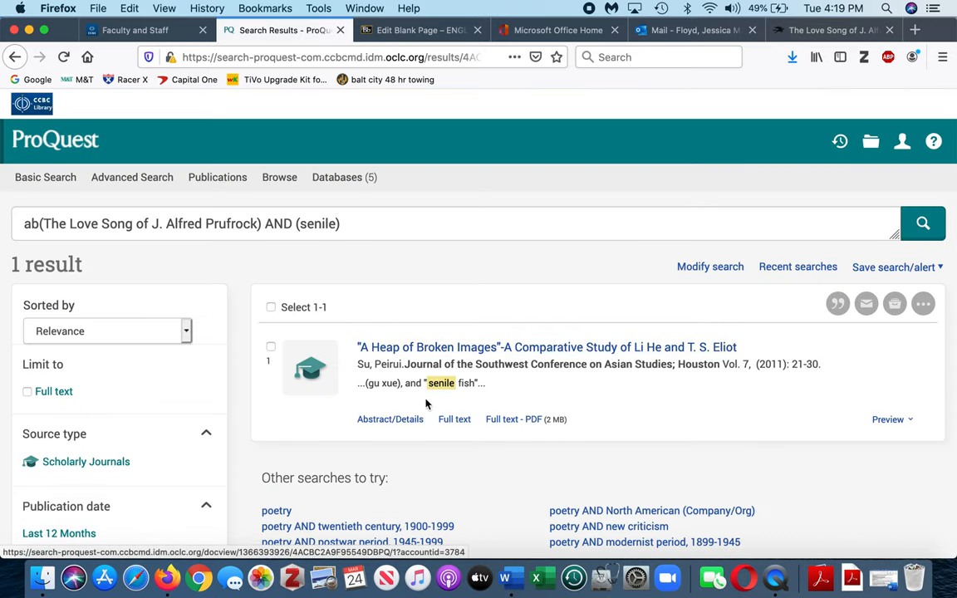
mouse_move(453, 425)
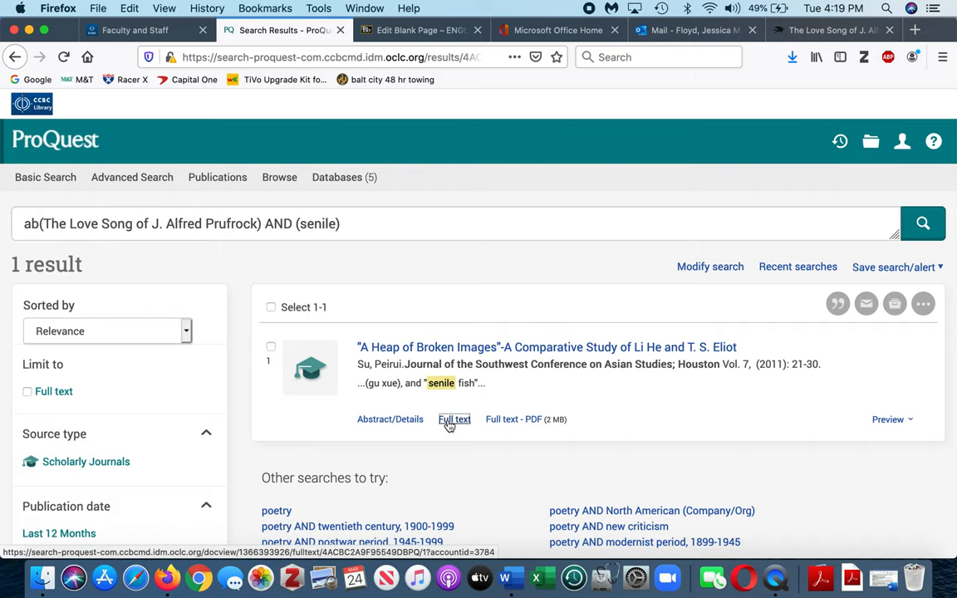
Step: Open the Li He and Eliot article and scroll its full text to the mermaid-imagery paragraph
left_click(453, 419)
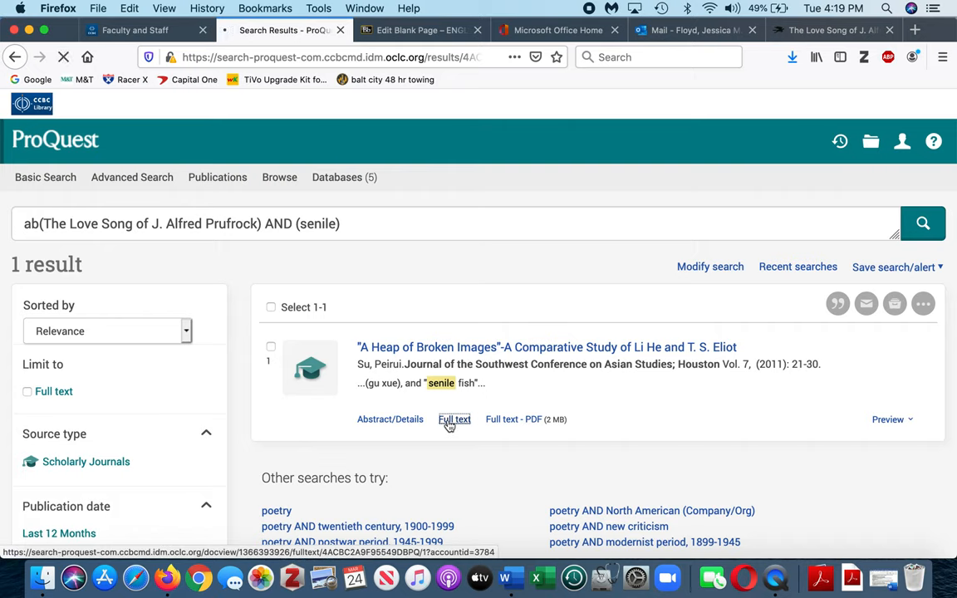
left_click(454, 419)
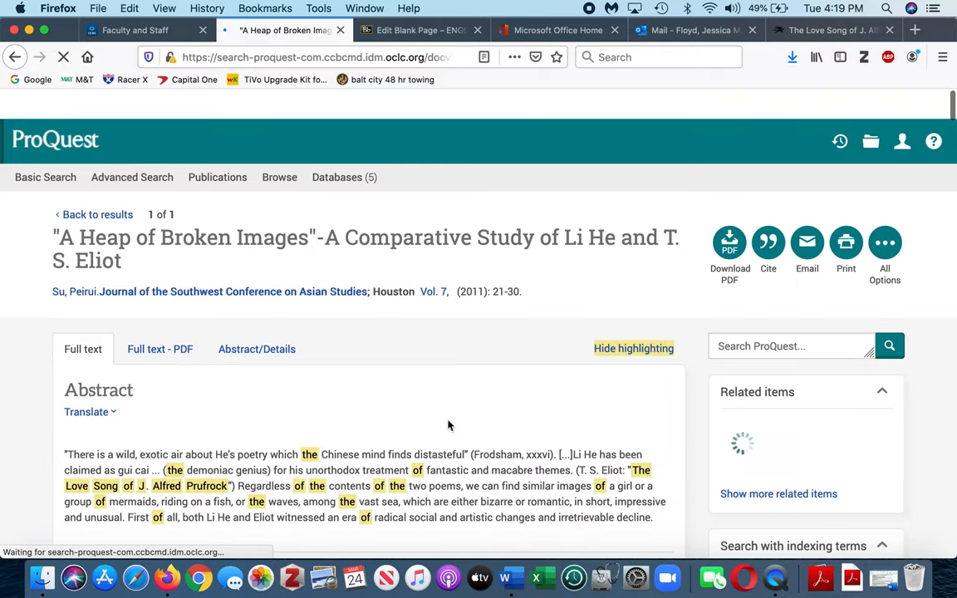
scroll("down", 3)
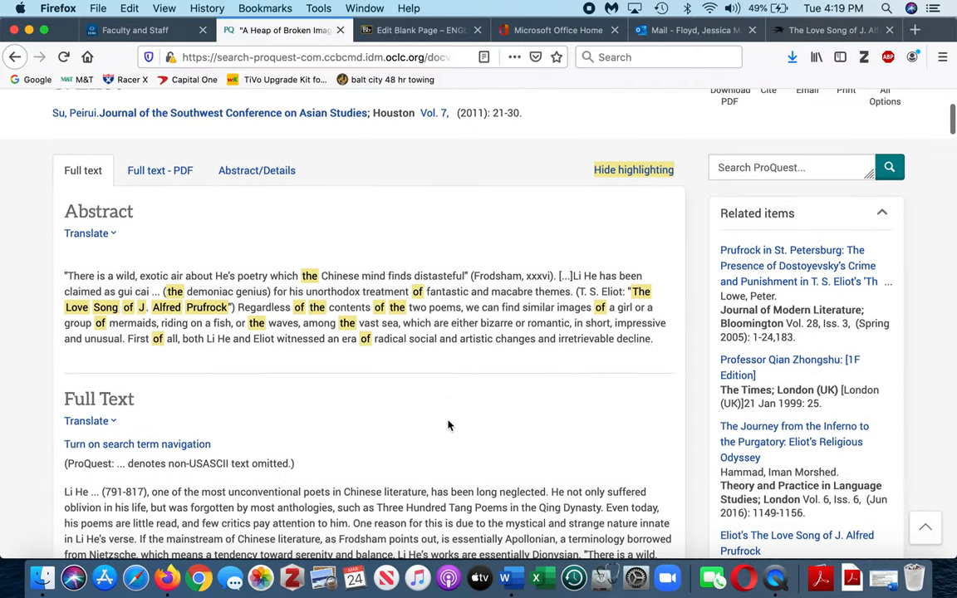
scroll("down", 3)
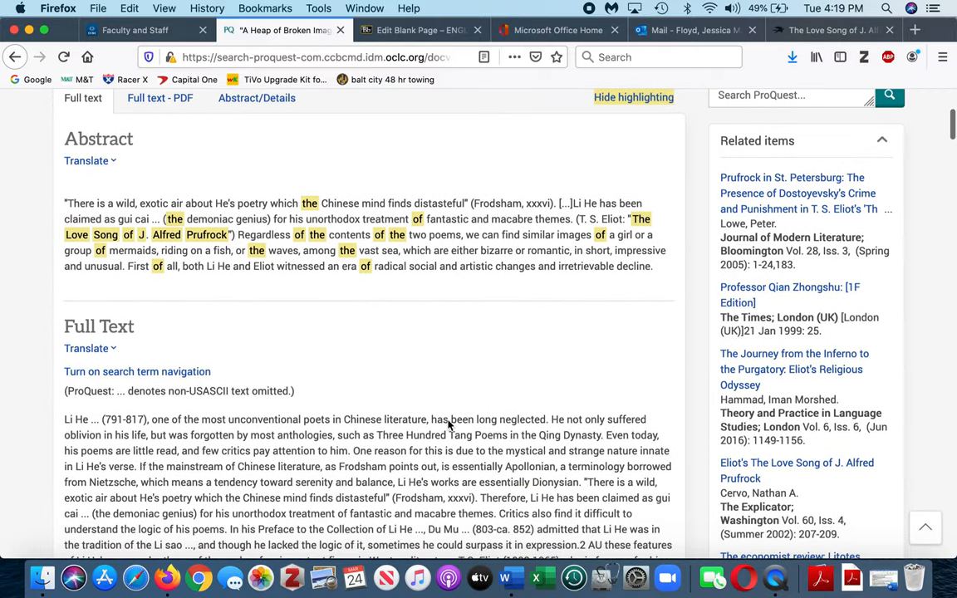
mouse_move(180, 207)
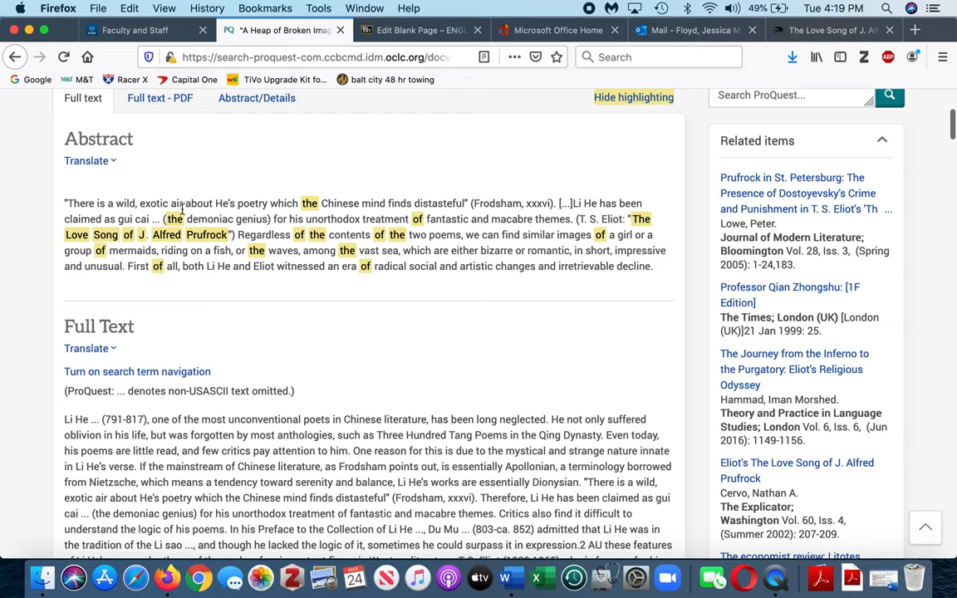
mouse_move(277, 281)
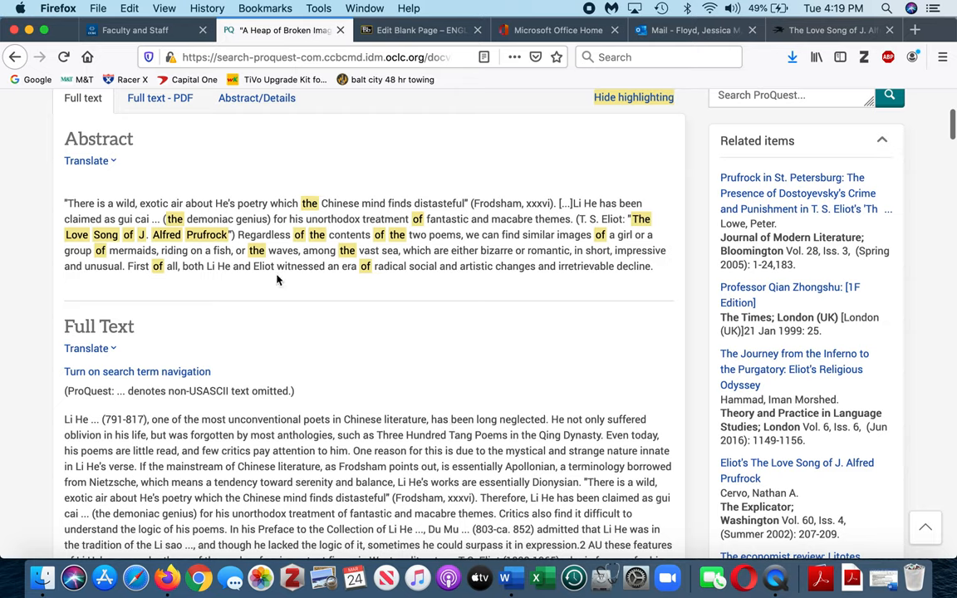
mouse_move(398, 262)
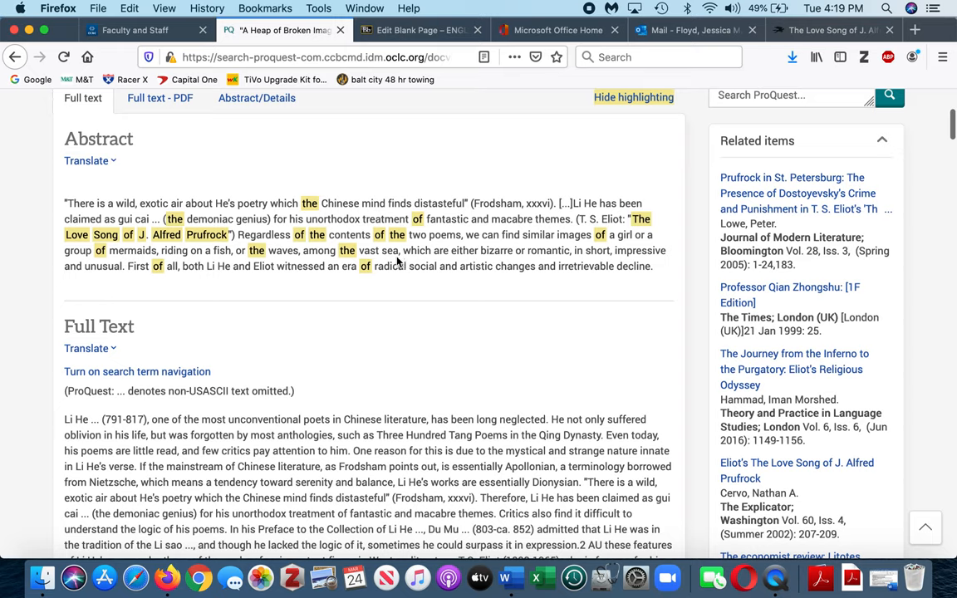
mouse_move(417, 253)
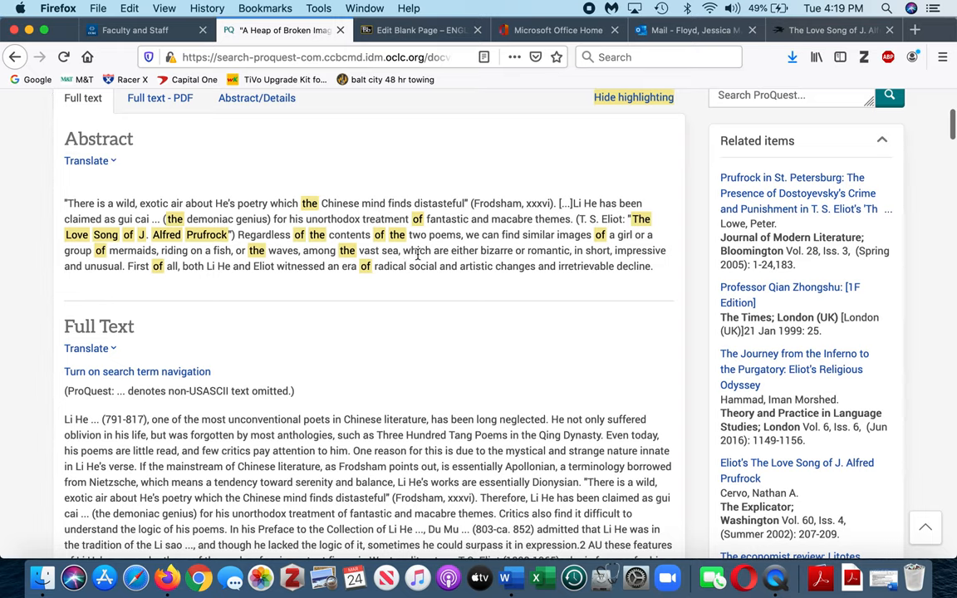
scroll("down", 3)
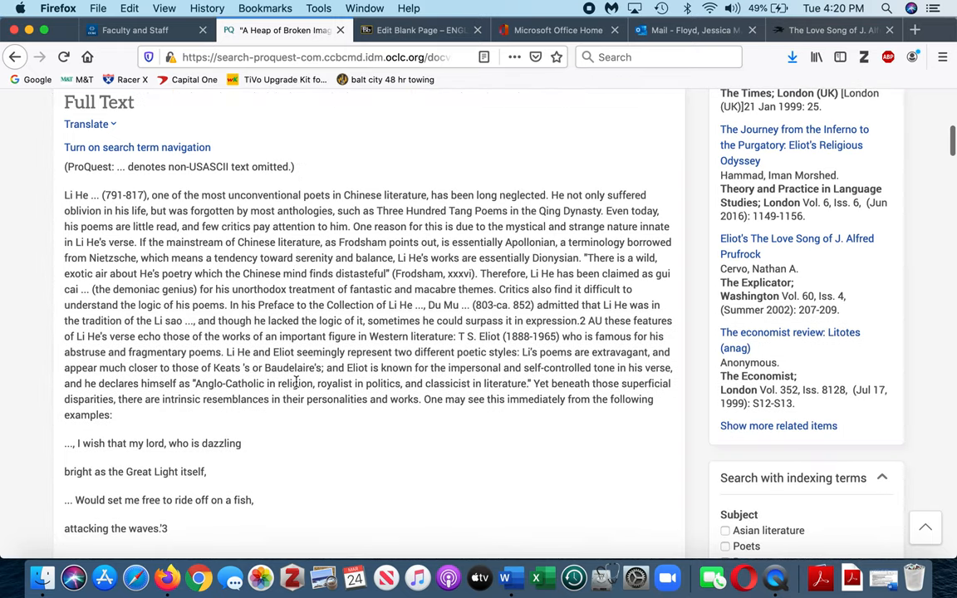
scroll("down", 3)
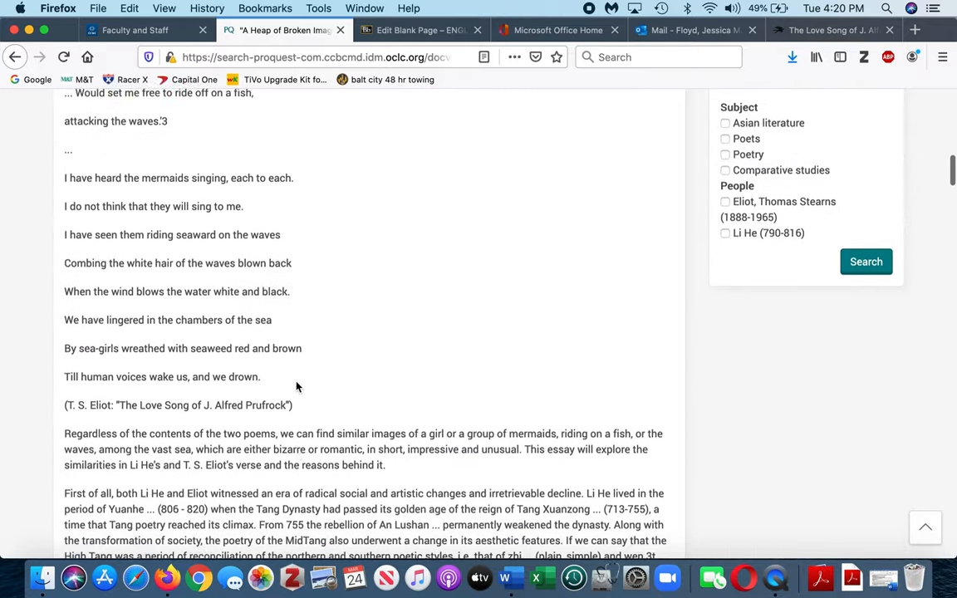
scroll("down", 3)
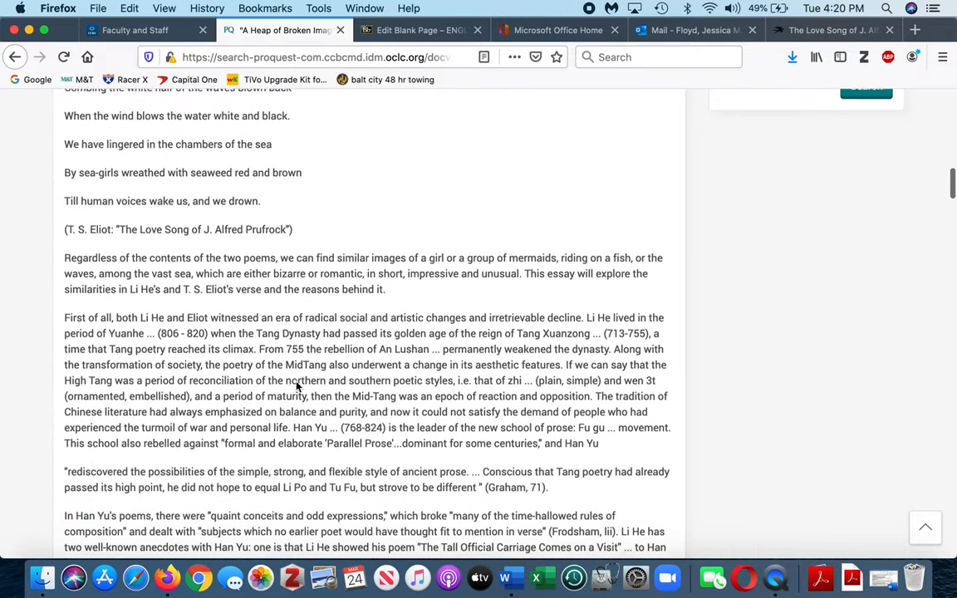
scroll("down", 3)
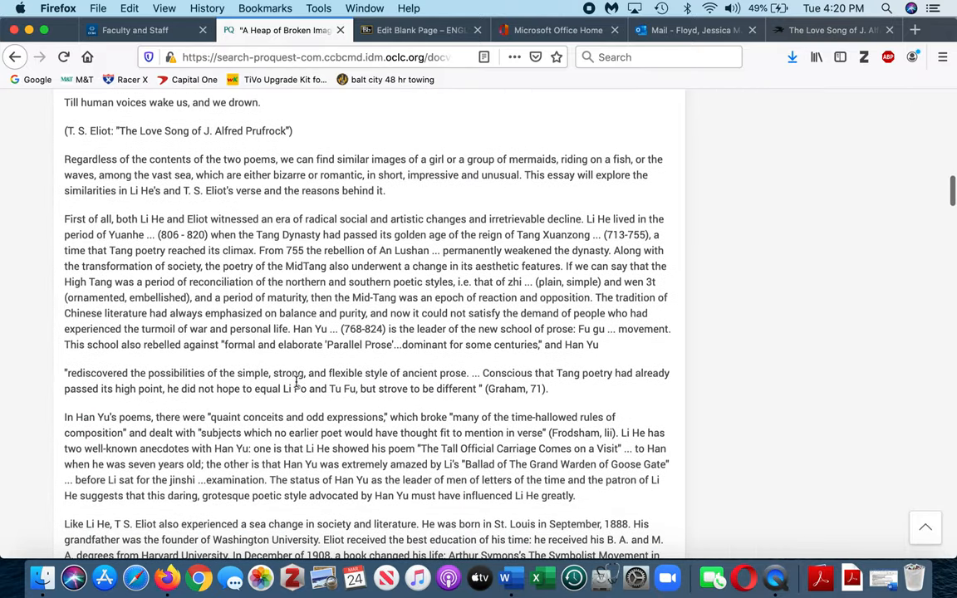
mouse_move(73, 159)
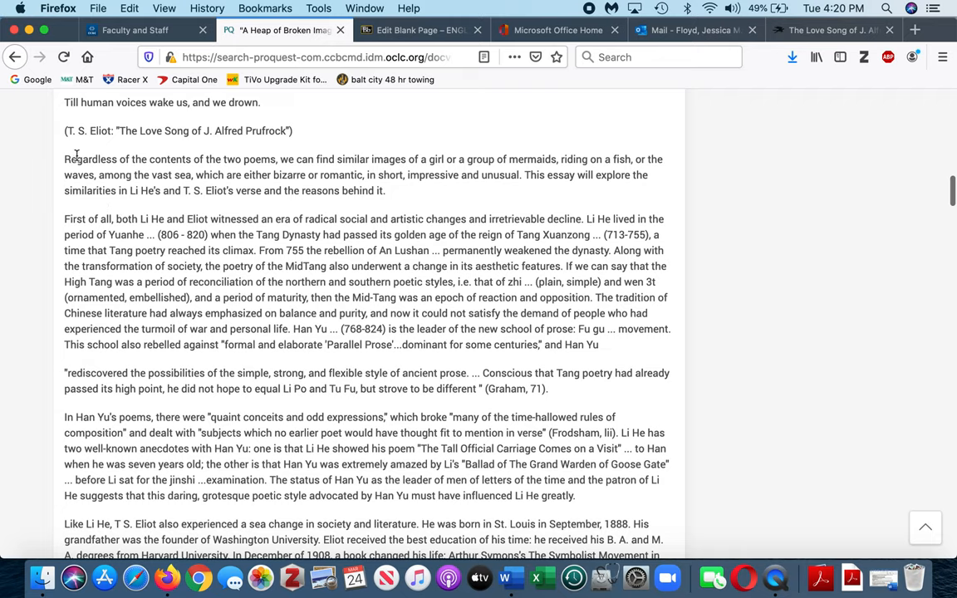
mouse_move(65, 163)
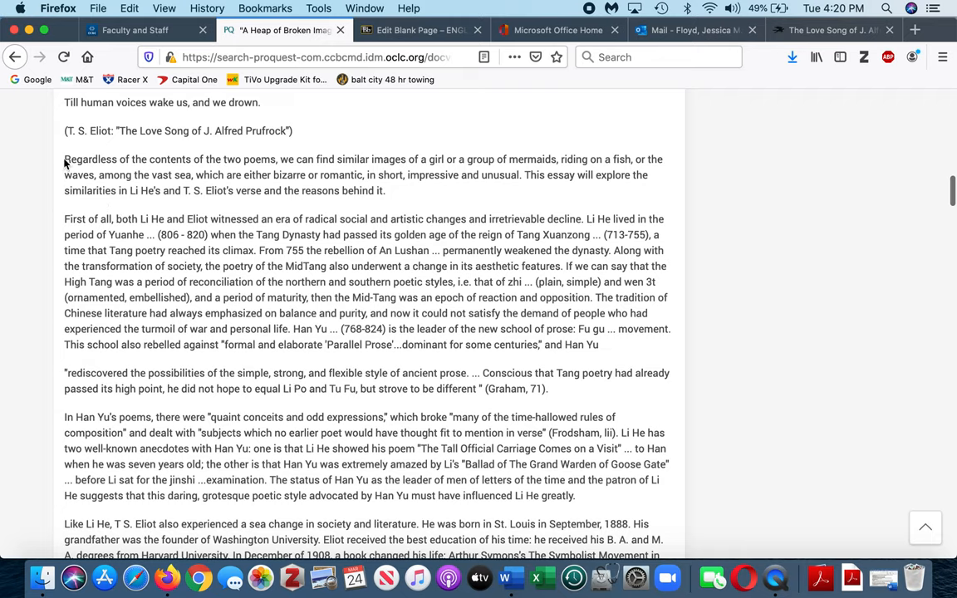
left_click_drag(64, 159, 178, 175)
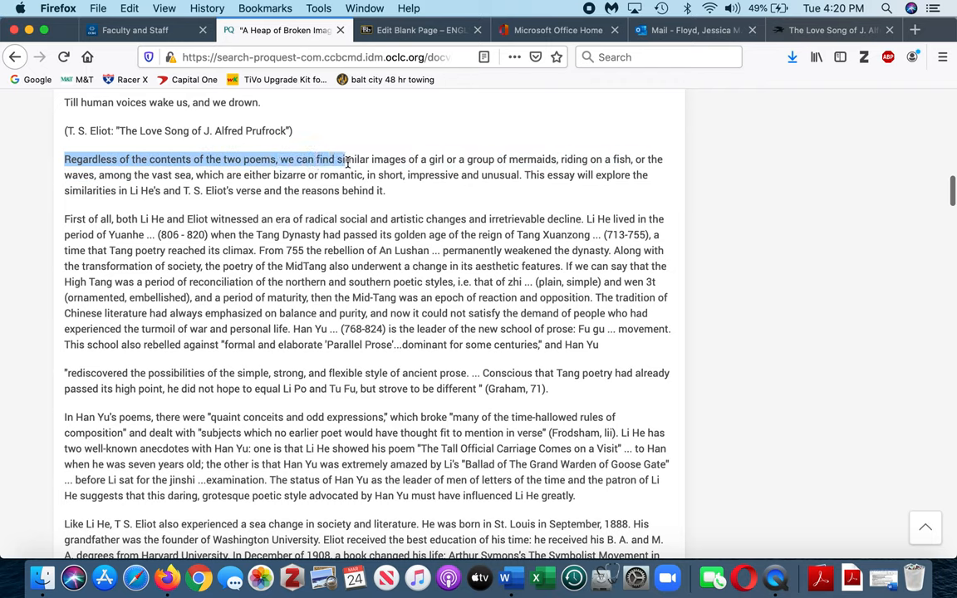
left_click_drag(339, 159, 452, 158)
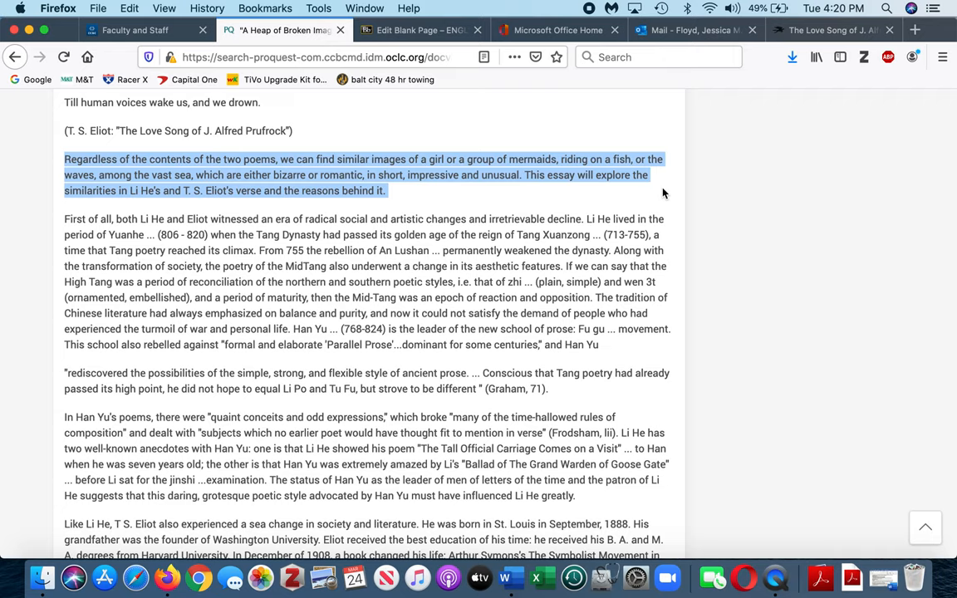
mouse_move(490, 226)
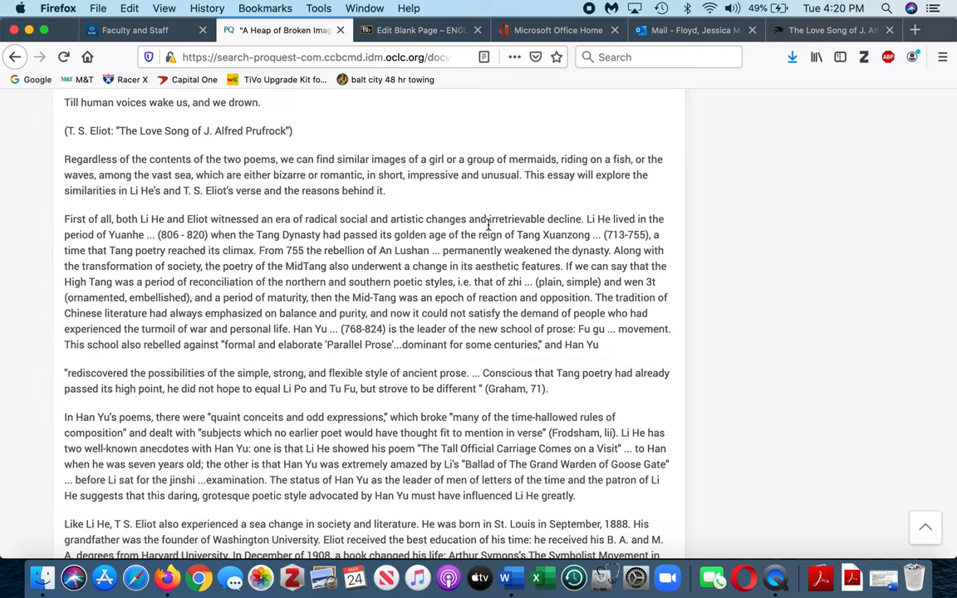
Step: Scroll through the full text to Eliot's 'Three Voices of Poetry' quotation on obscurity
scroll("down", 3)
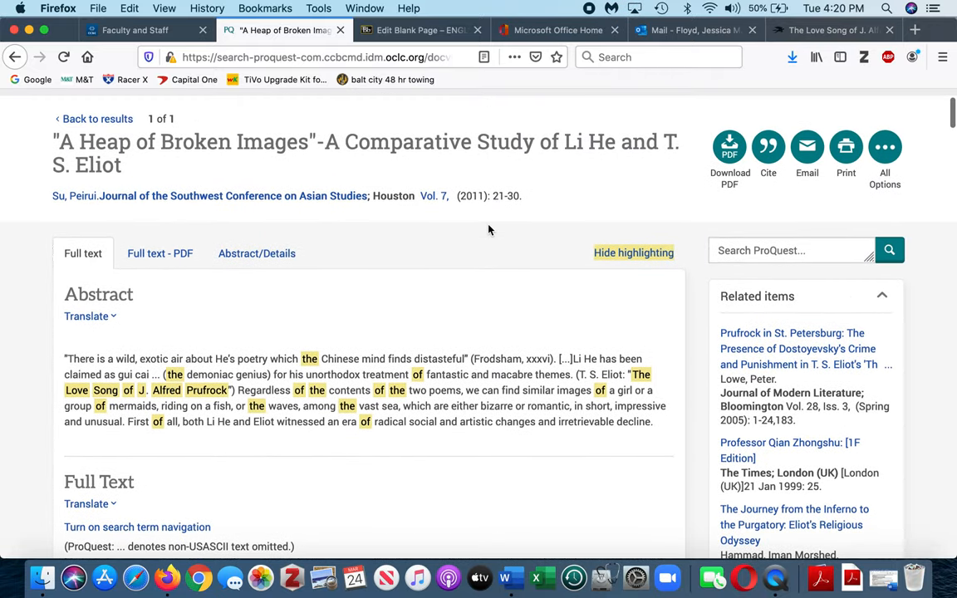
scroll("down", 3)
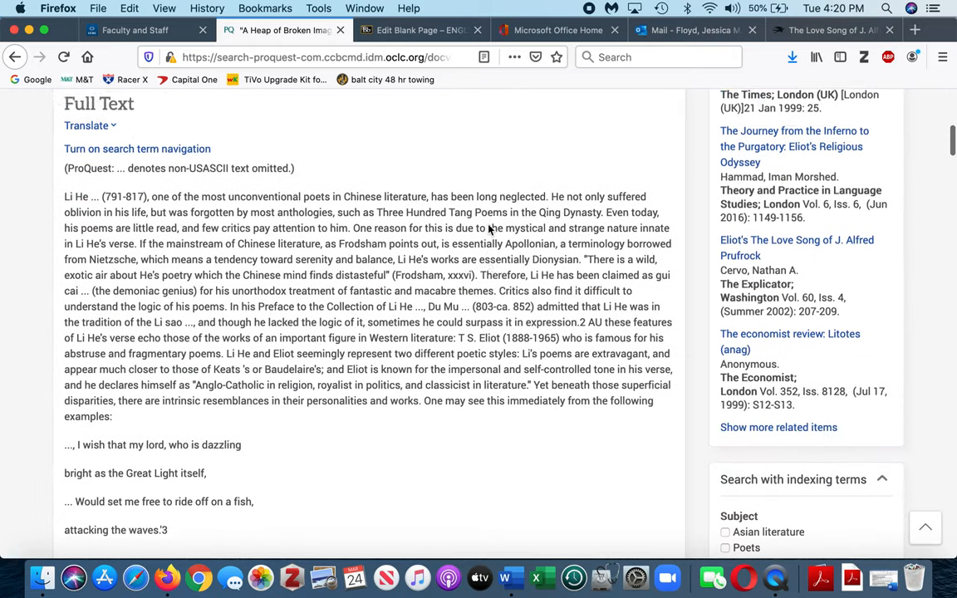
scroll("down", 3)
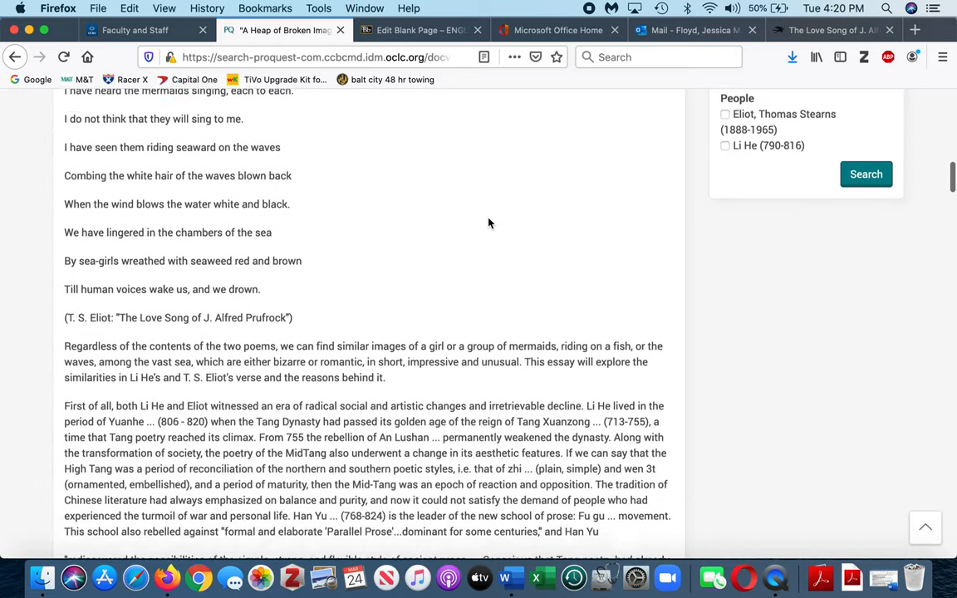
scroll("down", 3)
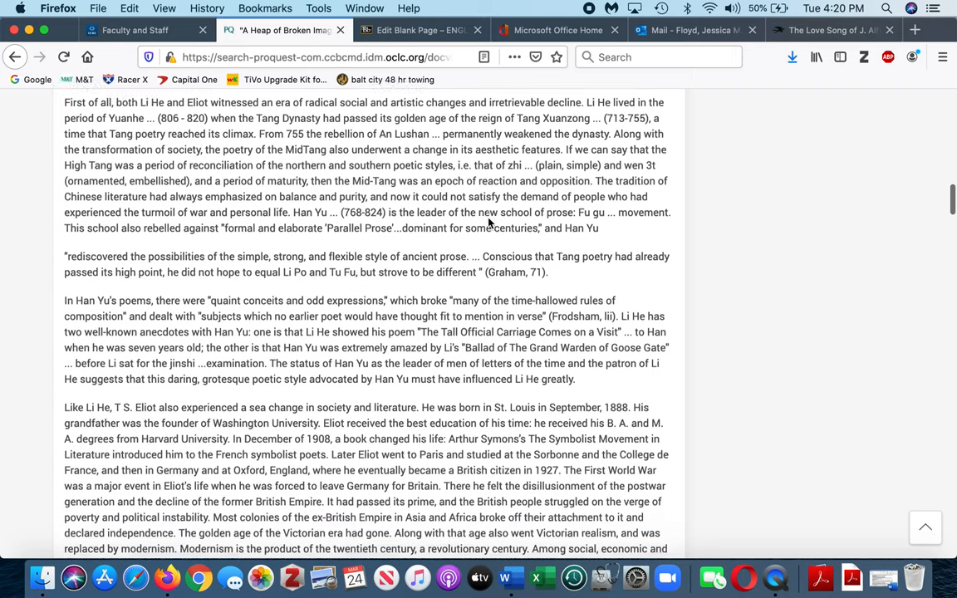
scroll("down", 3)
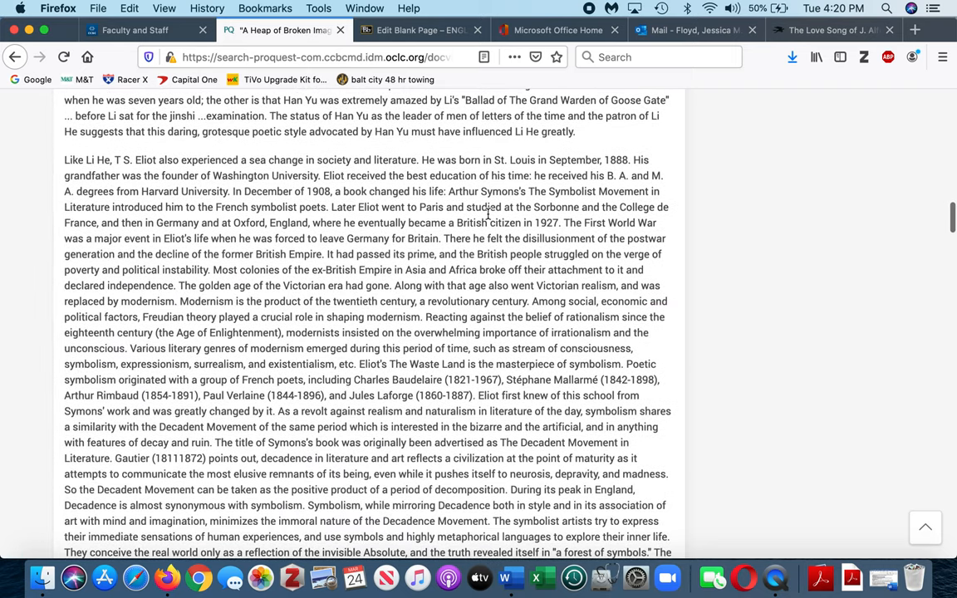
scroll("down", 3)
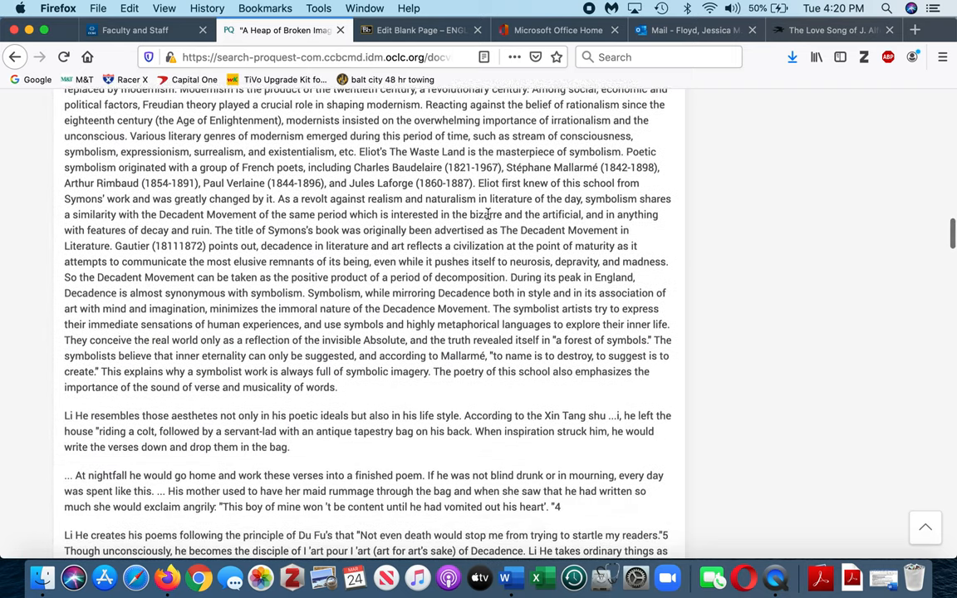
scroll("down", 3)
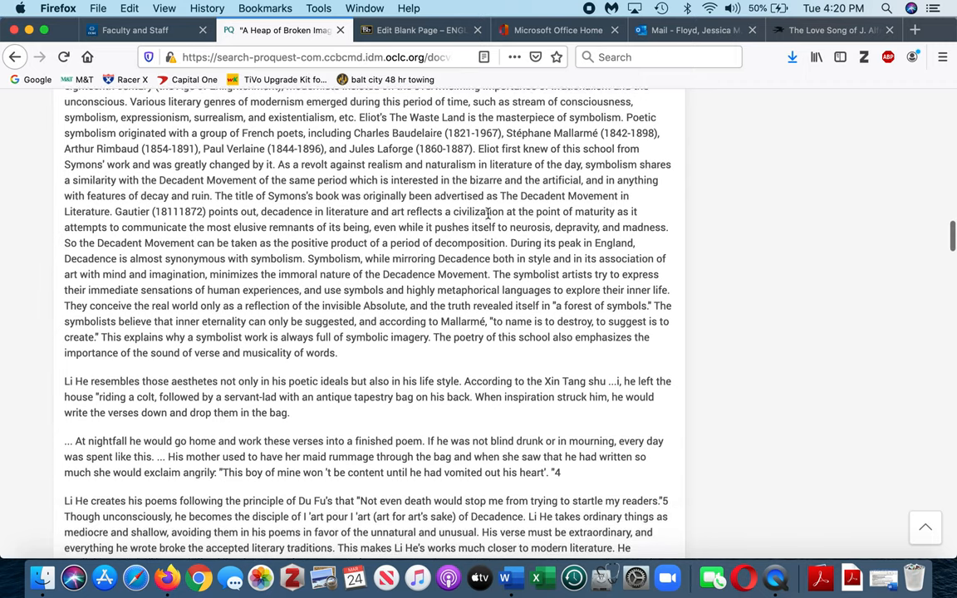
scroll("down", 3)
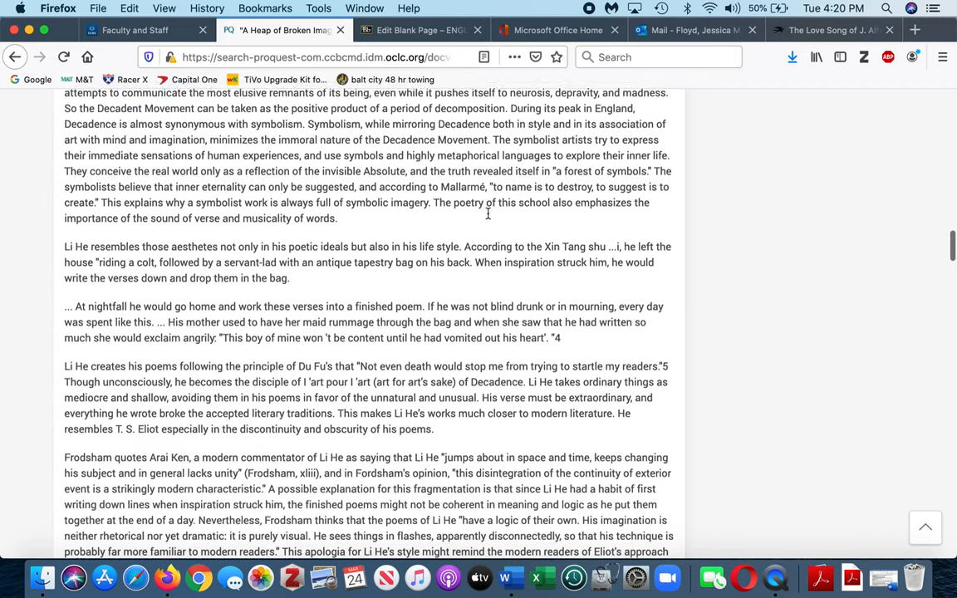
scroll("down", 3)
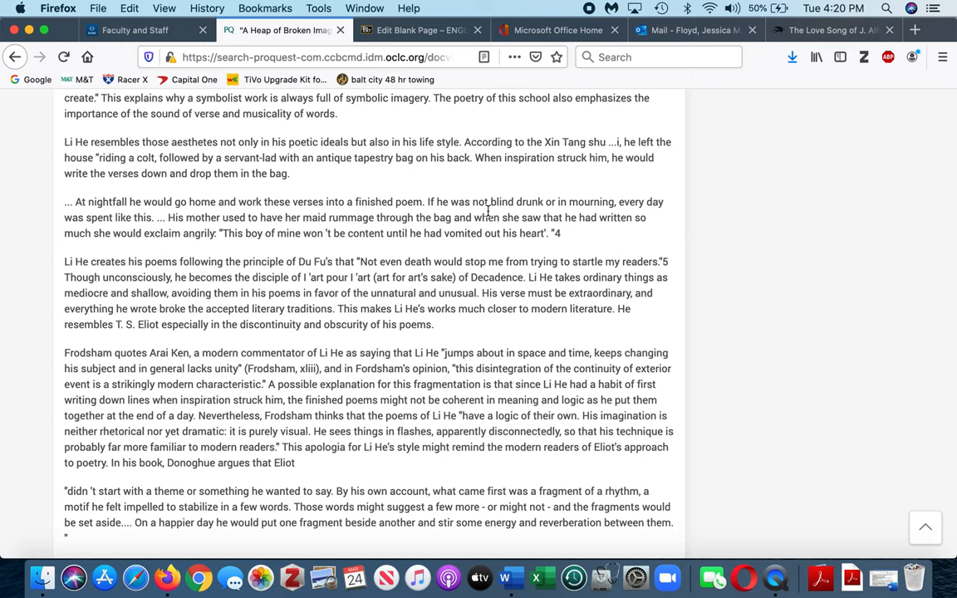
scroll("down", 3)
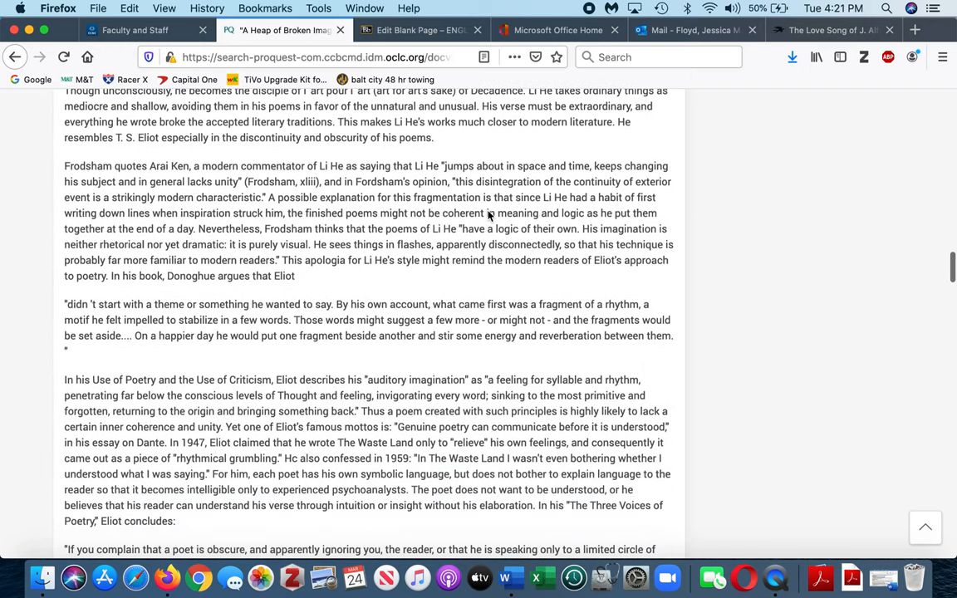
scroll("down", 3)
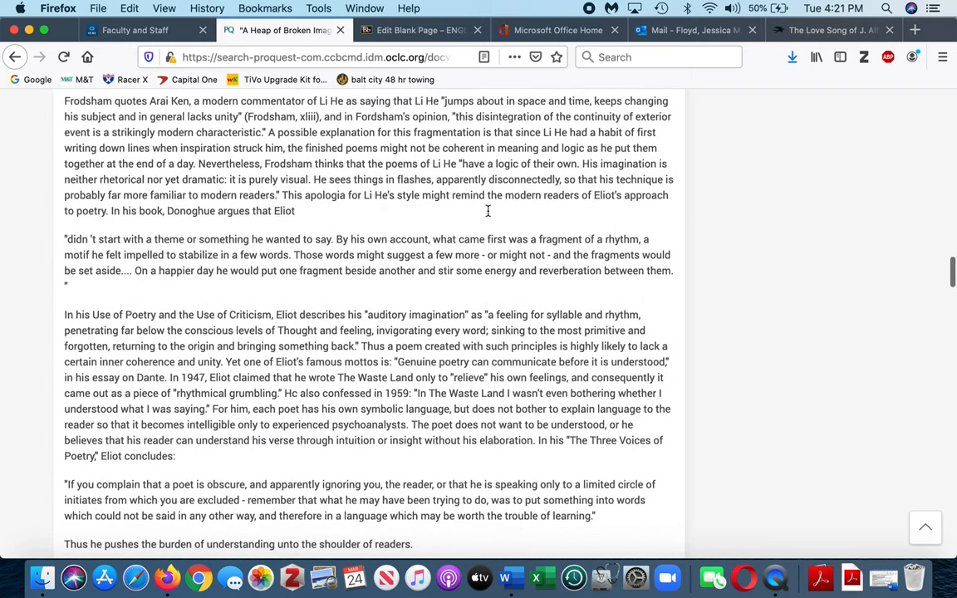
scroll("down", 3)
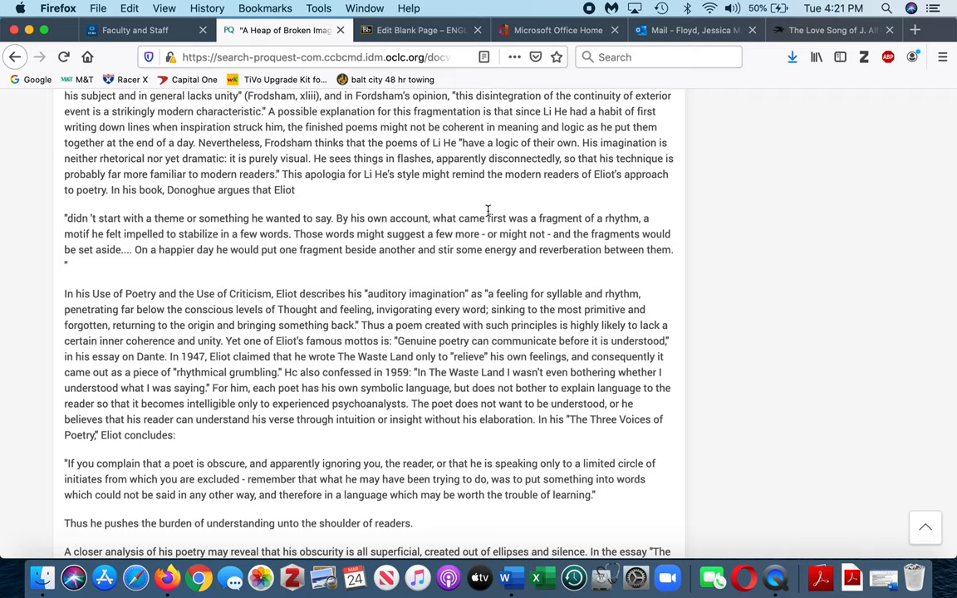
mouse_move(478, 206)
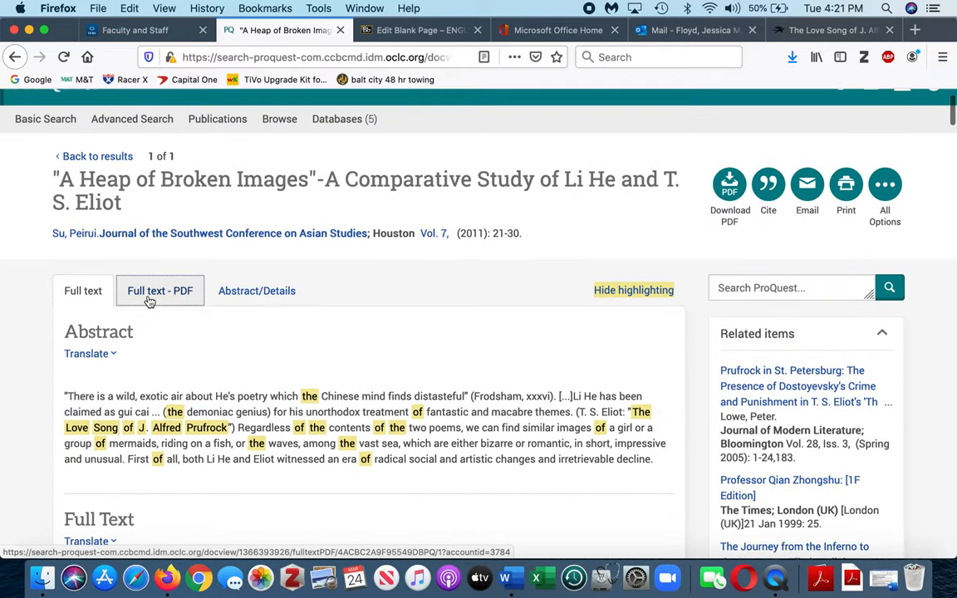
Step: Switch to the Full text - PDF view and read into Eliot's modernist background
left_click(159, 290)
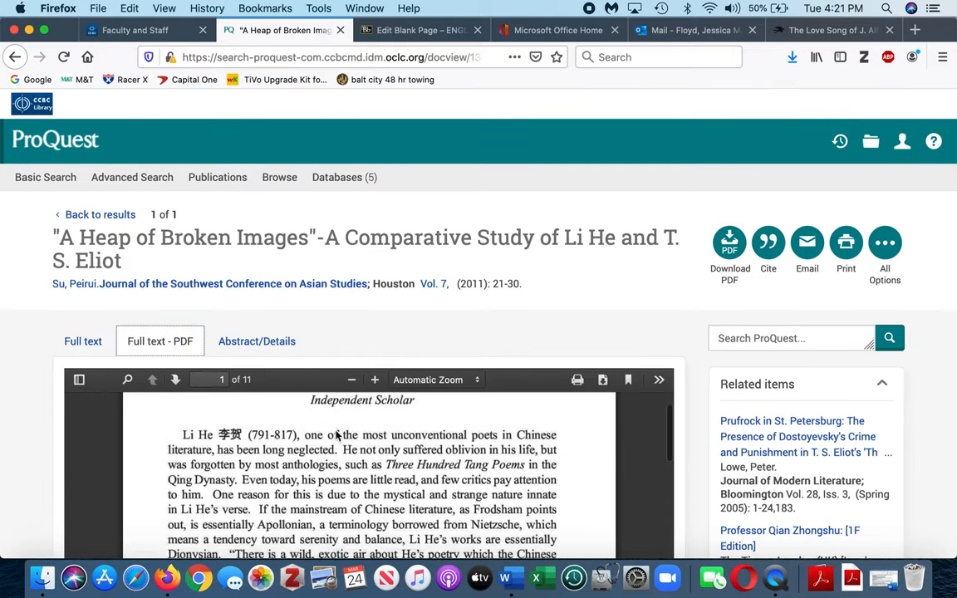
scroll("down", 3)
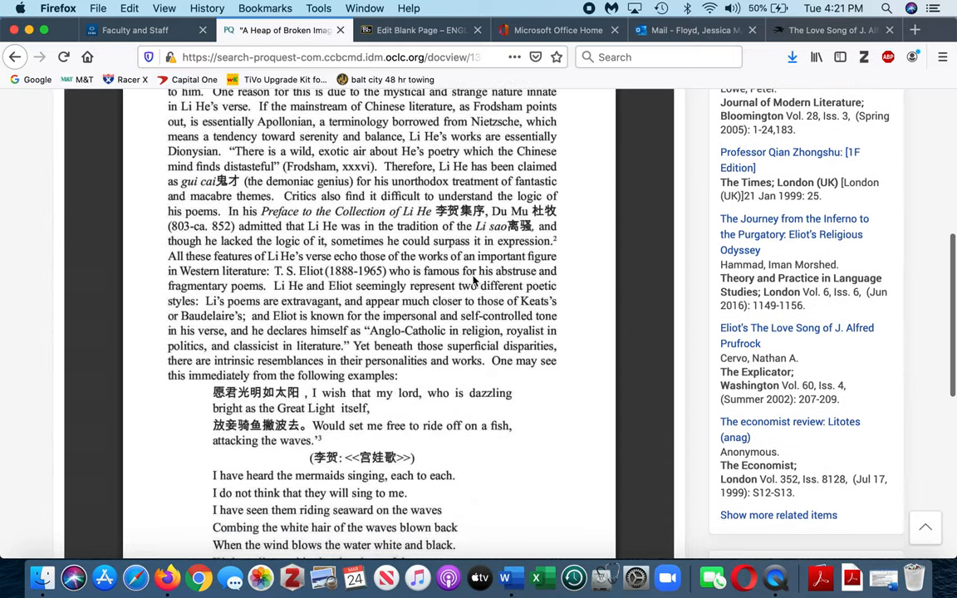
scroll("down", 3)
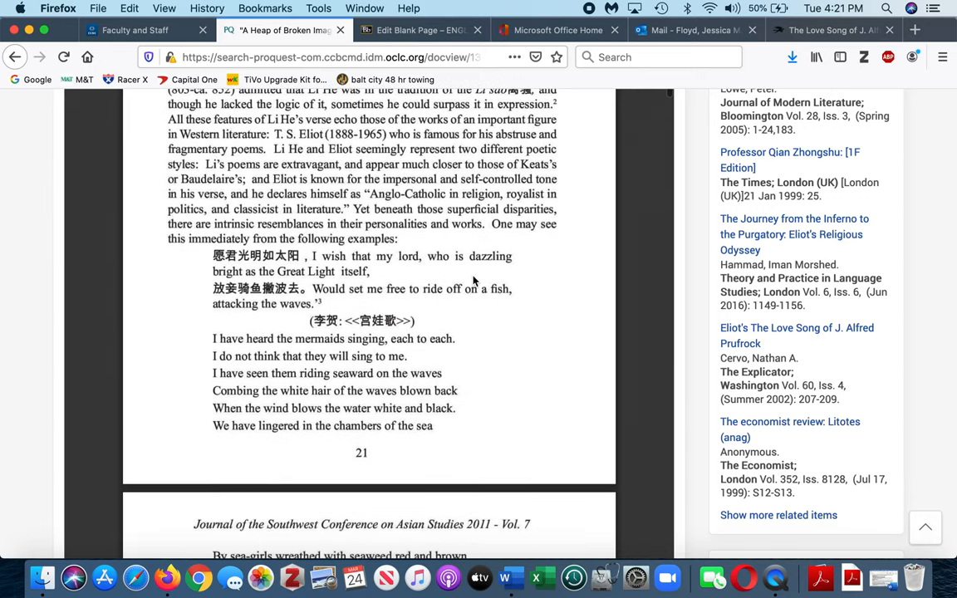
scroll("down", 3)
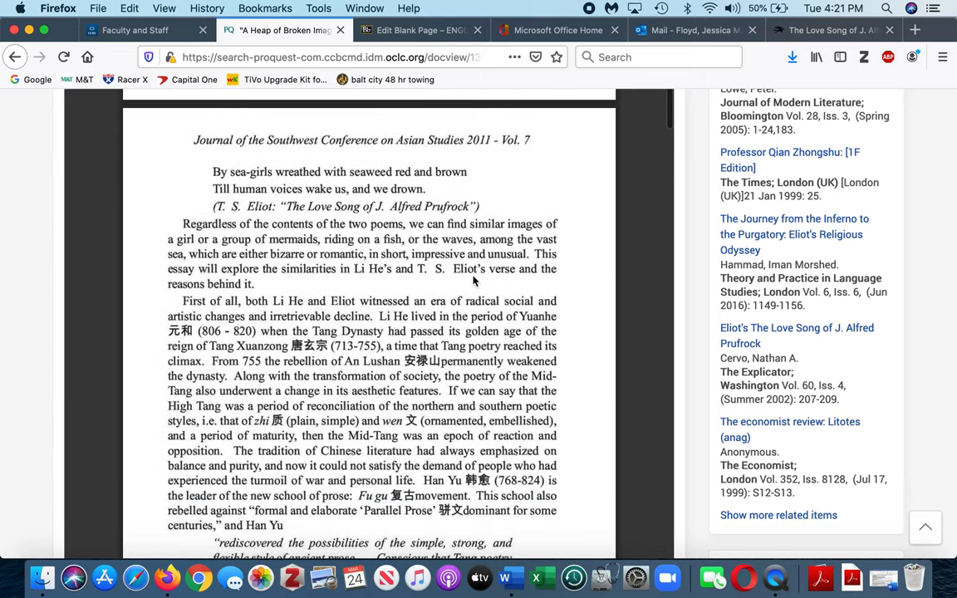
scroll("down", 3)
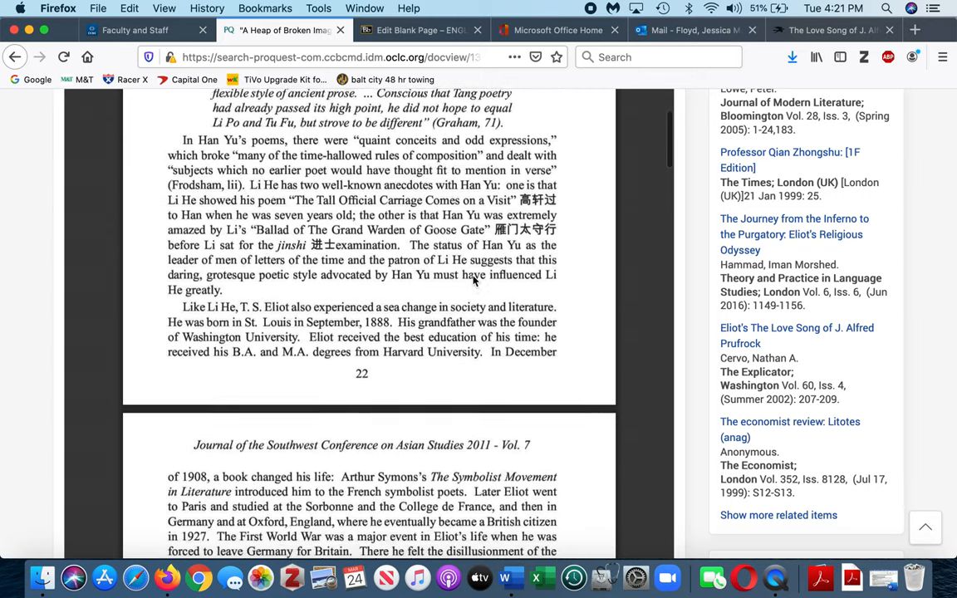
scroll("down", 3)
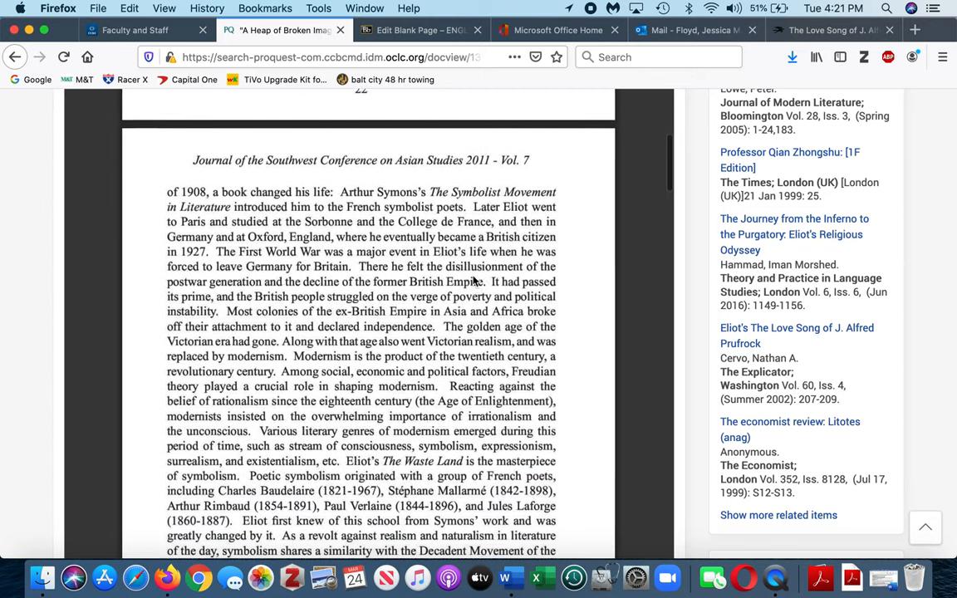
scroll("down", 3)
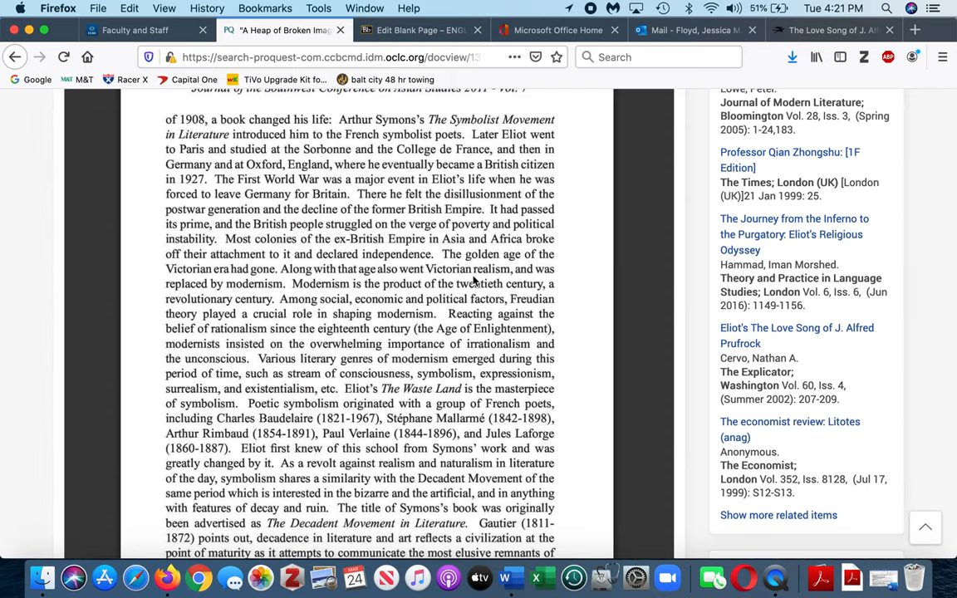
scroll("down", 3)
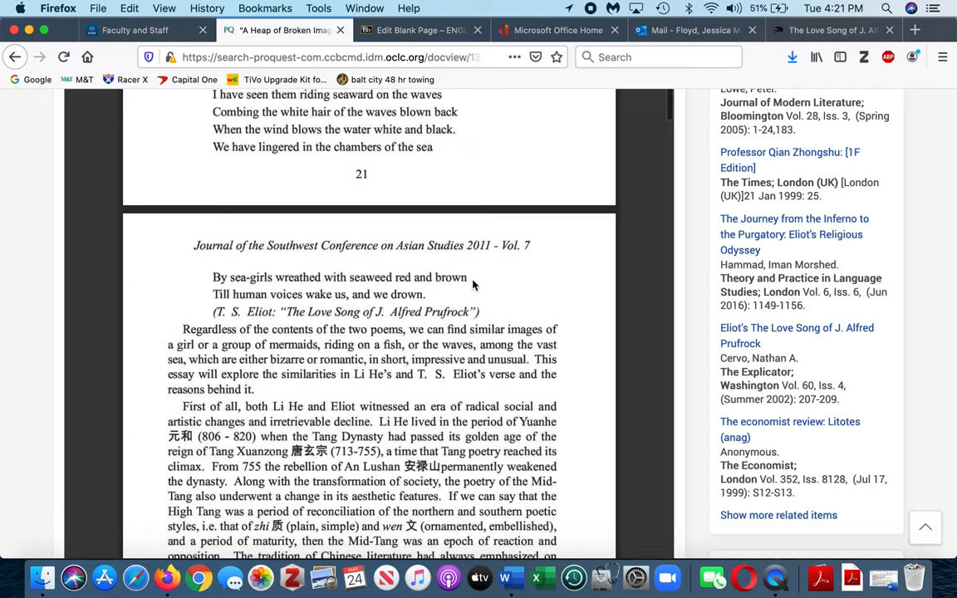